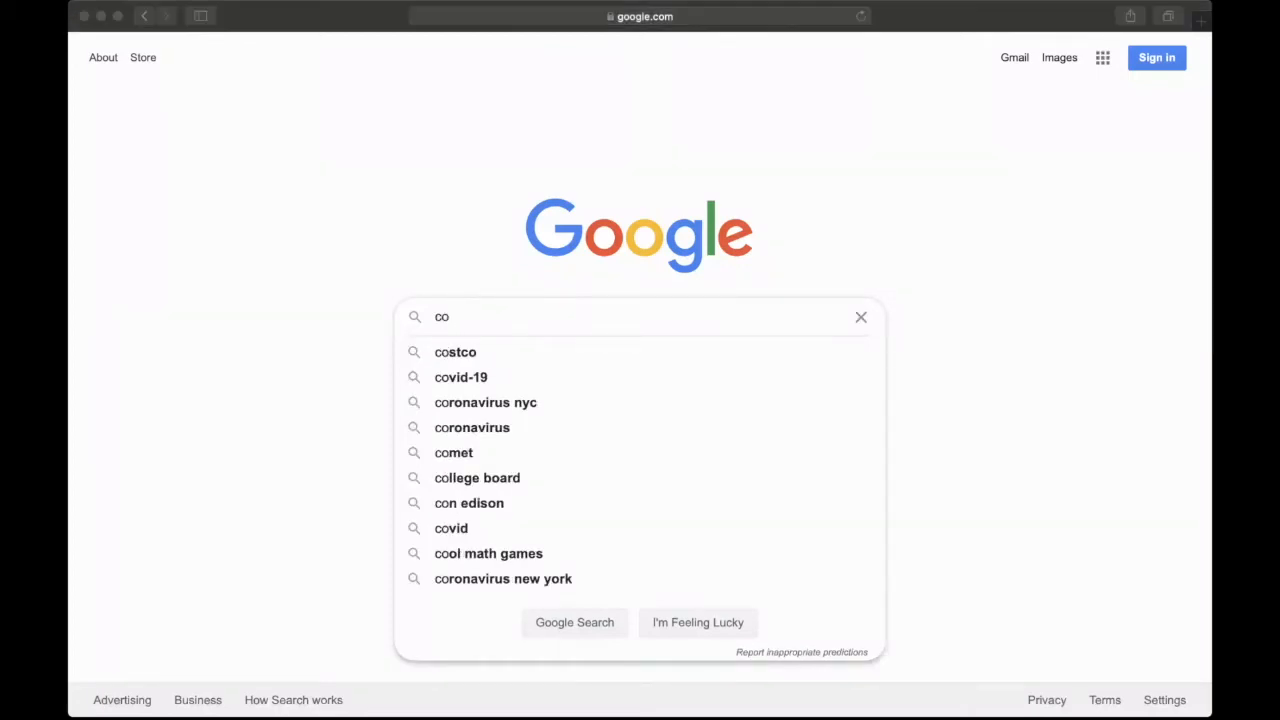
pyautogui.moveTo(490, 360)
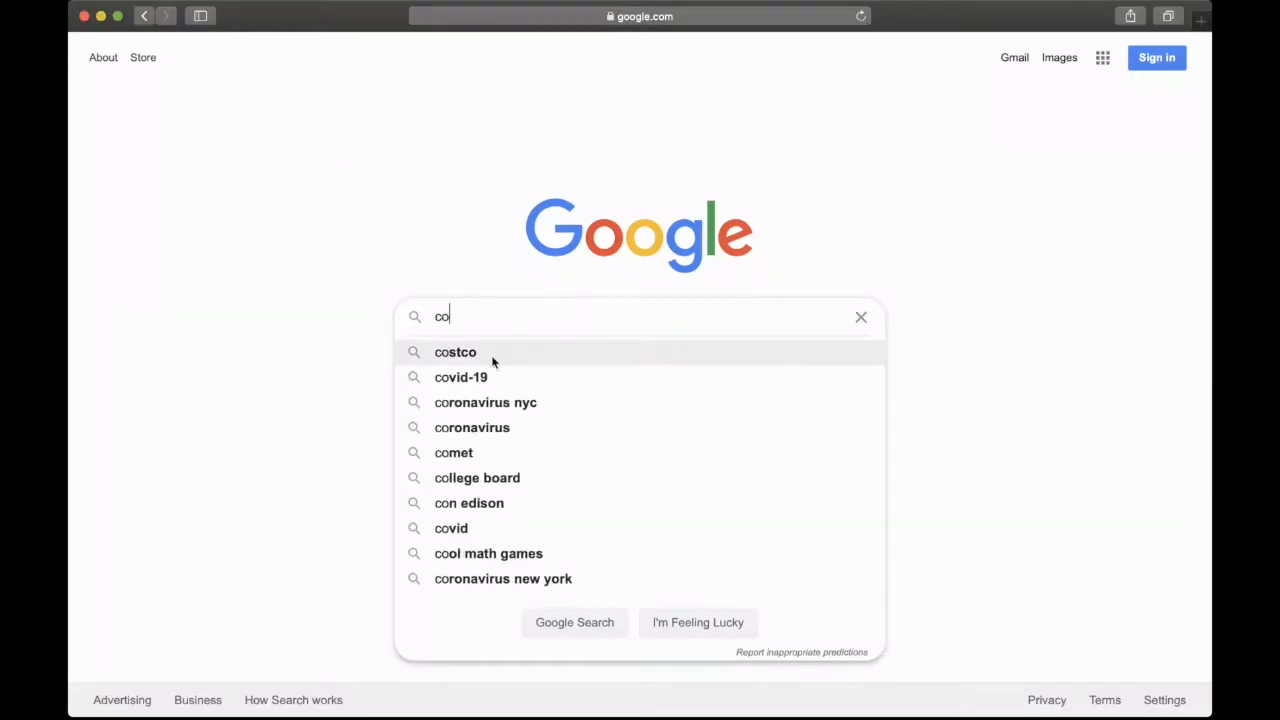
pyautogui.moveTo(518, 311)
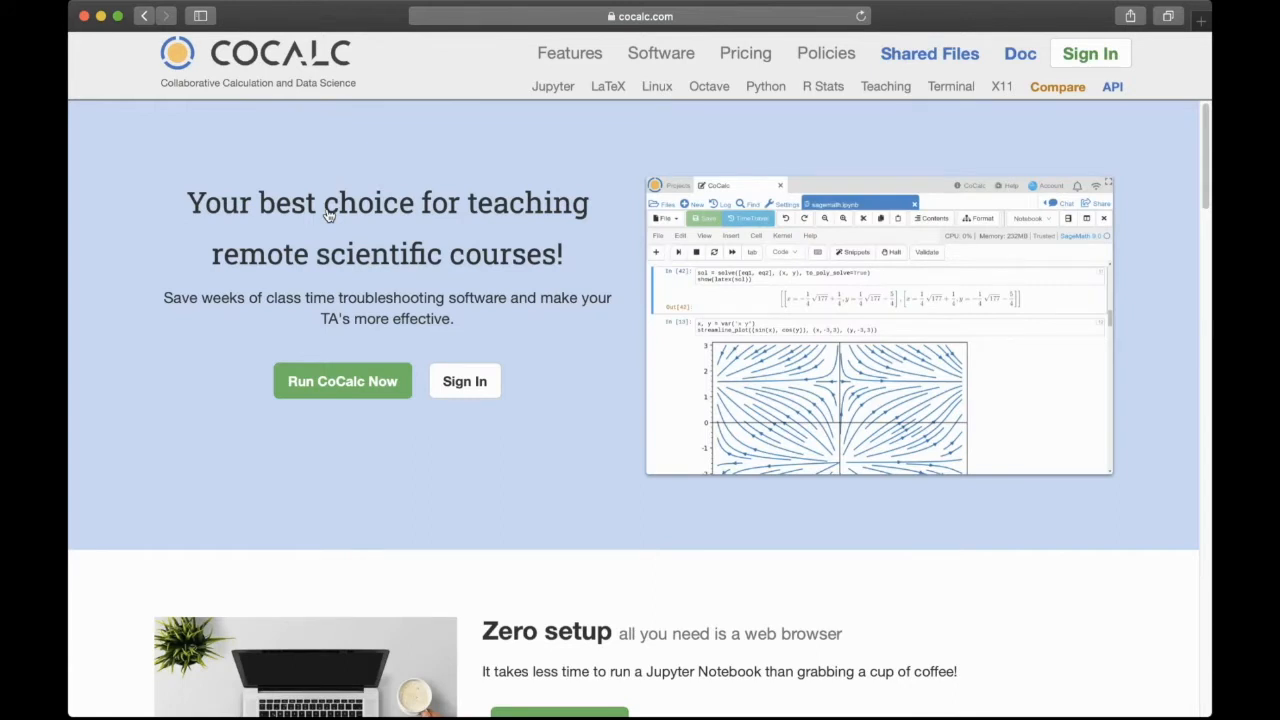
pyautogui.moveTo(988, 132)
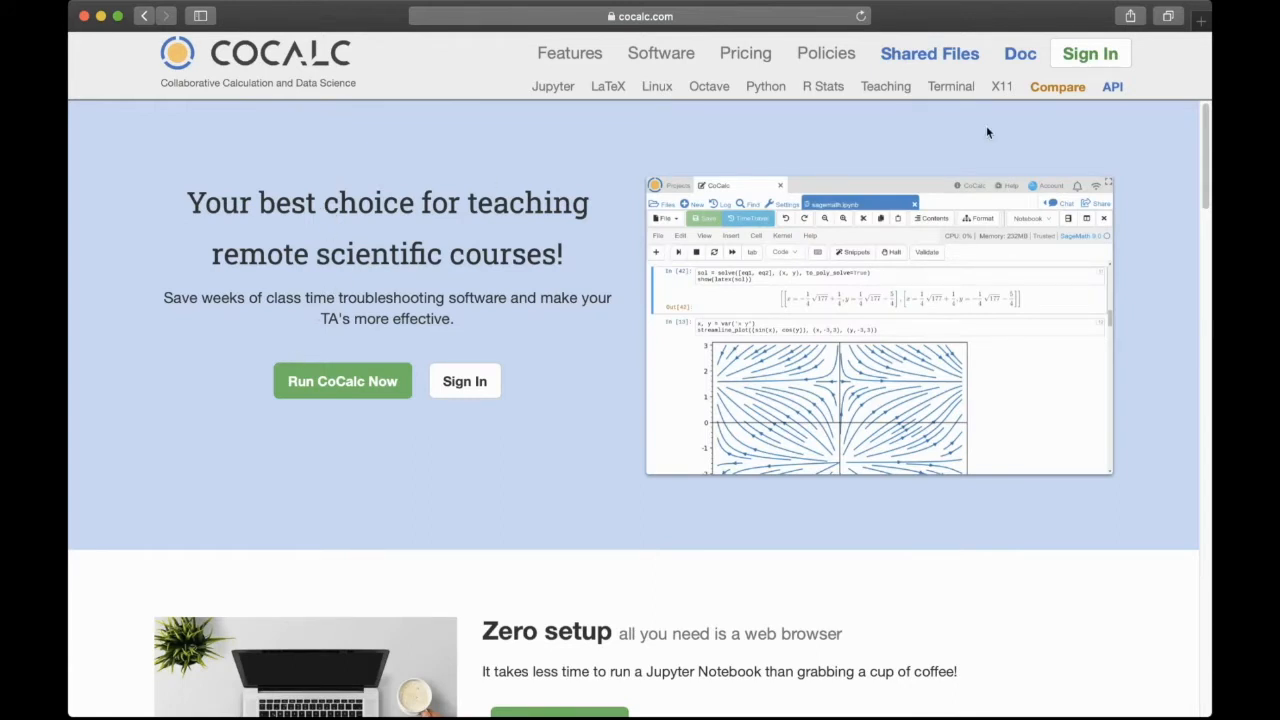
pyautogui.moveTo(1033, 131)
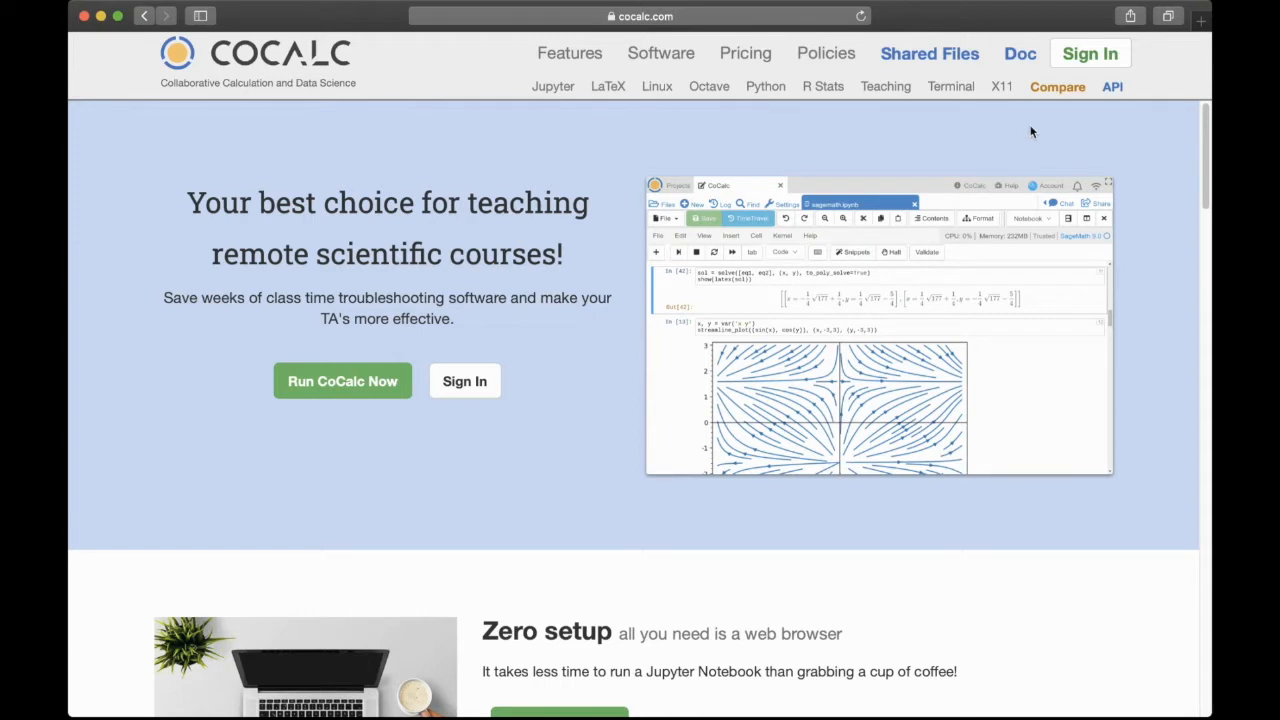
pyautogui.moveTo(342, 381)
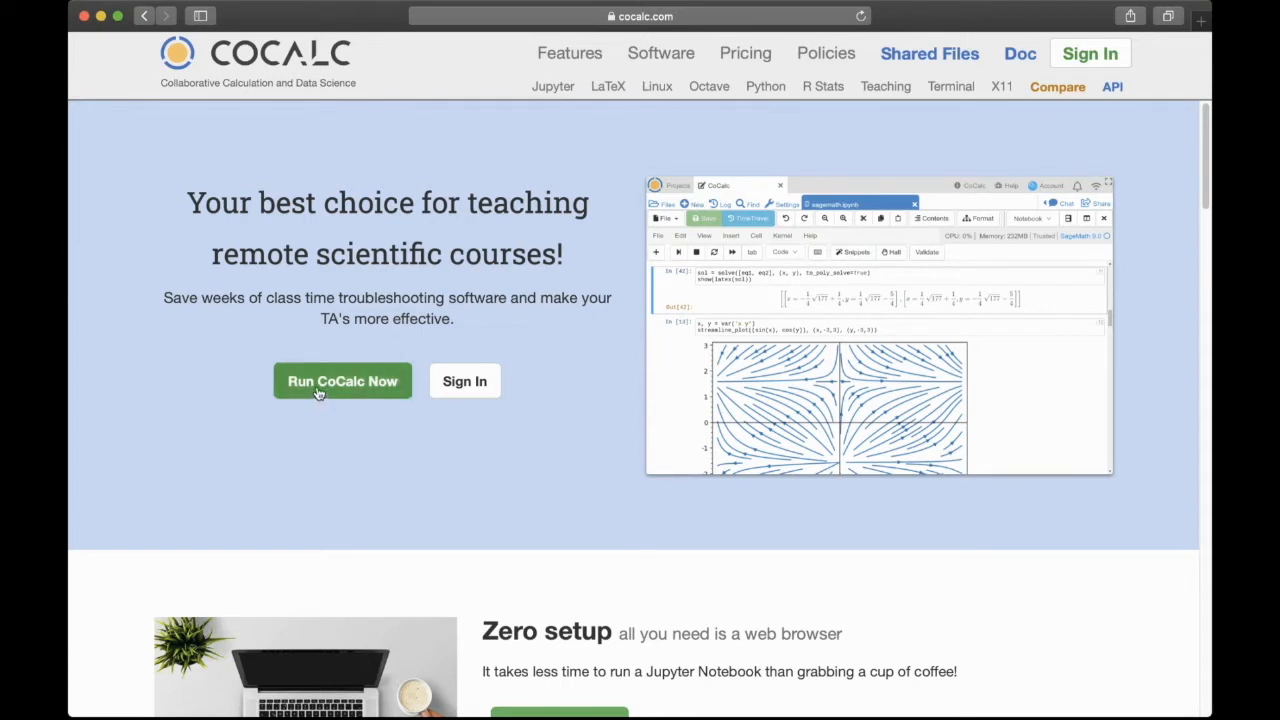
# - Launch a CoCalc trial session with the 'Run CoCalc Now' button, no sign-in
pyautogui.click(342, 381)
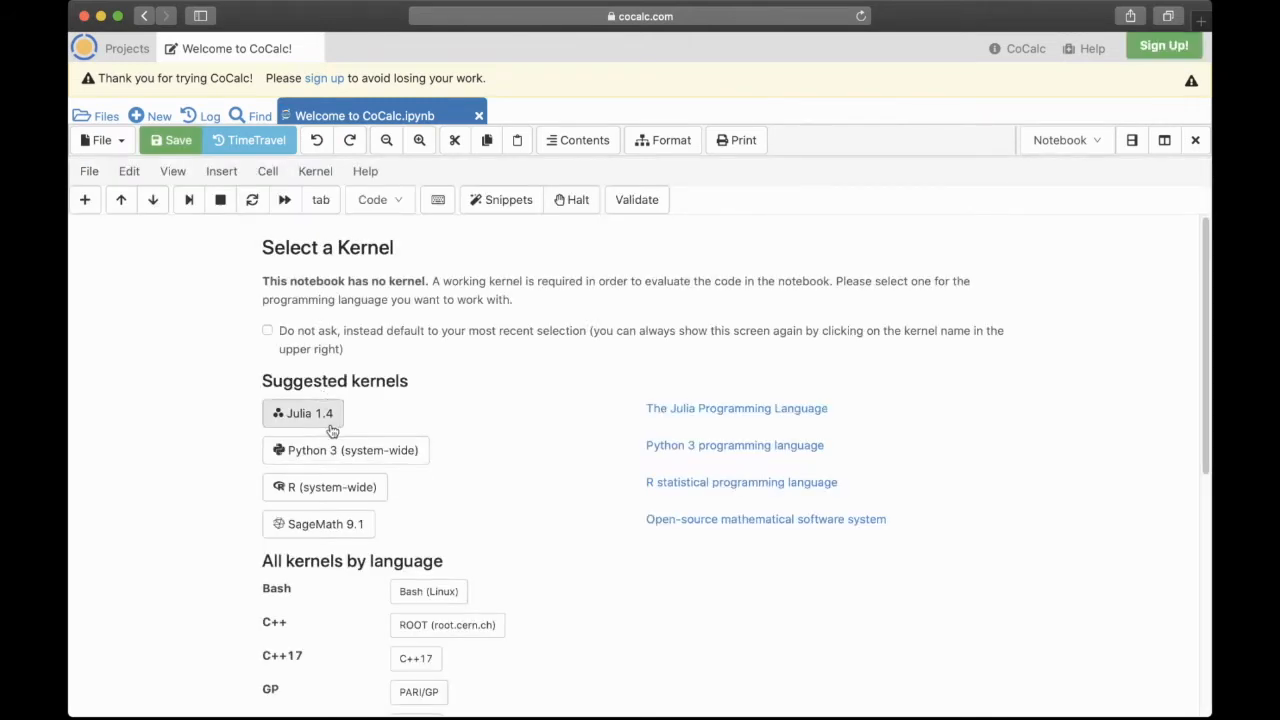
pyautogui.scroll(-3)
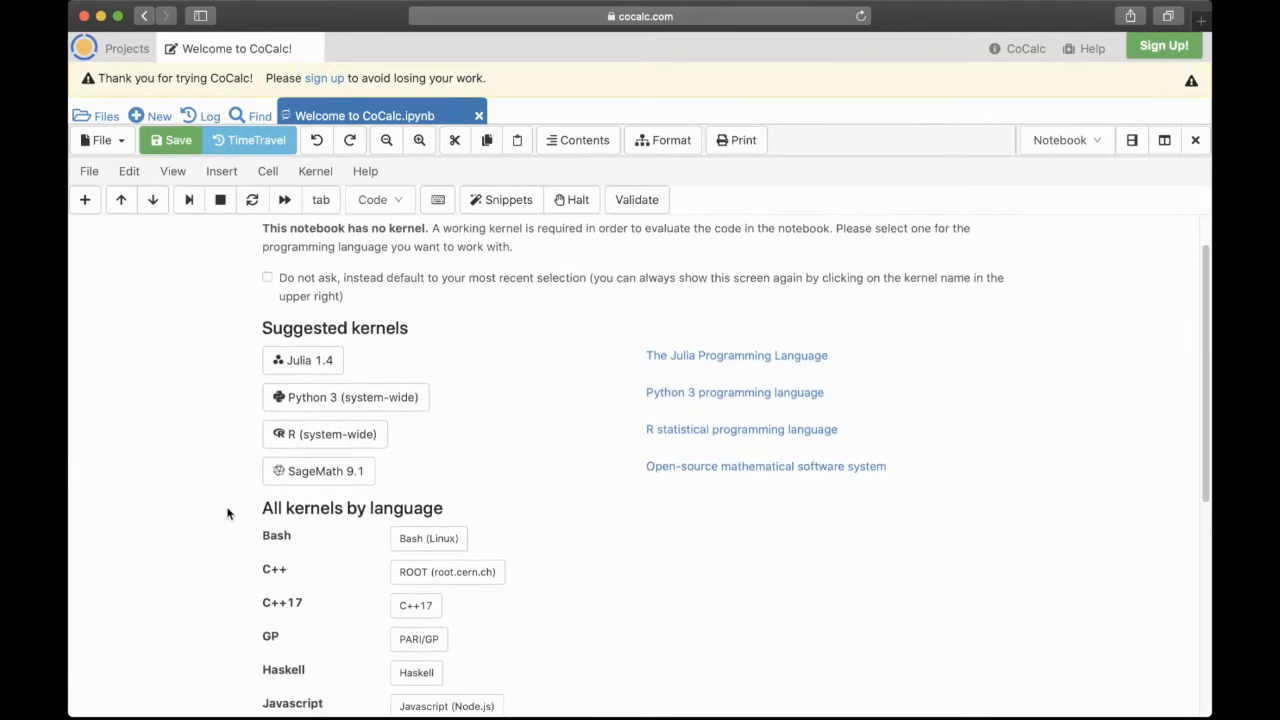
pyautogui.scroll(-3)
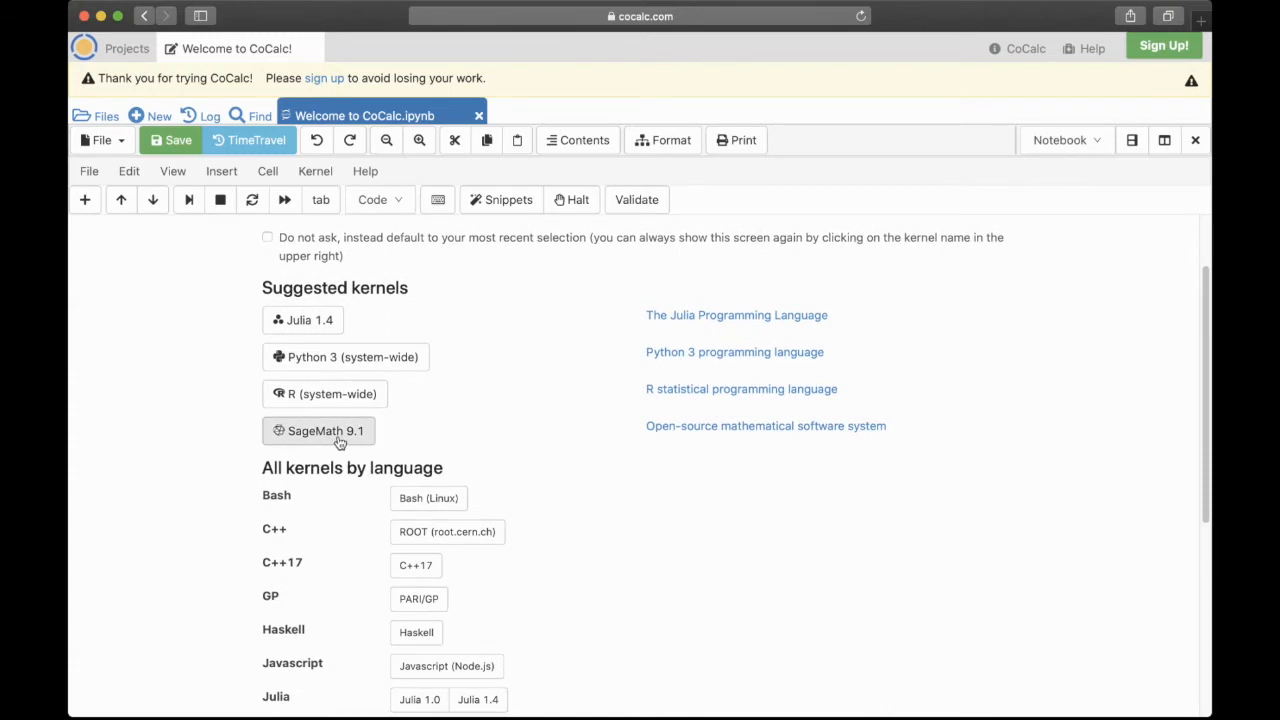
pyautogui.scroll(3)
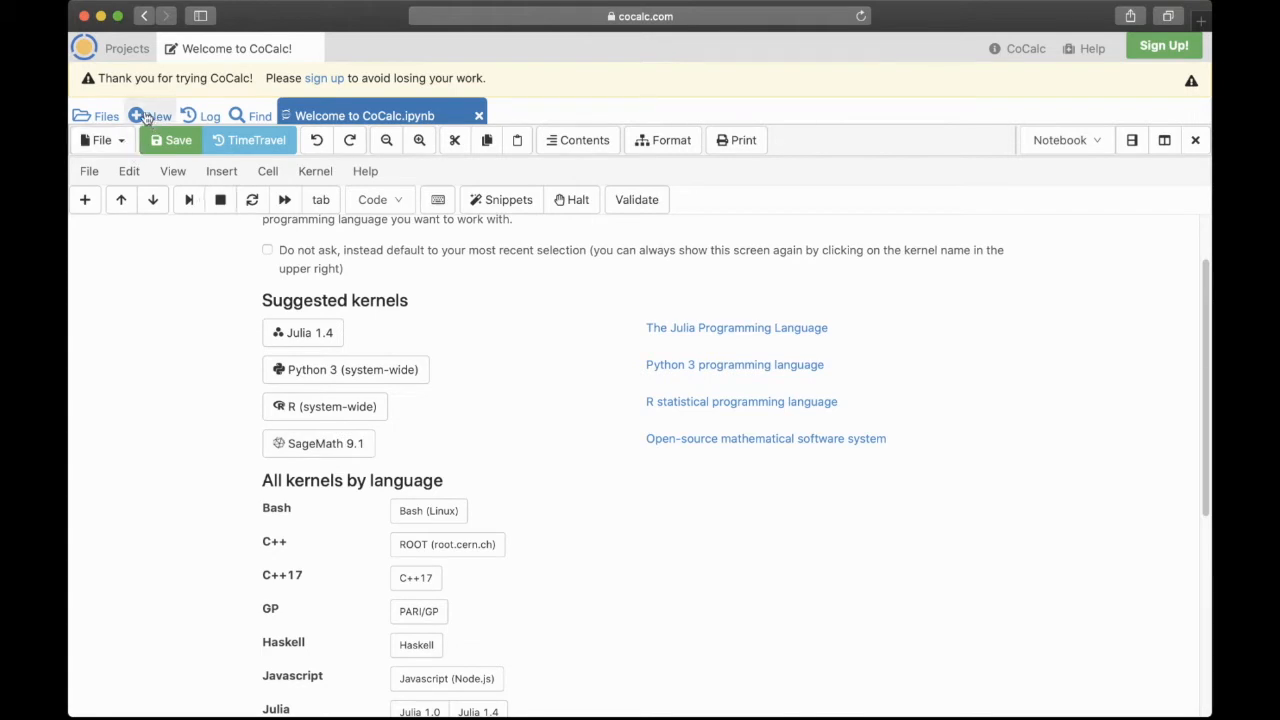
# - Create and open a new Sage worksheet named file1
pyautogui.click(150, 115)
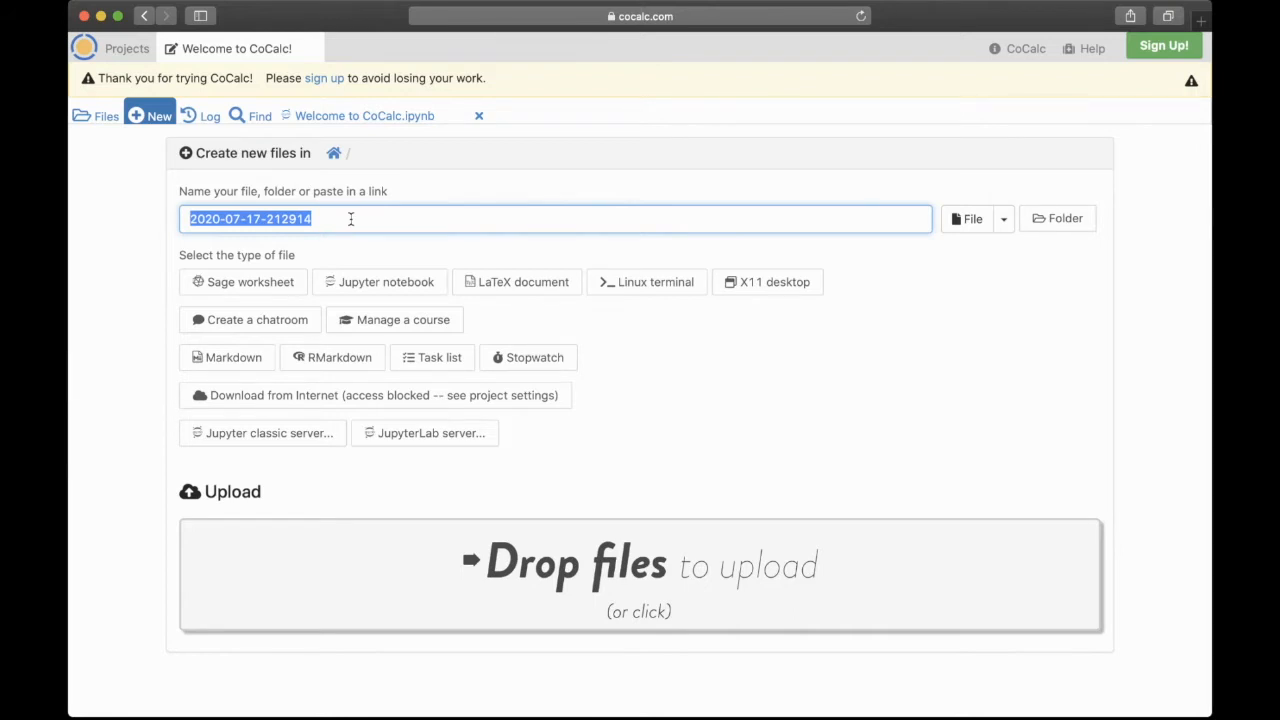
pyautogui.write('file1')
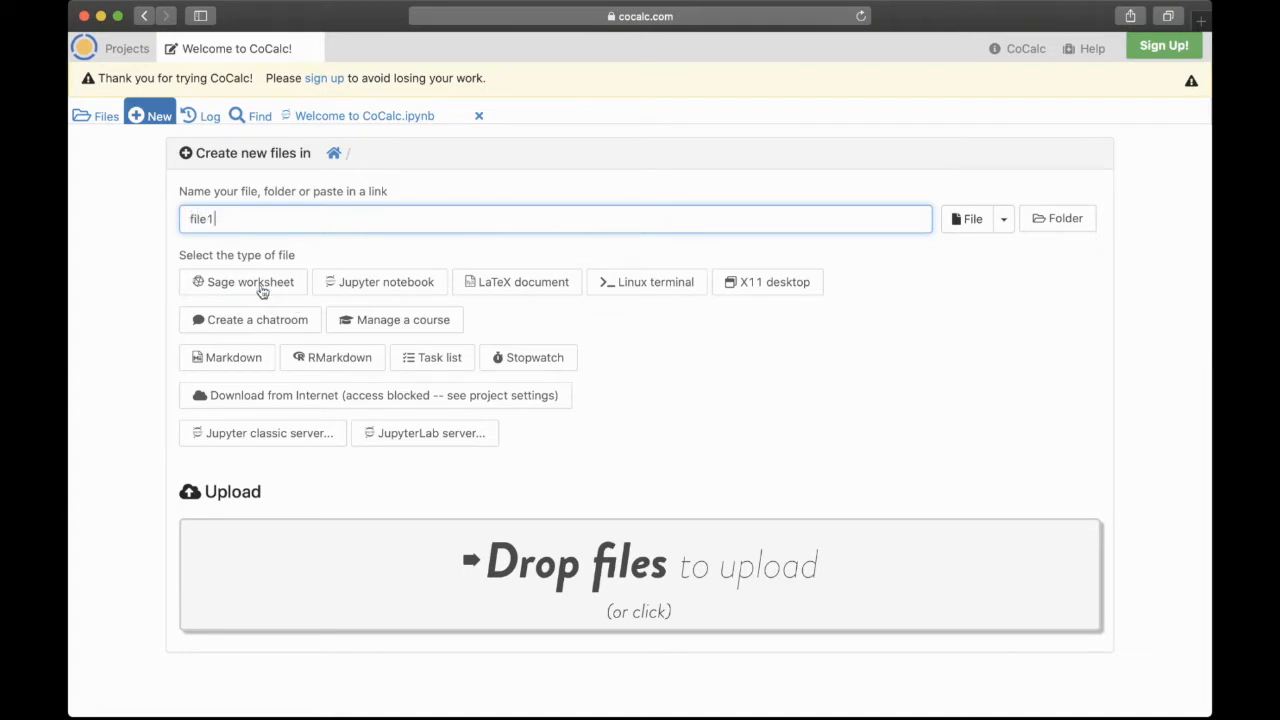
pyautogui.click(243, 282)
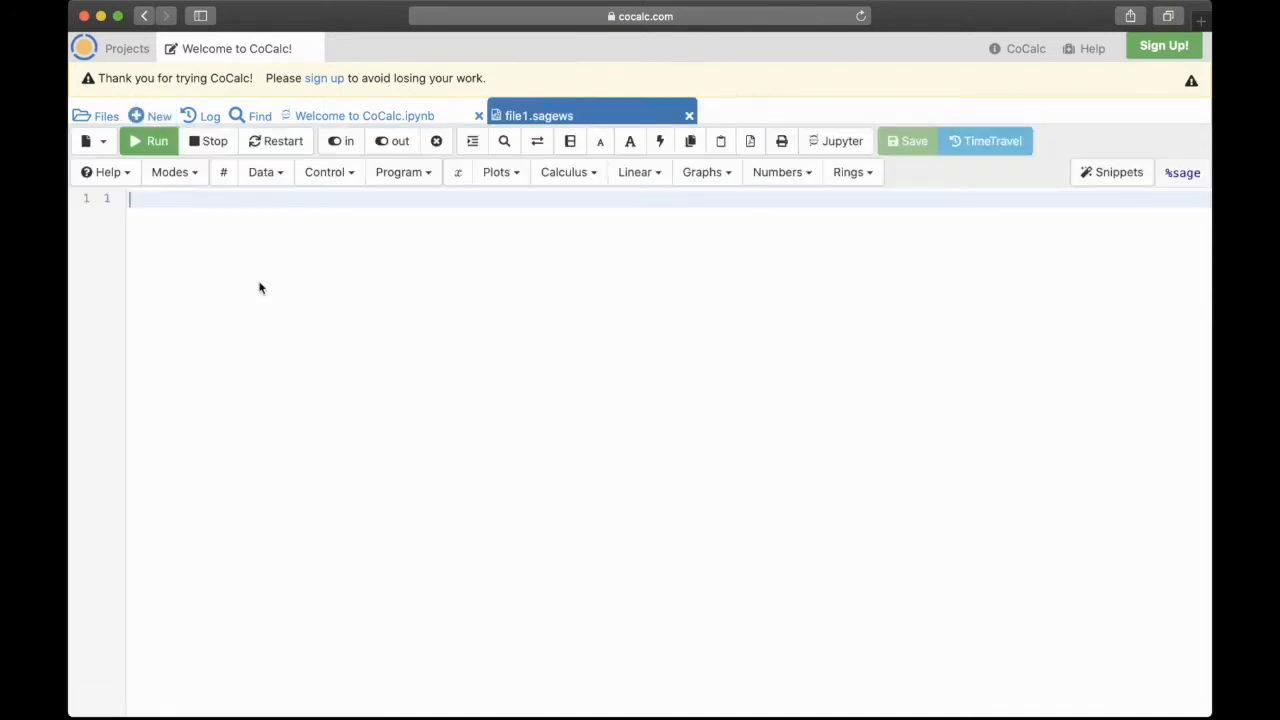
# - Evaluate 2+2 (giving 4) and 2+5 (giving 7) in successive worksheet cells
pyautogui.write('2')
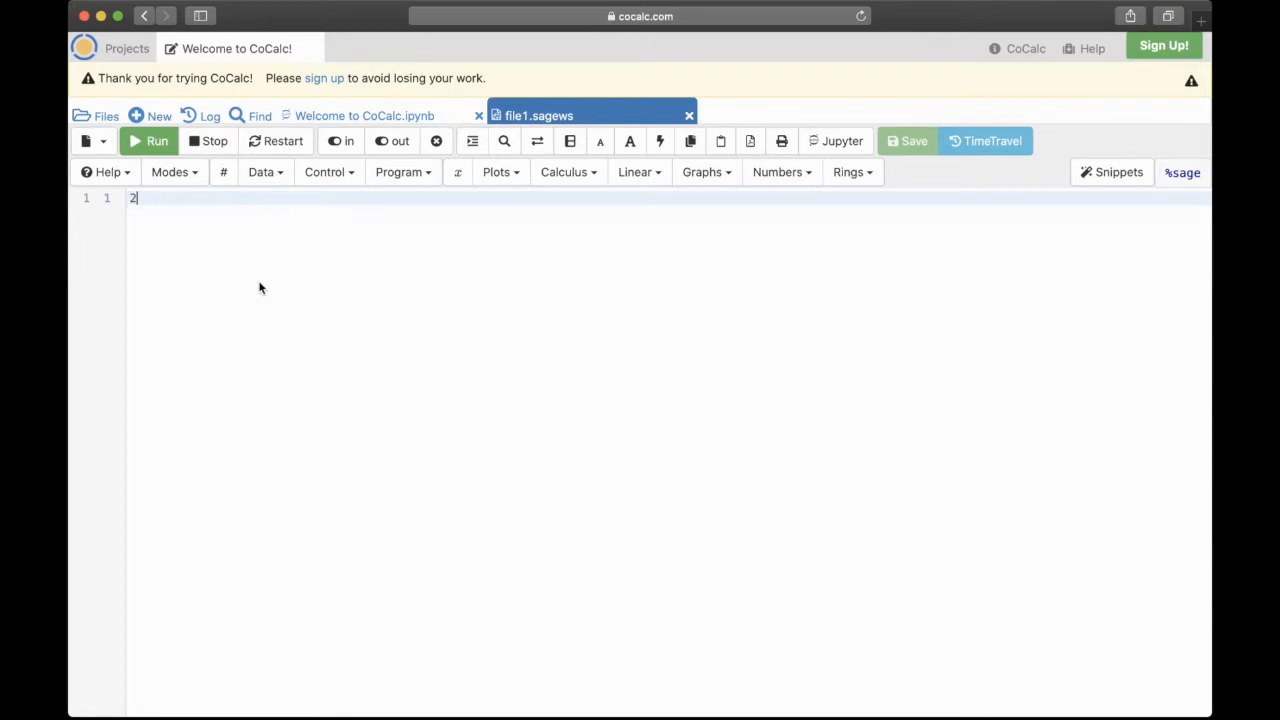
pyautogui.write('+2')
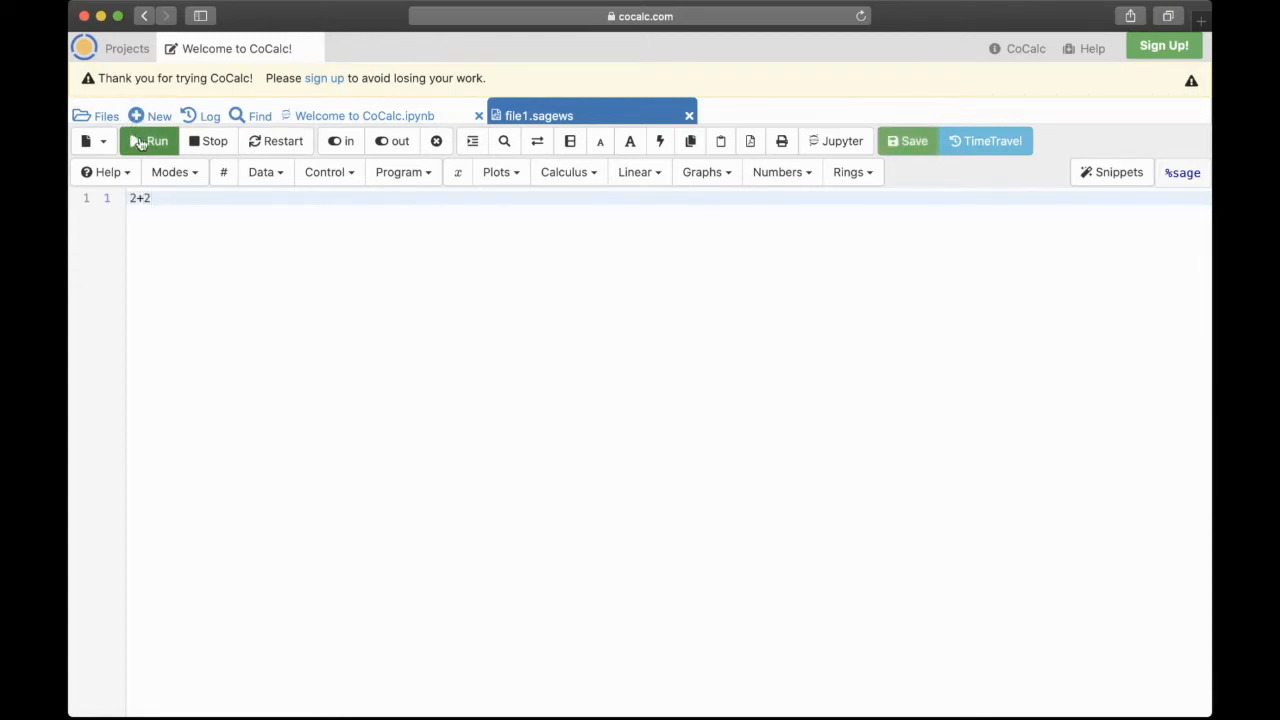
pyautogui.click(150, 141)
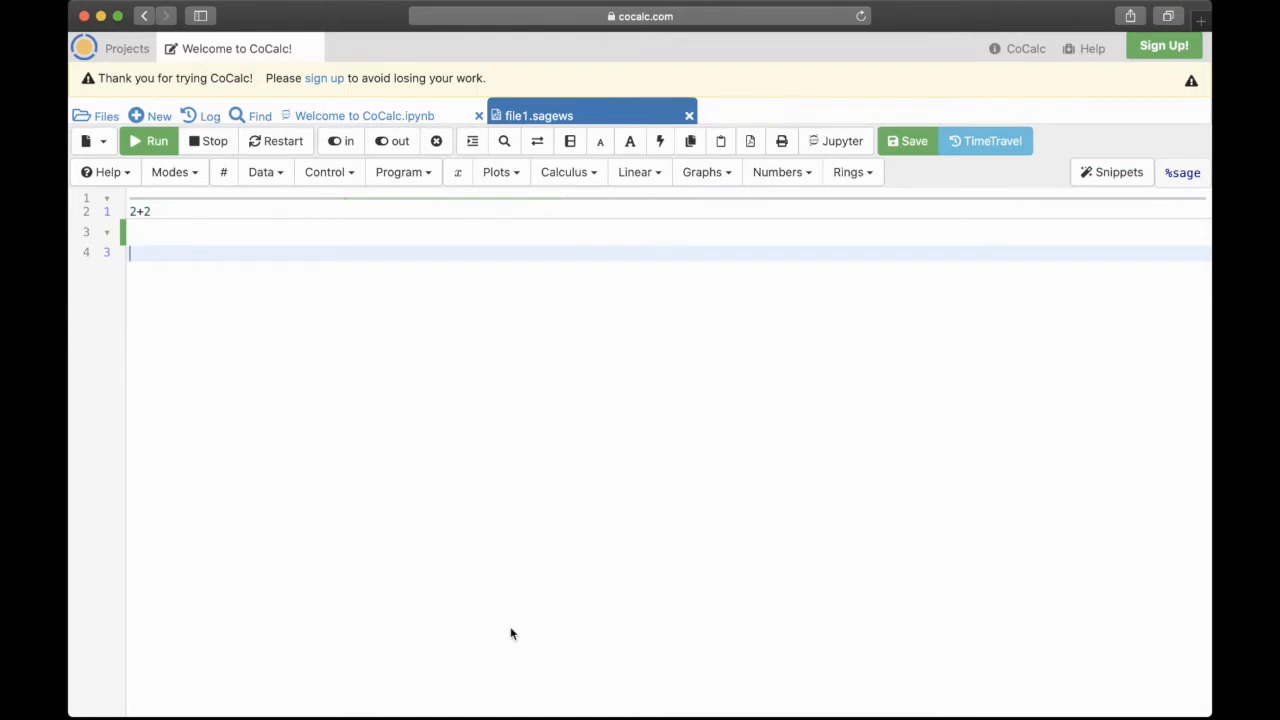
pyautogui.moveTo(520, 594)
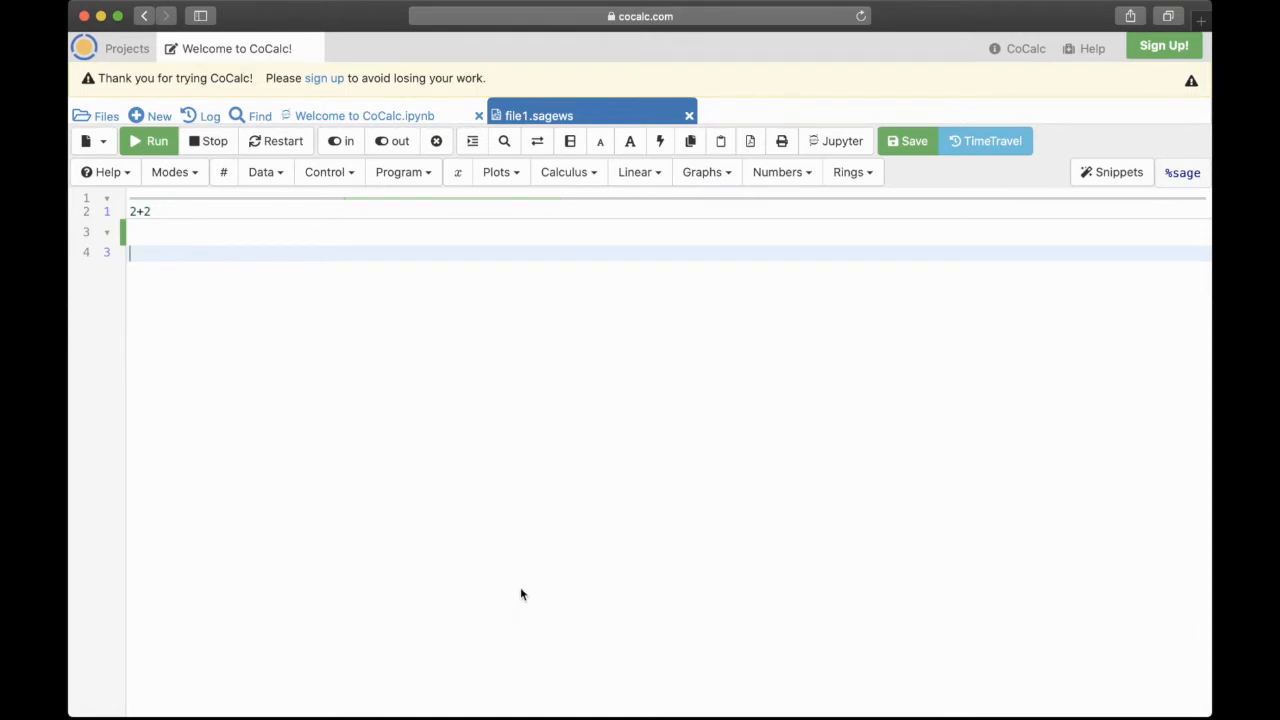
pyautogui.moveTo(531, 577)
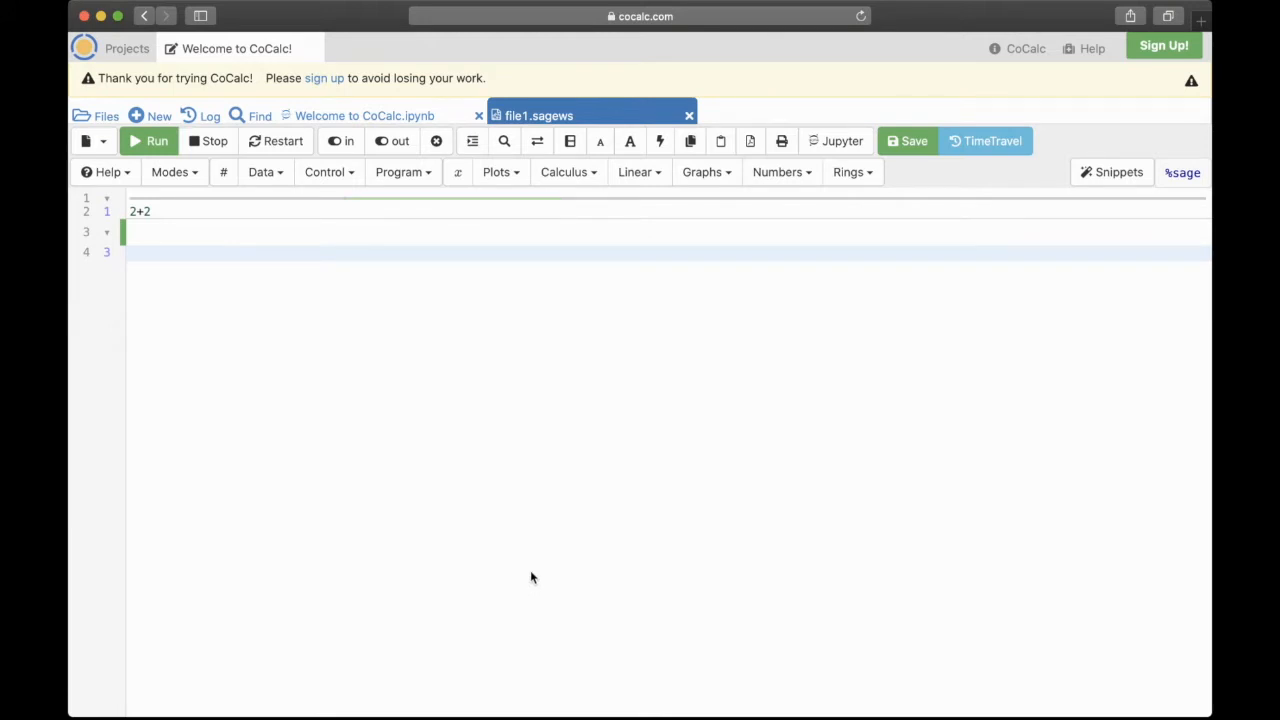
pyautogui.moveTo(218, 293)
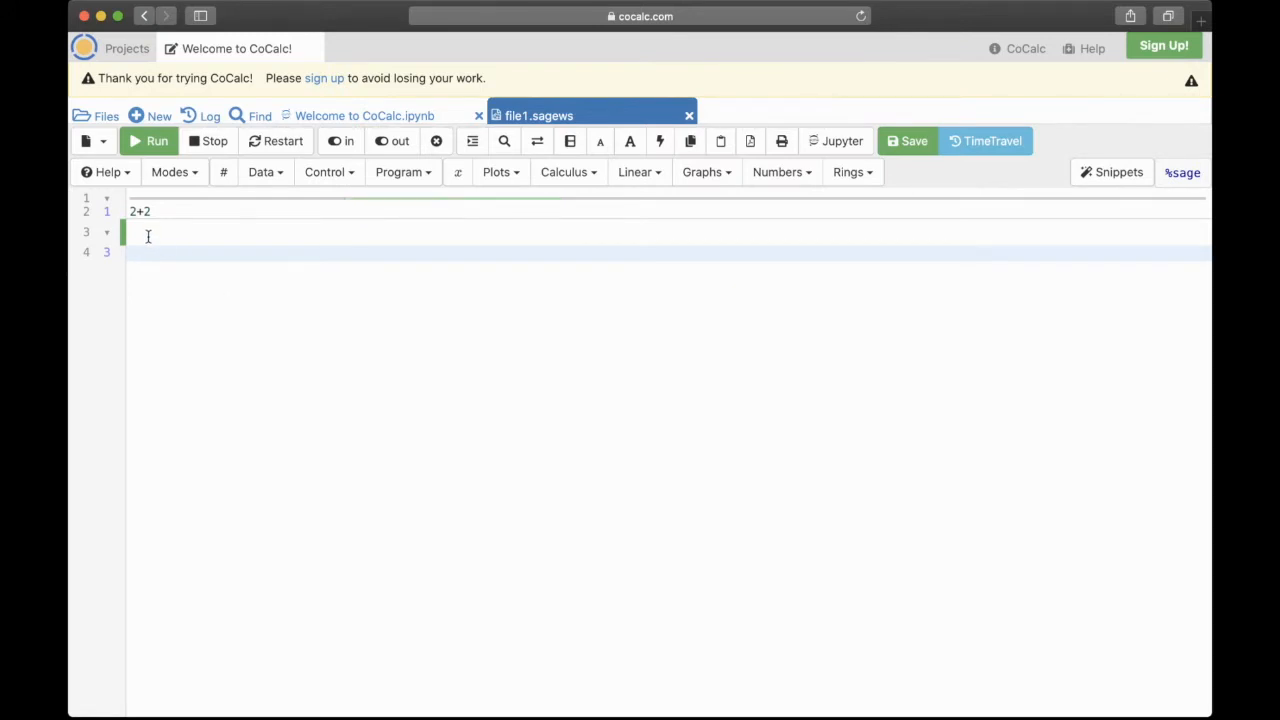
pyautogui.click(157, 140)
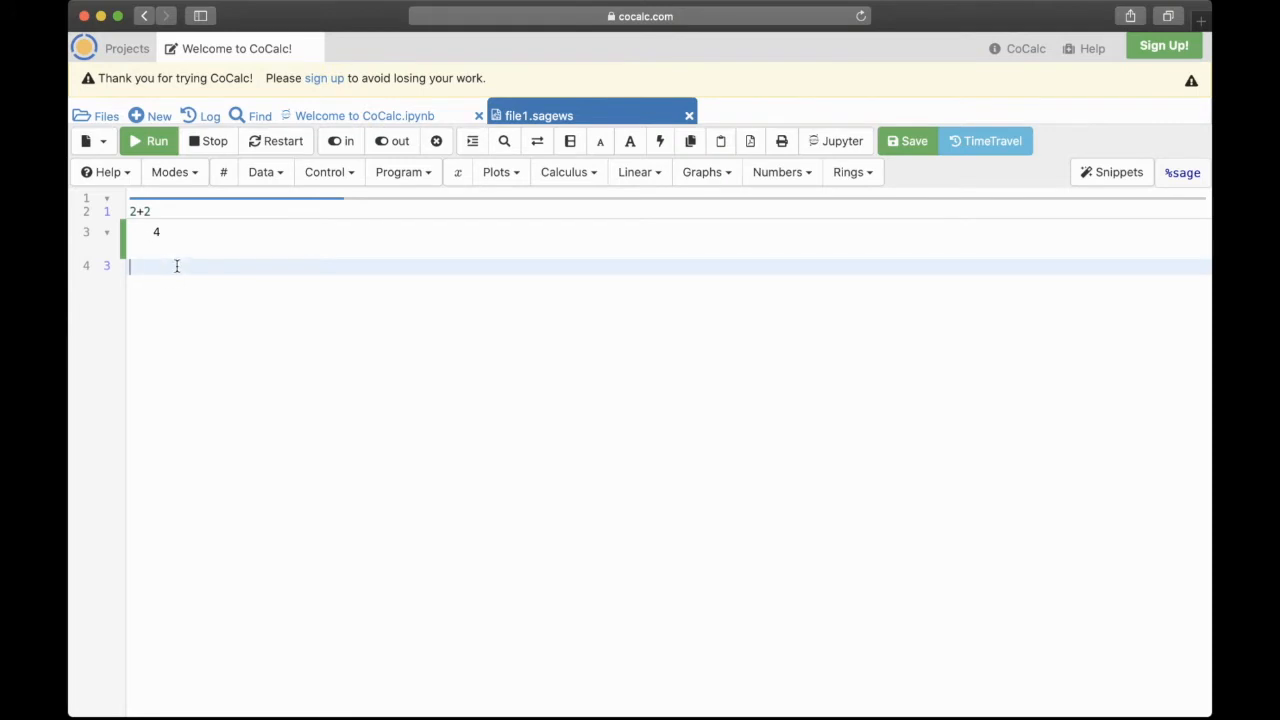
pyautogui.write('2')
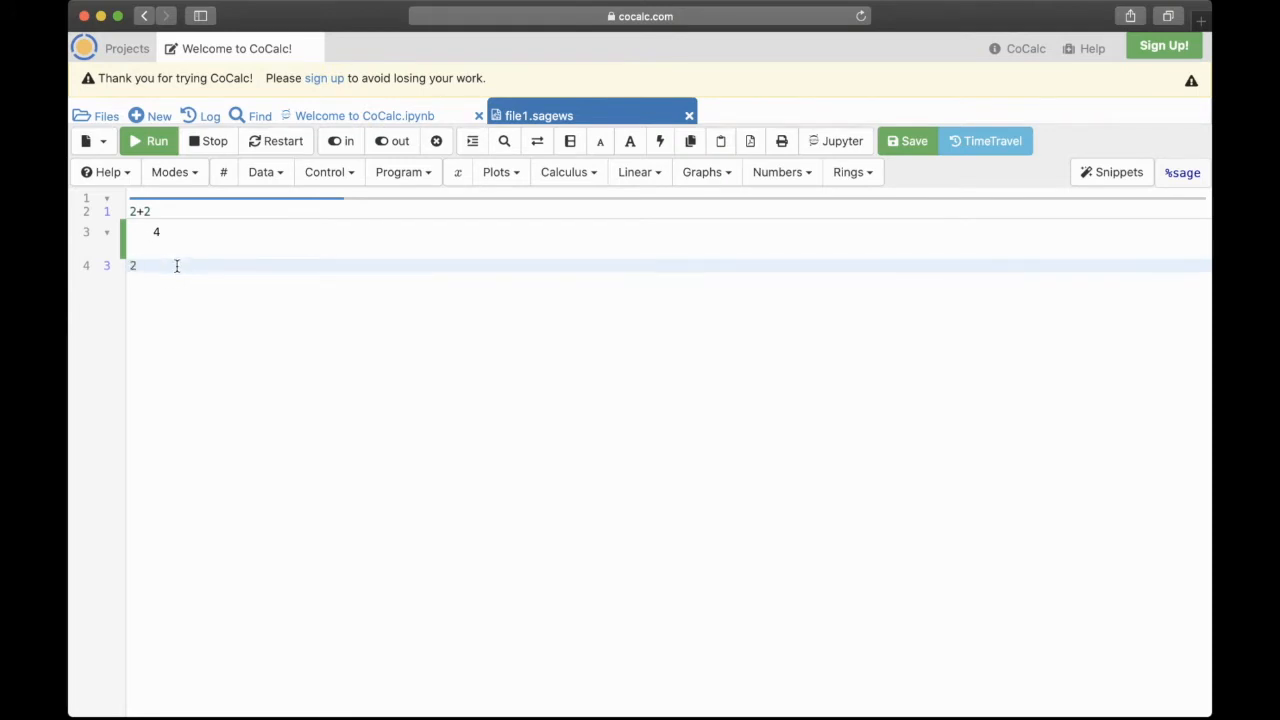
pyautogui.write('+5')
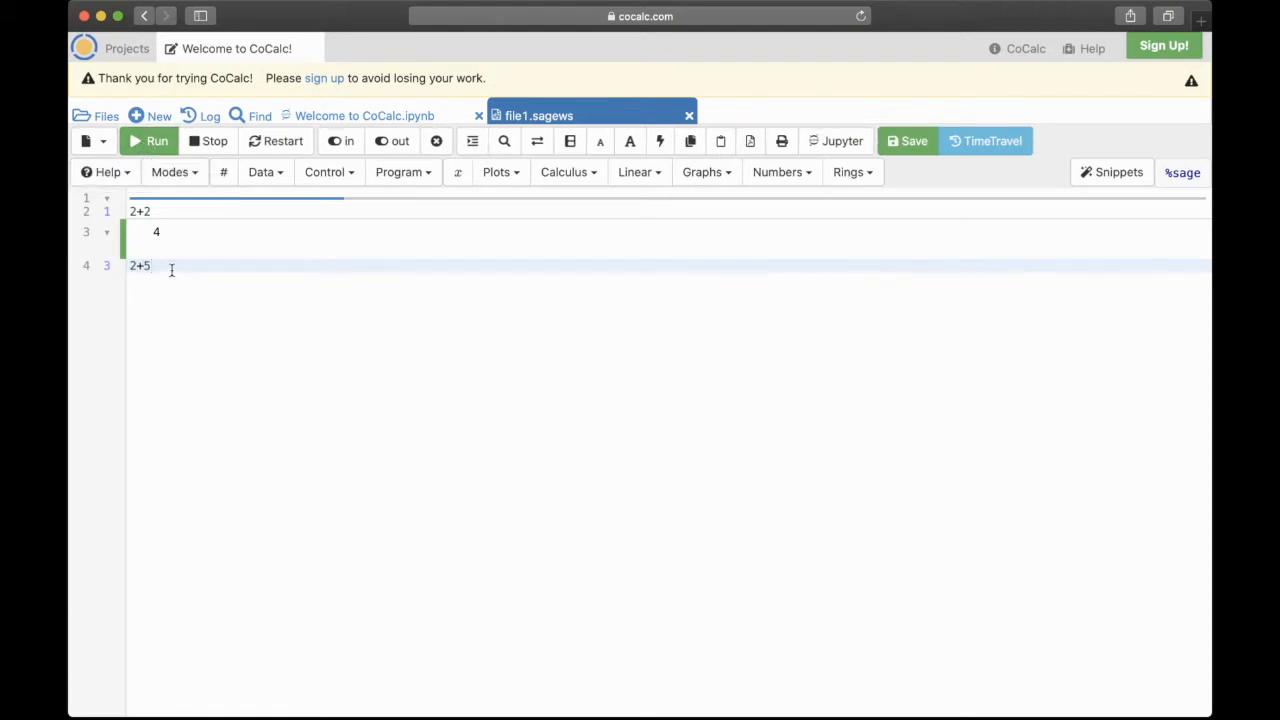
pyautogui.press('shift+Return')
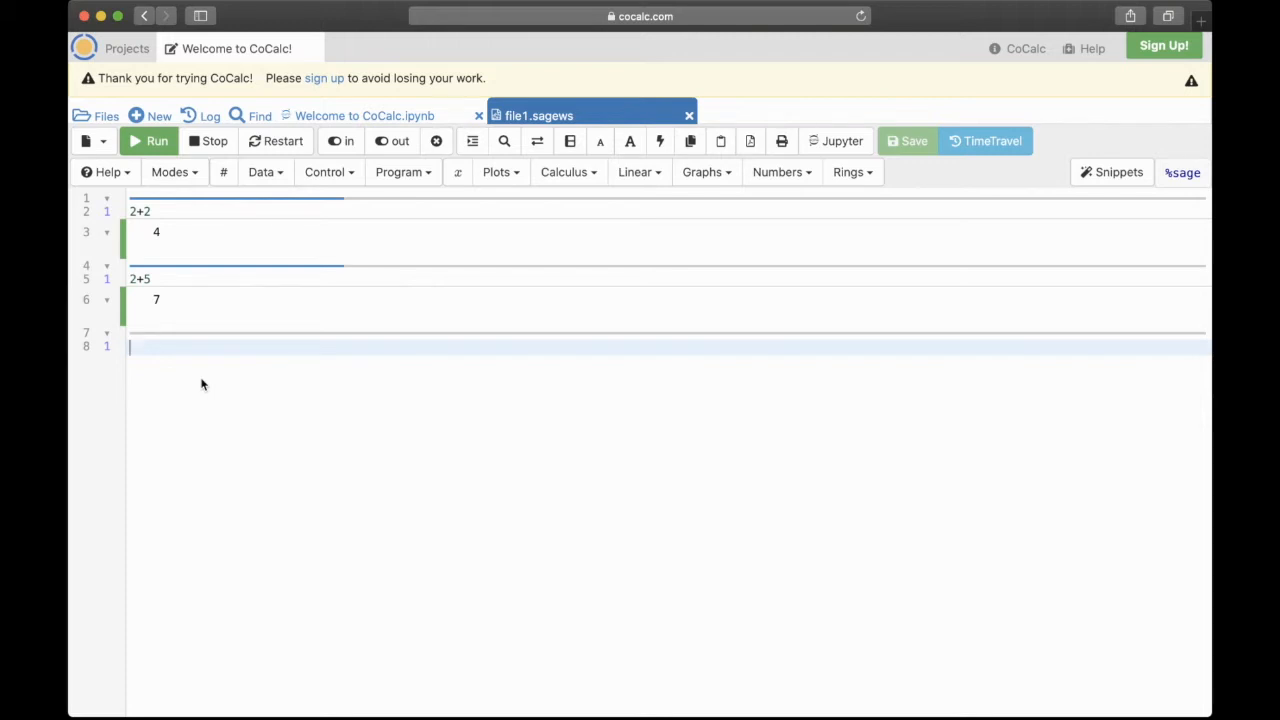
# - Enter A=matrix(2, 2, [1, 2, 5, 7]) and evaluate A to display it
pyautogui.write('A')
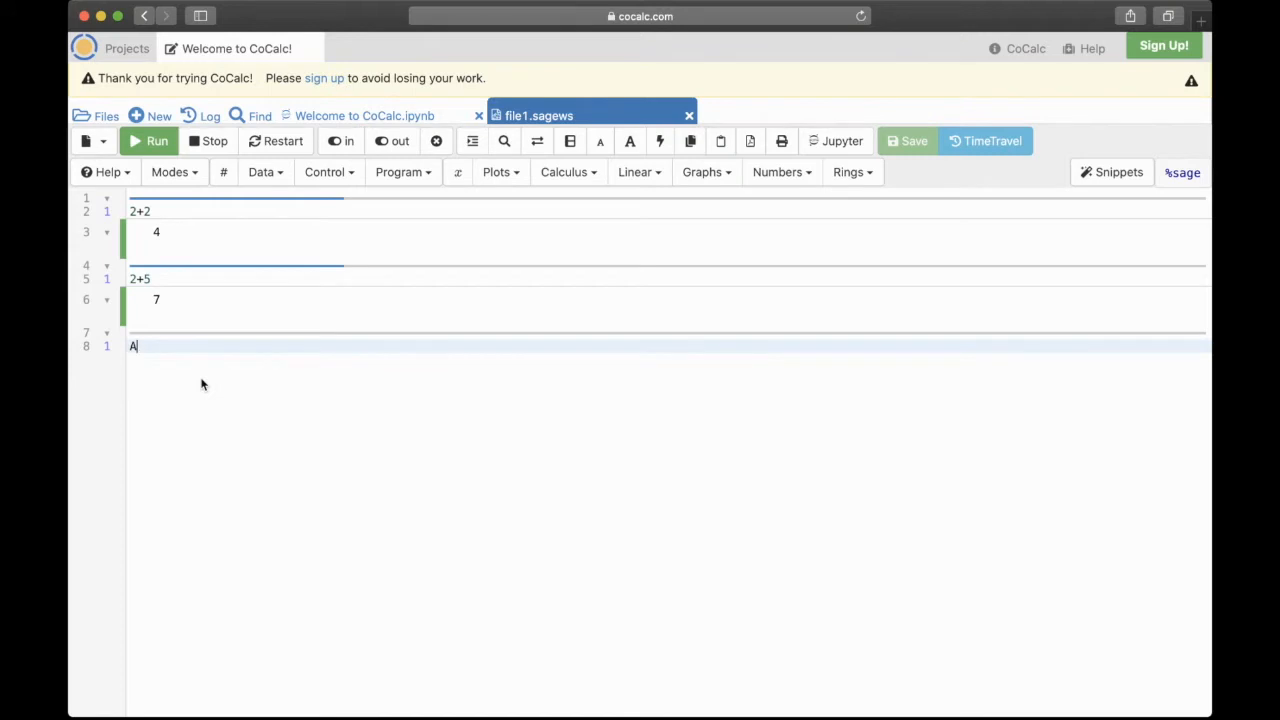
pyautogui.write('=mat')
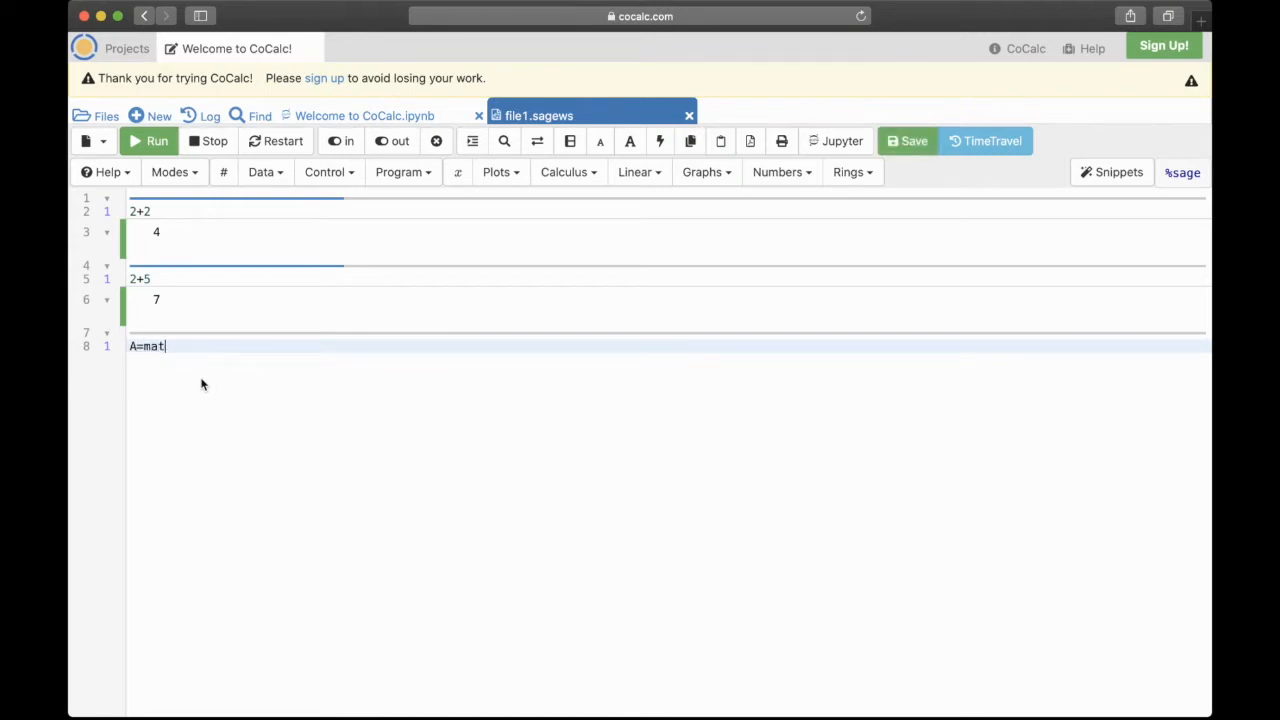
pyautogui.write('rix()')
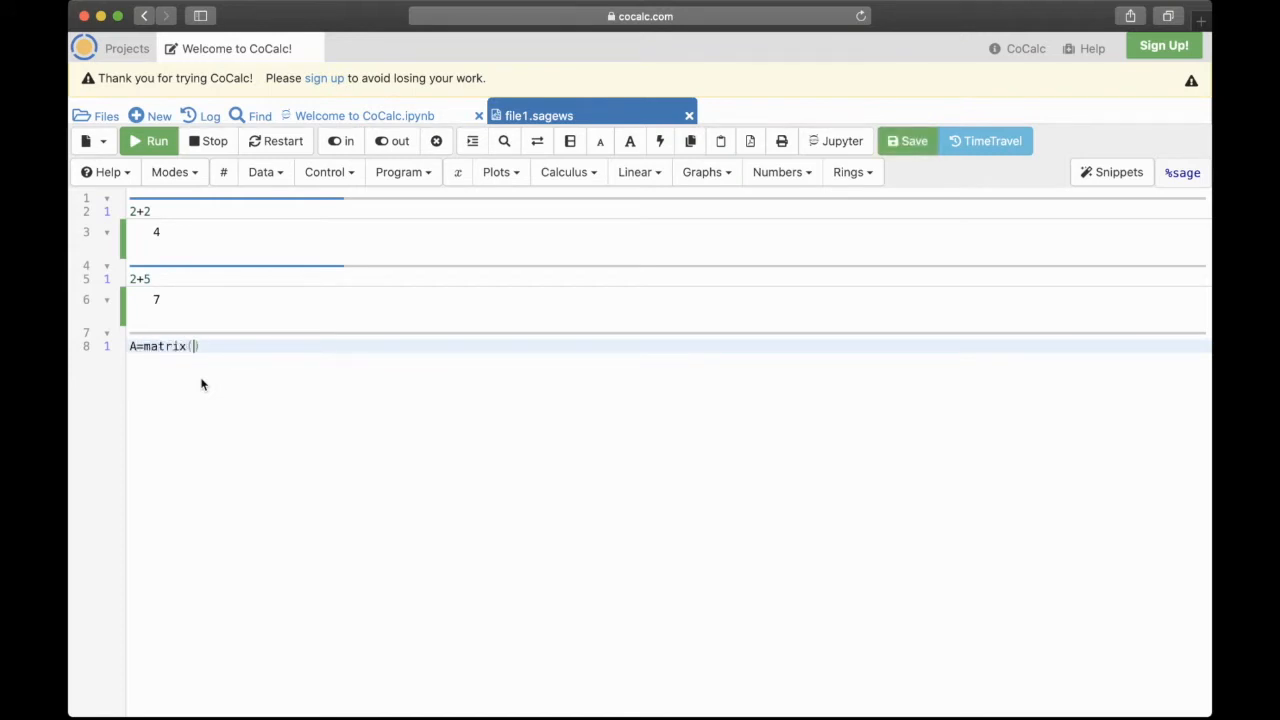
pyautogui.write('2,')
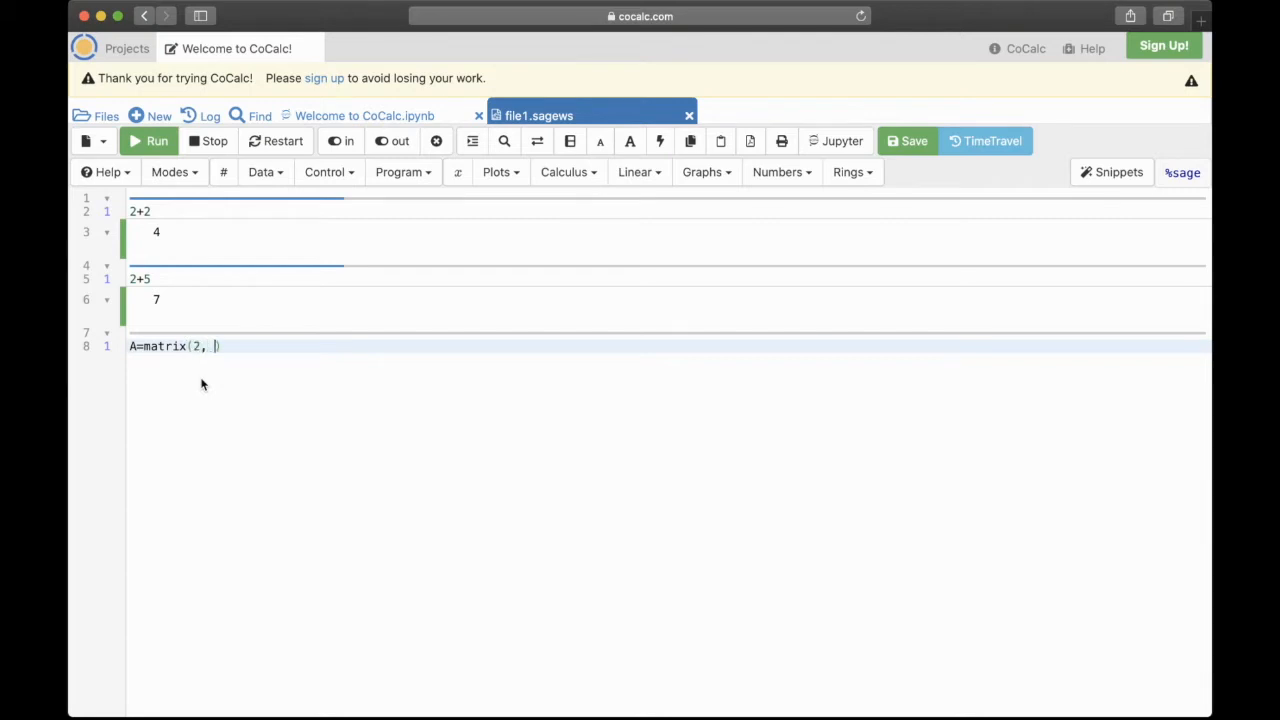
pyautogui.write('2,')
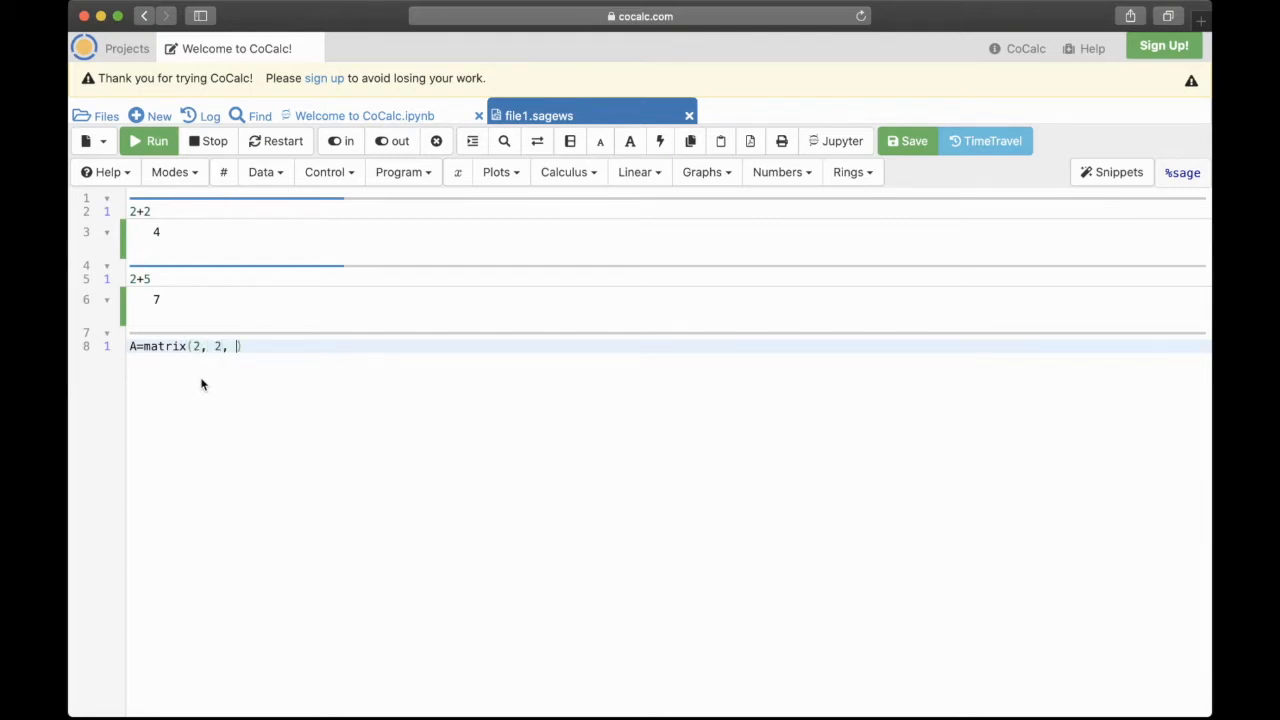
pyautogui.write('[]')
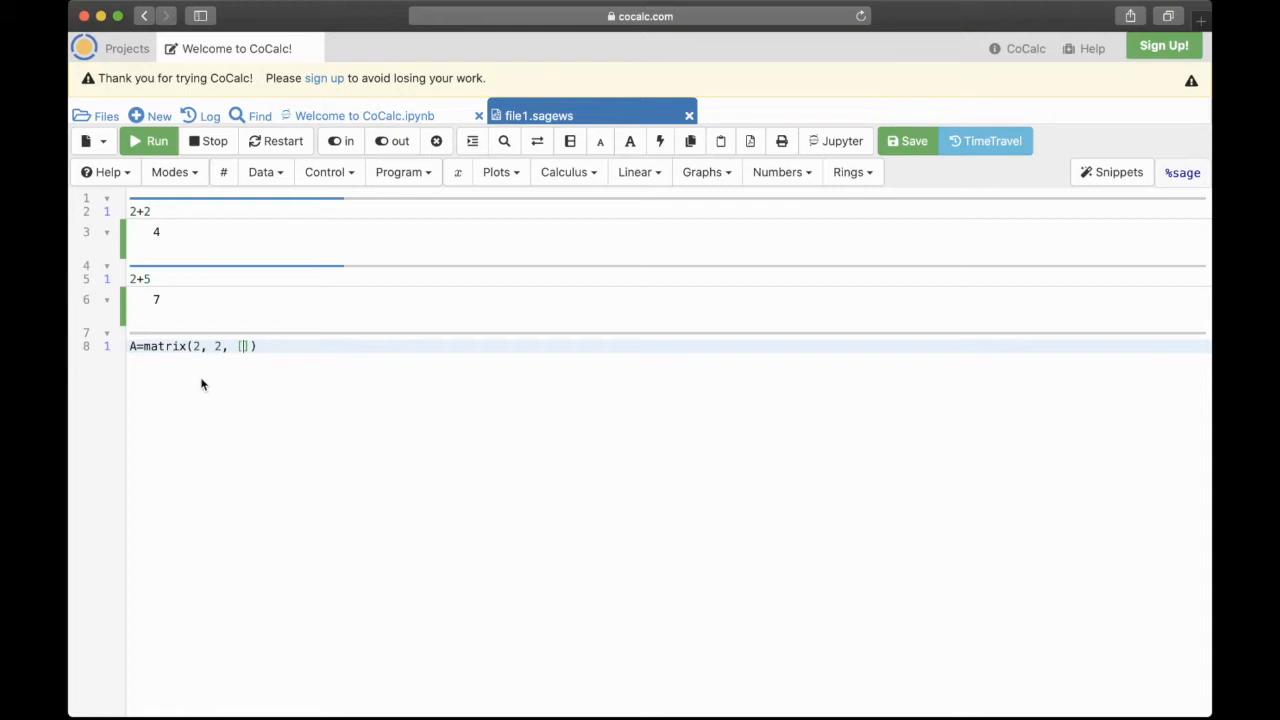
pyautogui.write('1,')
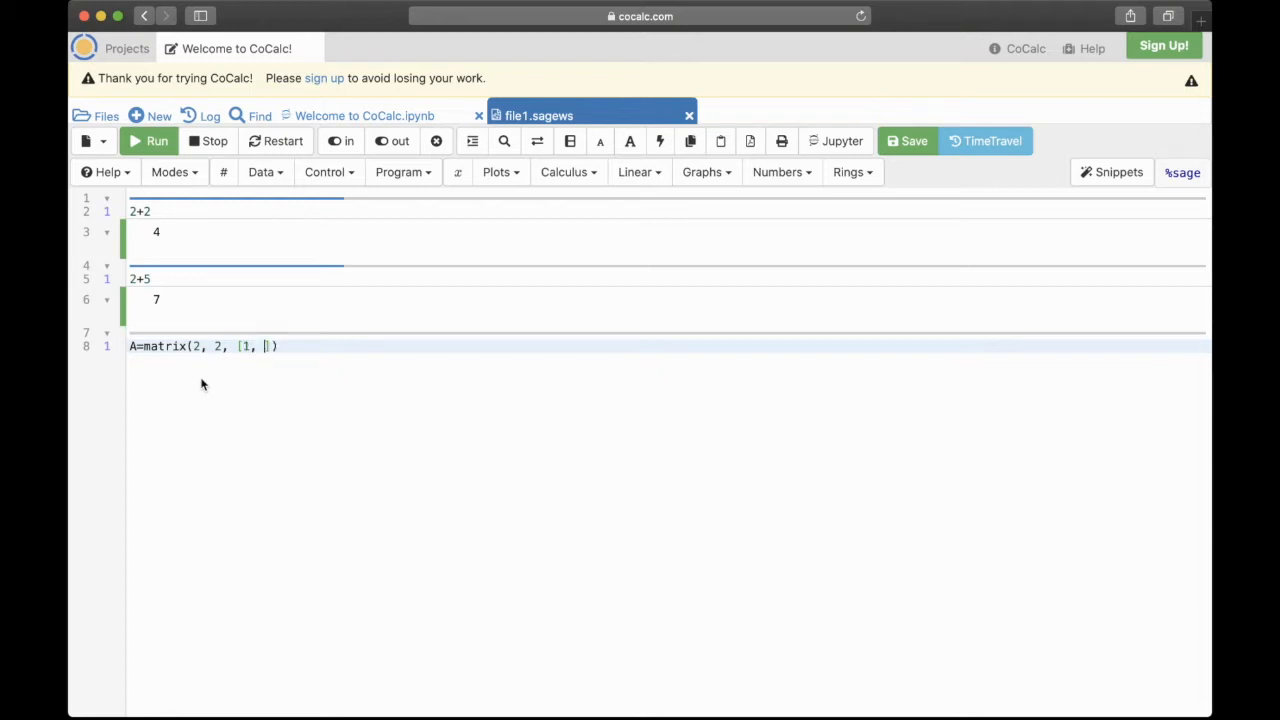
pyautogui.write('2,')
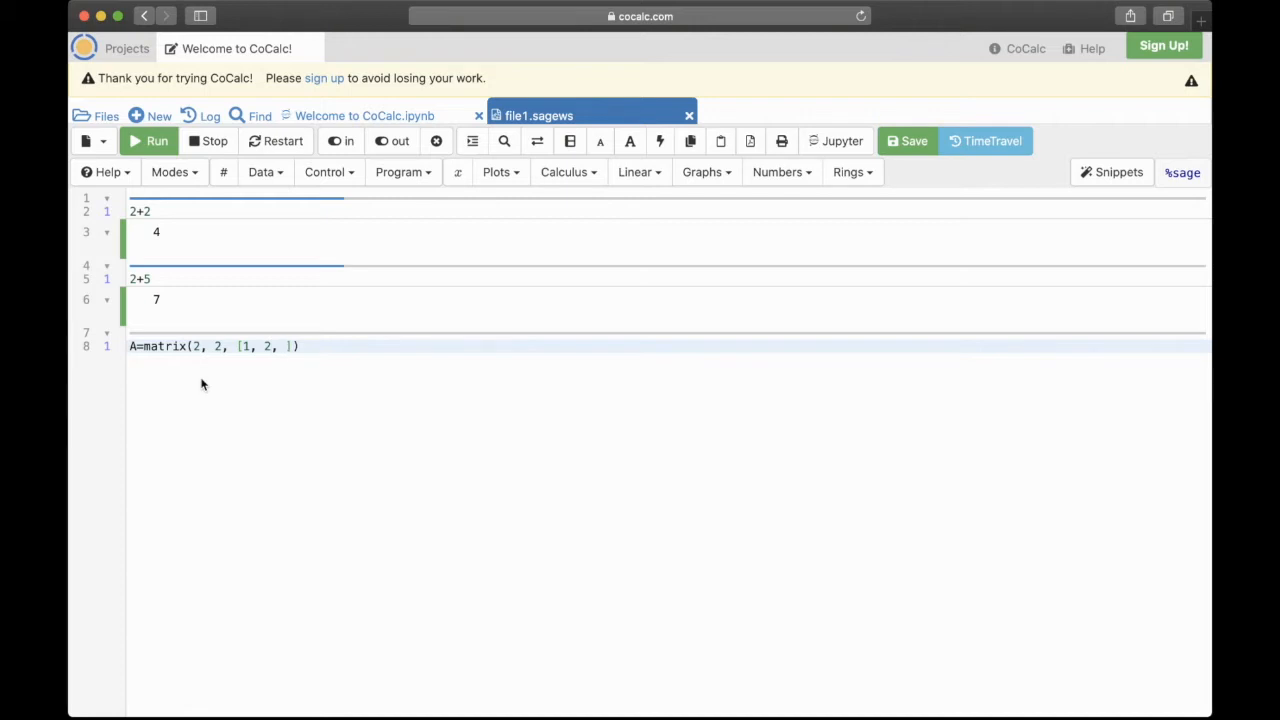
pyautogui.write('5, 7')
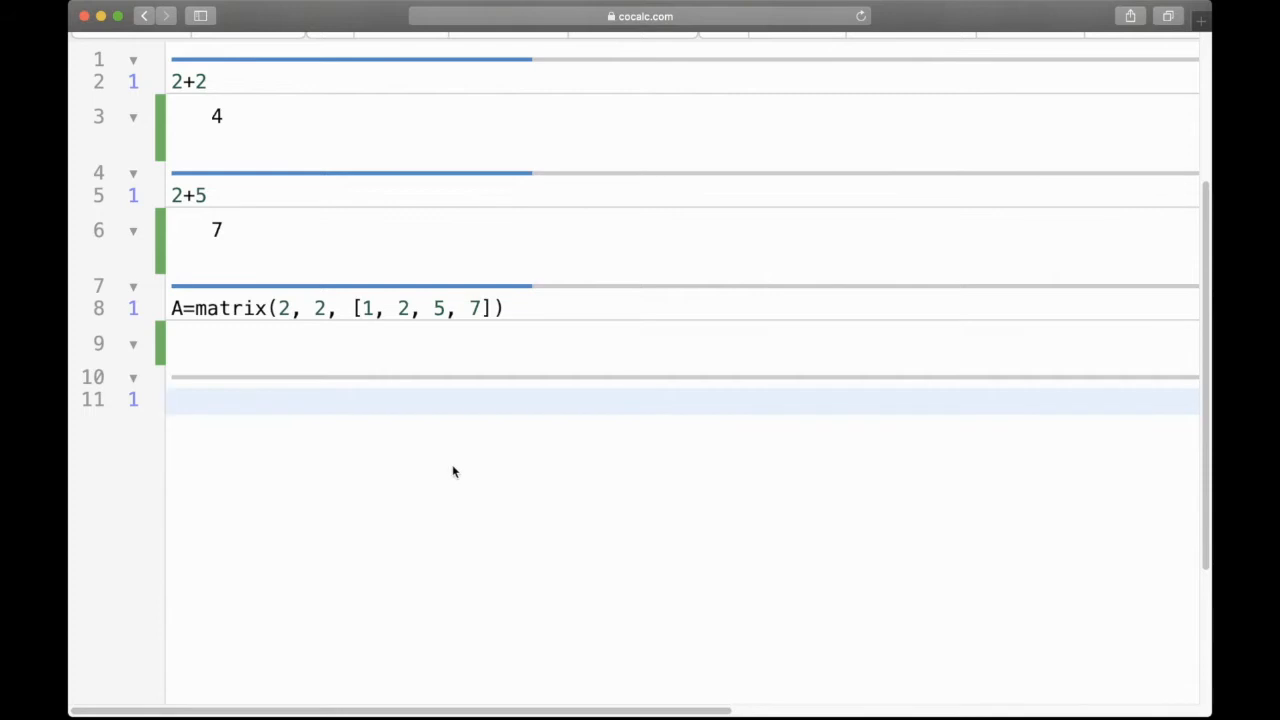
pyautogui.write('A')
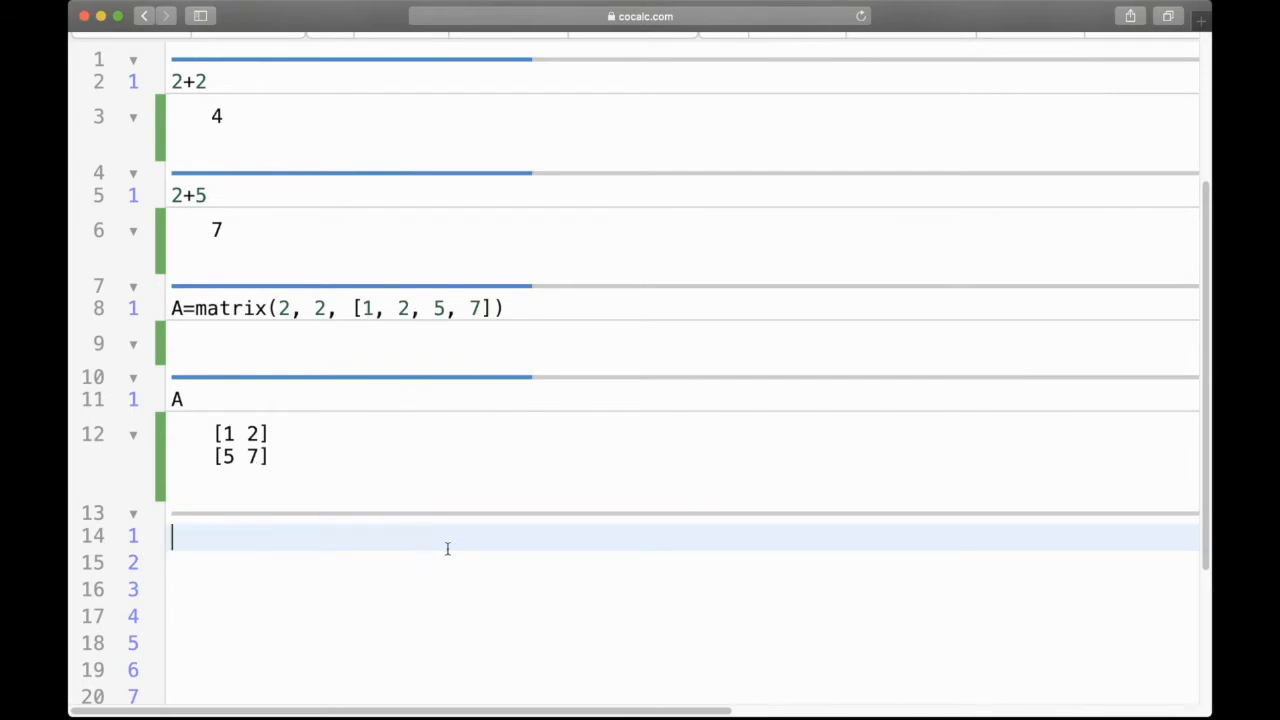
pyautogui.moveTo(563, 547)
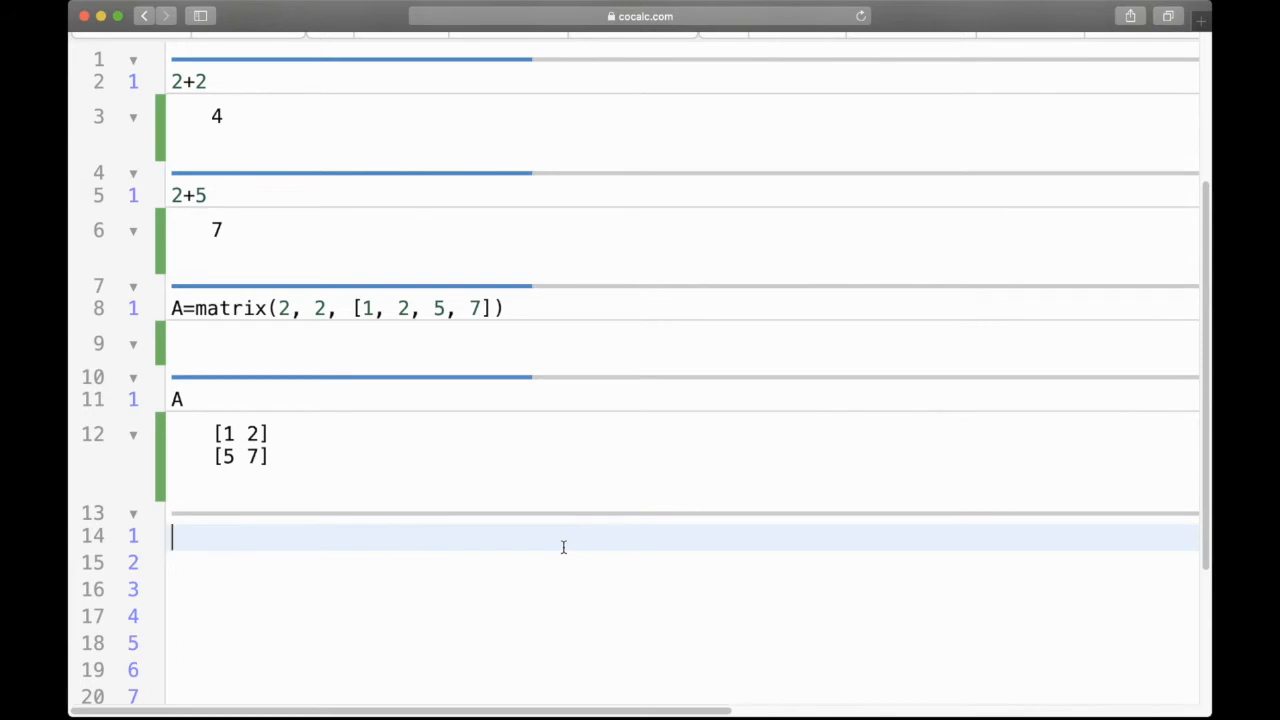
# - Build A.inverse() via tab completion, yielding [[-7/3, 2/3], [5/3, -1/3]]
pyautogui.write('A')
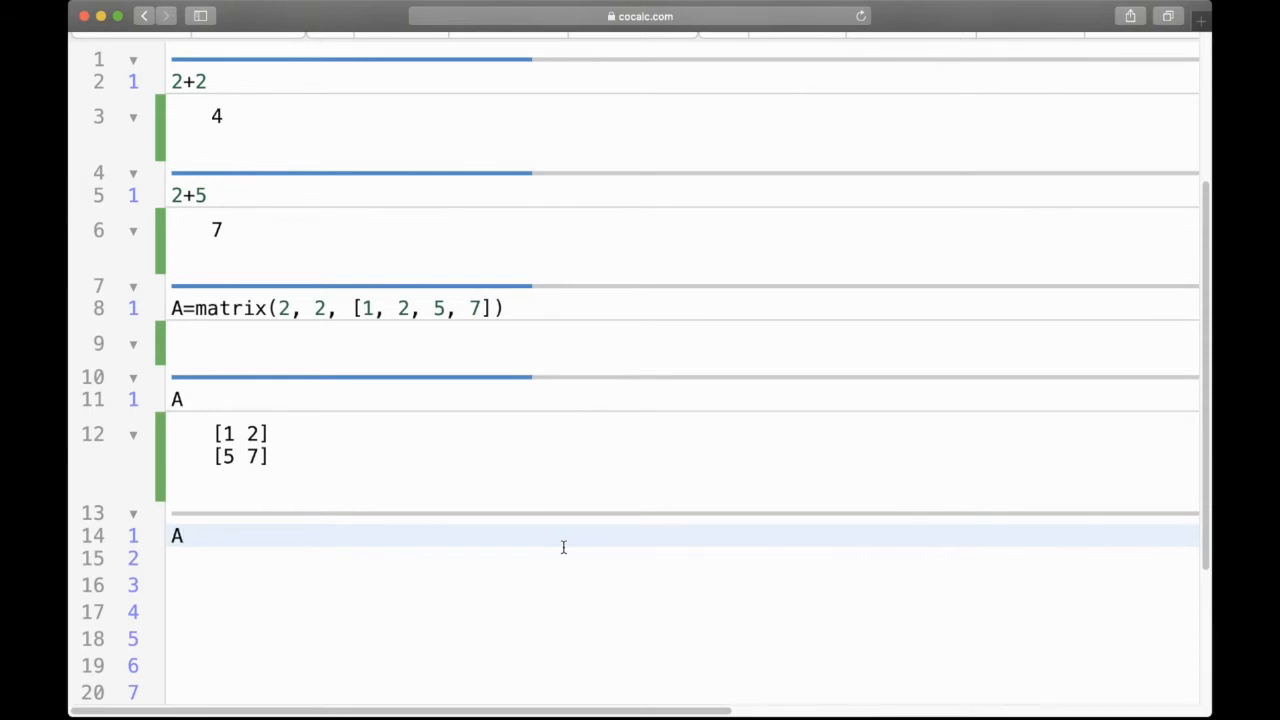
pyautogui.write('.')
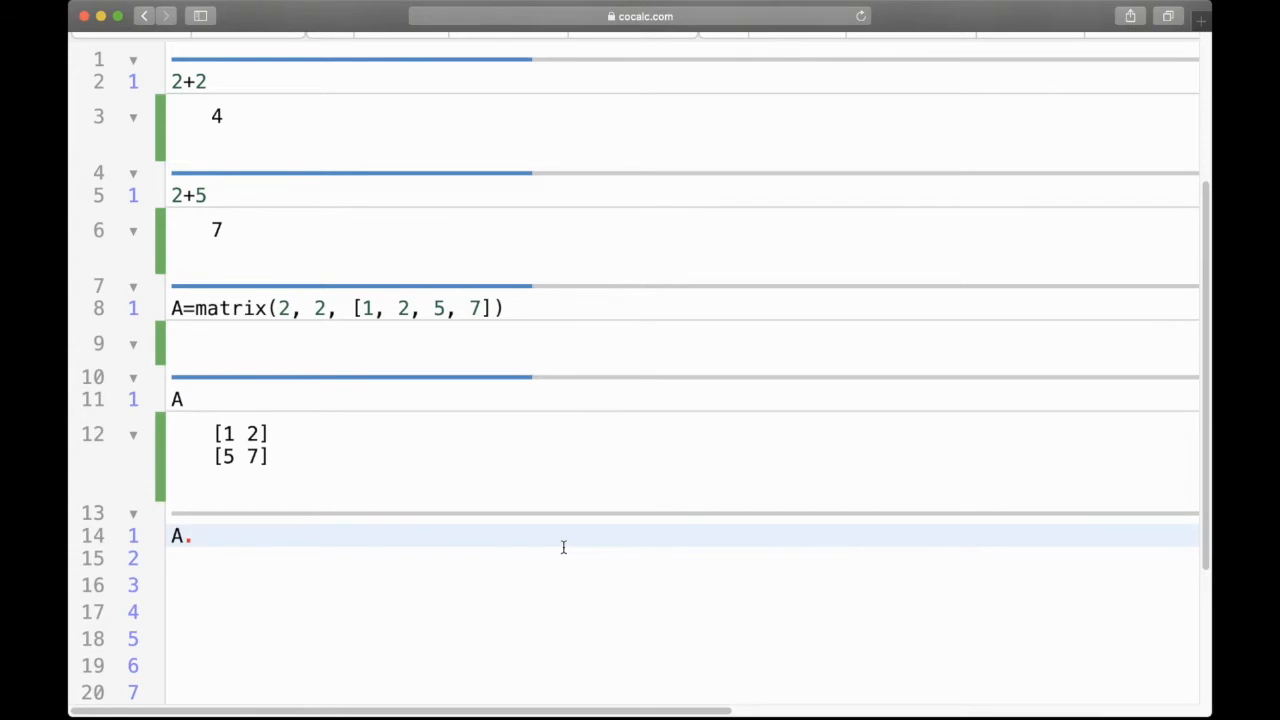
pyautogui.click(188, 535)
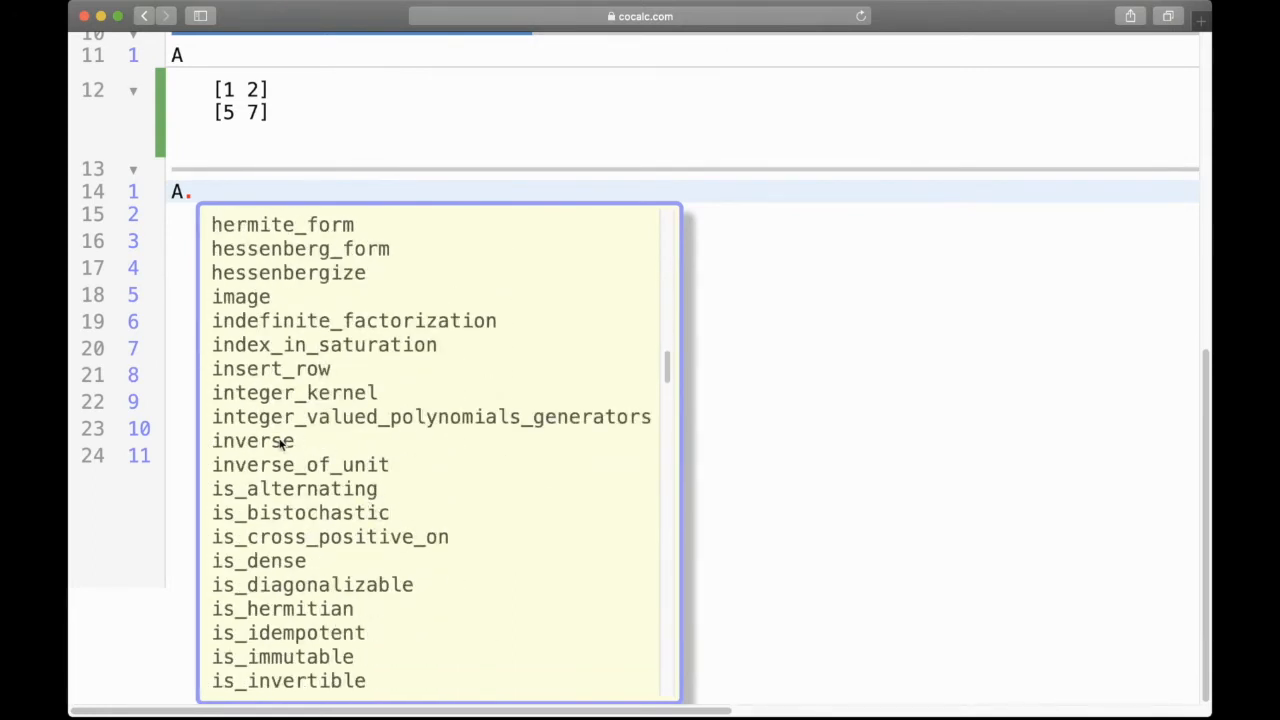
pyautogui.click(252, 440)
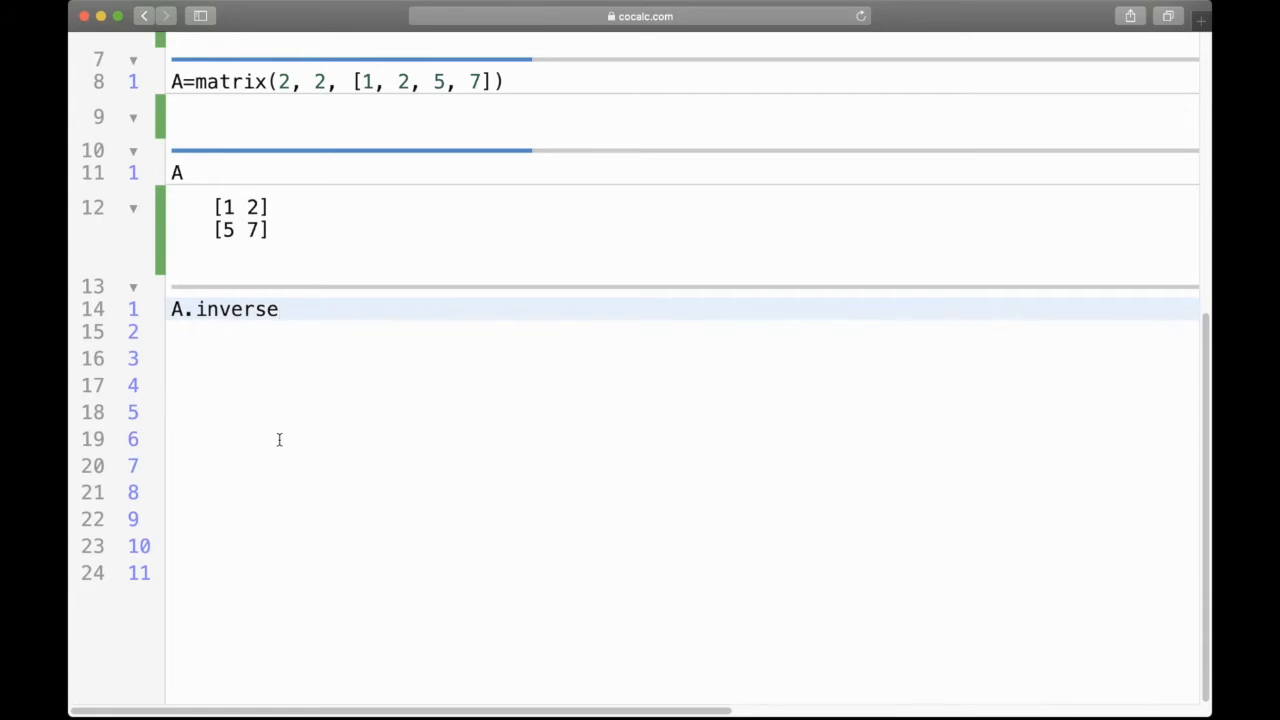
pyautogui.click(280, 308)
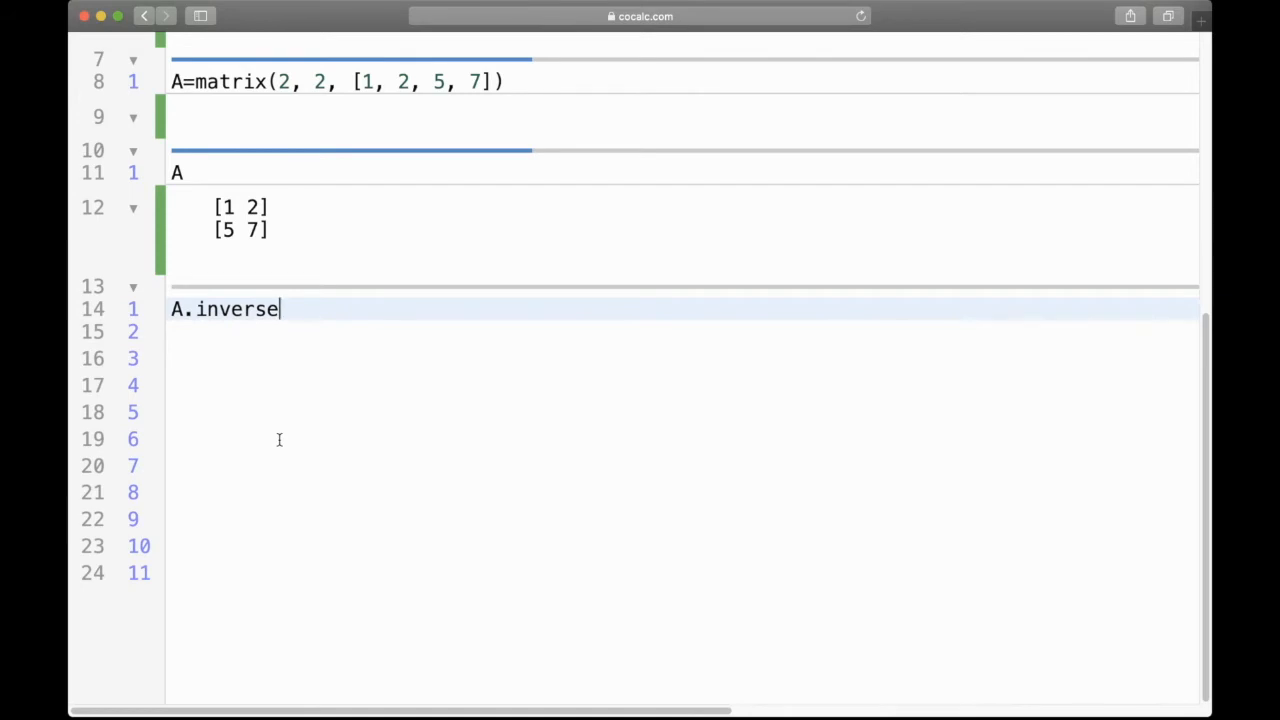
pyautogui.write('()')
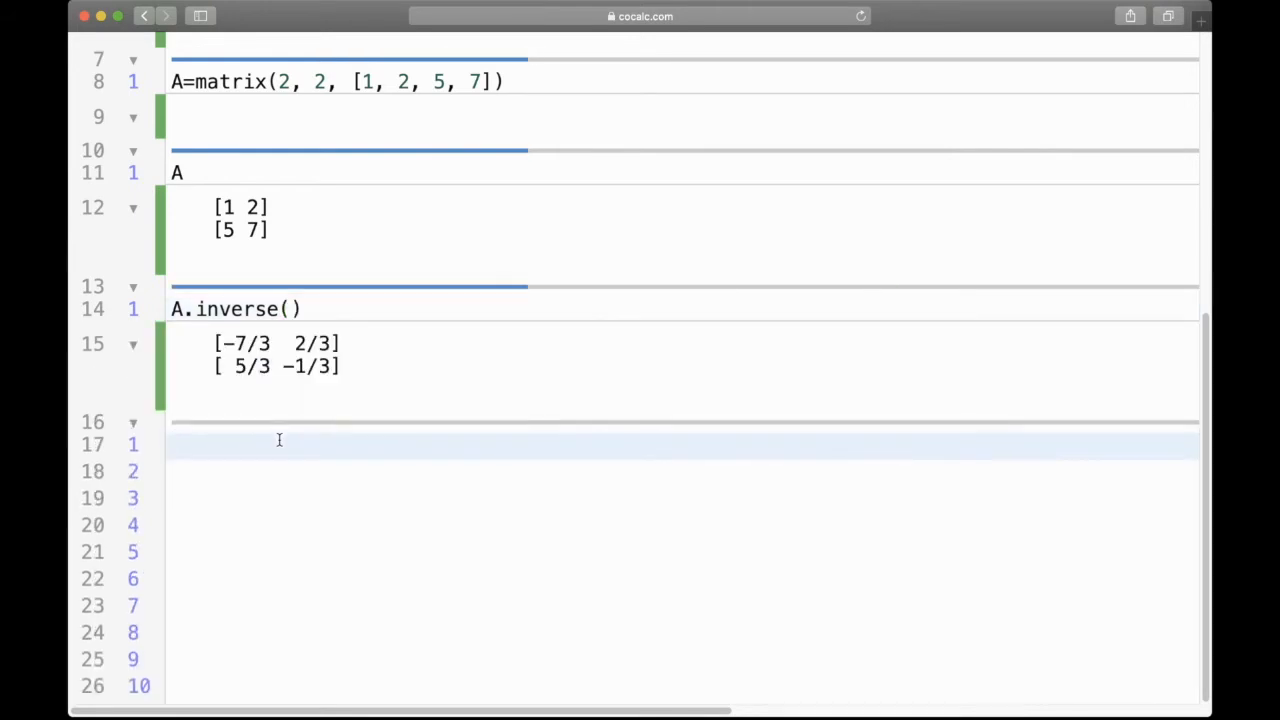
pyautogui.moveTo(255, 550)
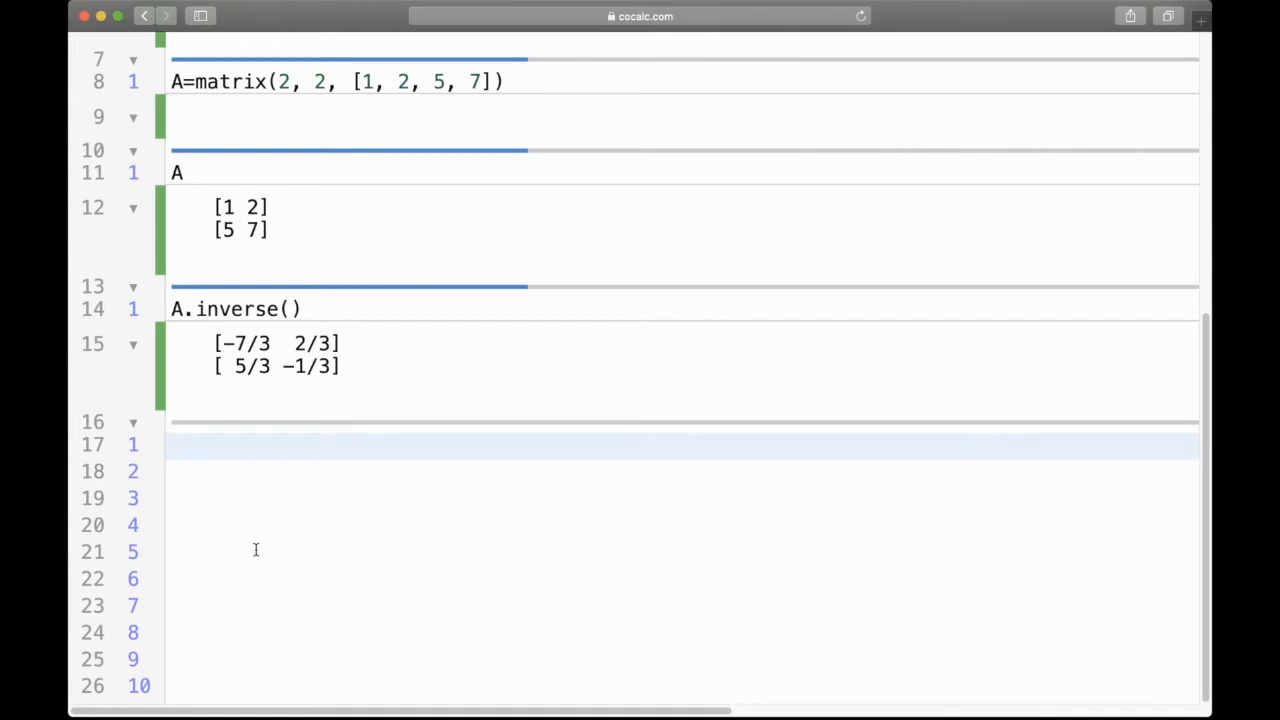
# - Store A's inverse as B=A.inverse() and display B
pyautogui.write('B')
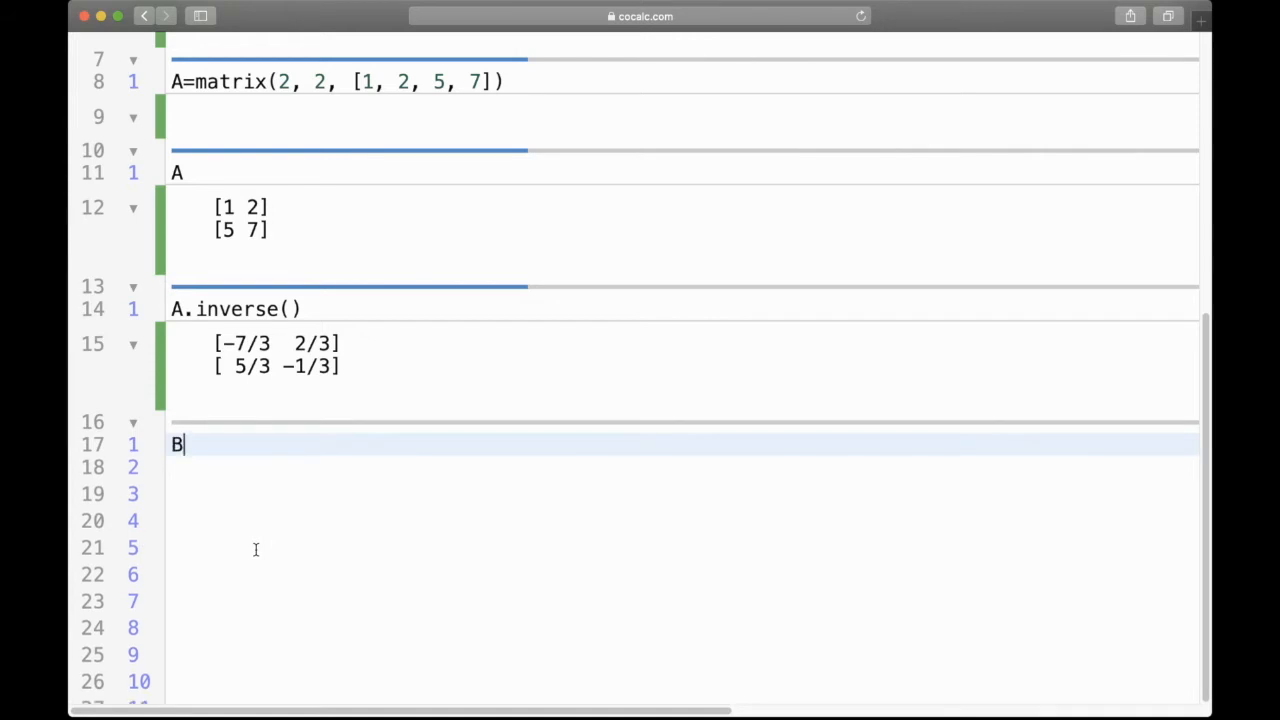
pyautogui.write('=A.')
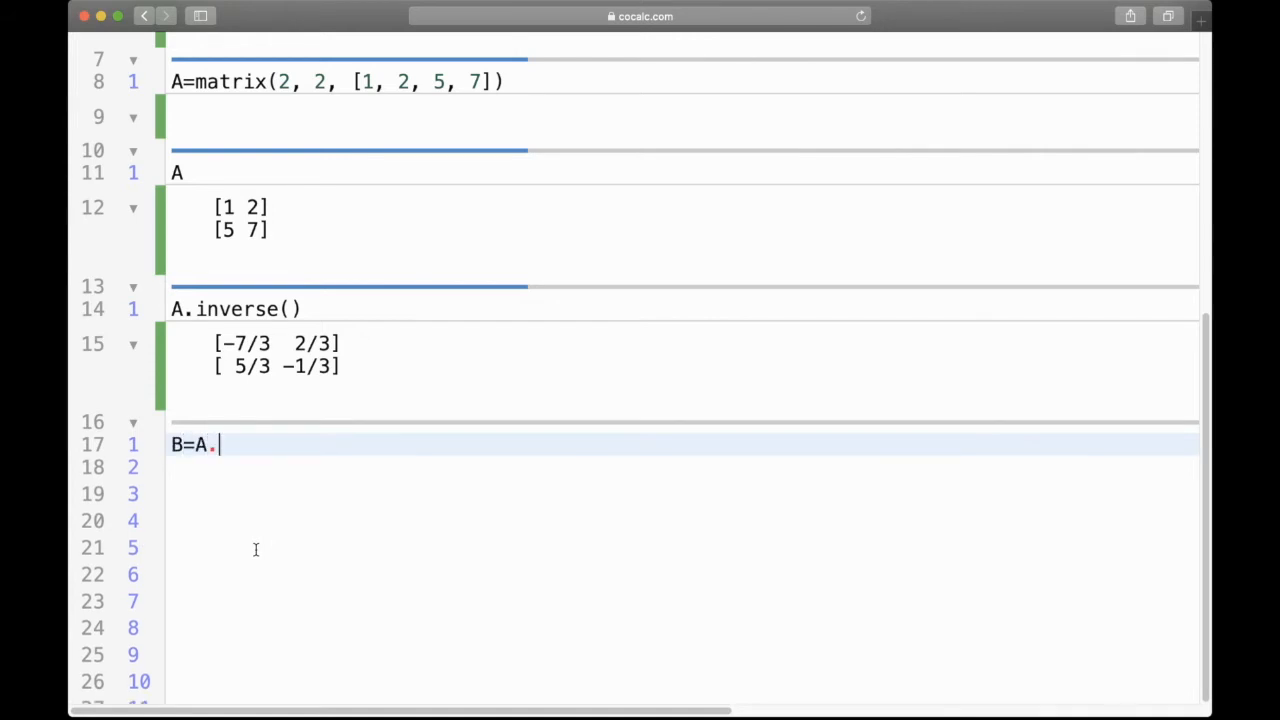
pyautogui.write('inverse(')
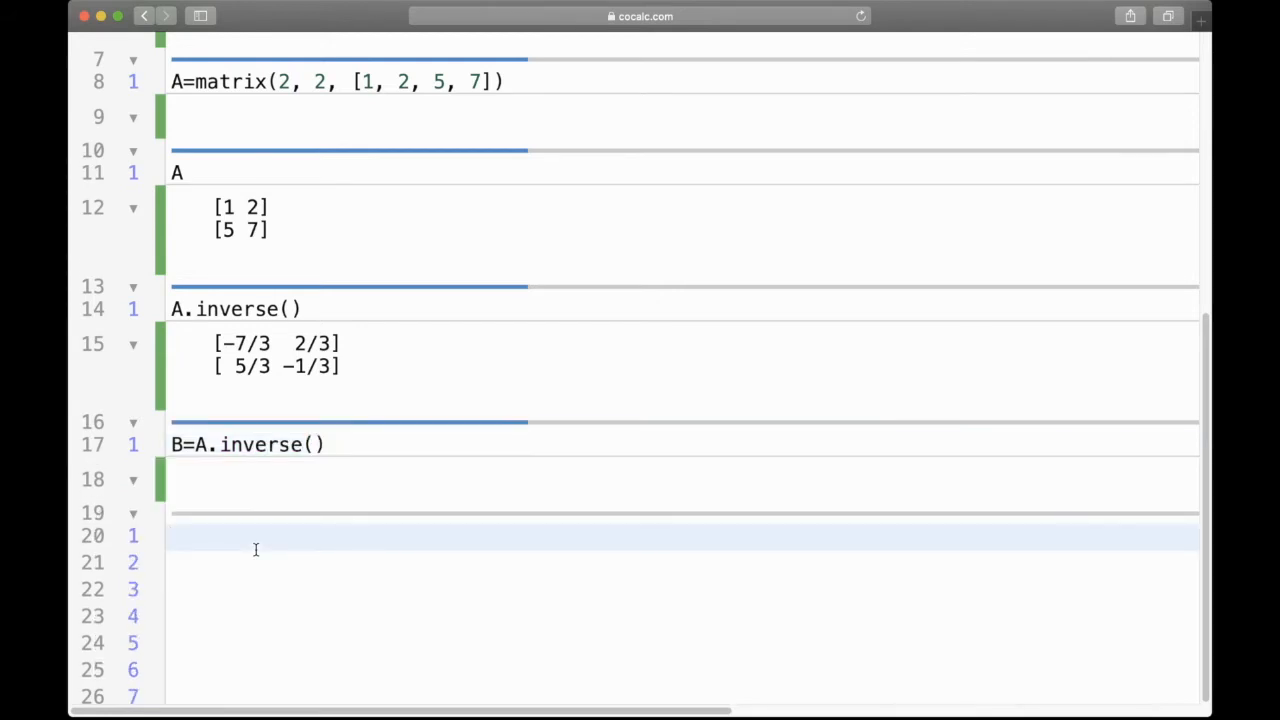
pyautogui.write('B')
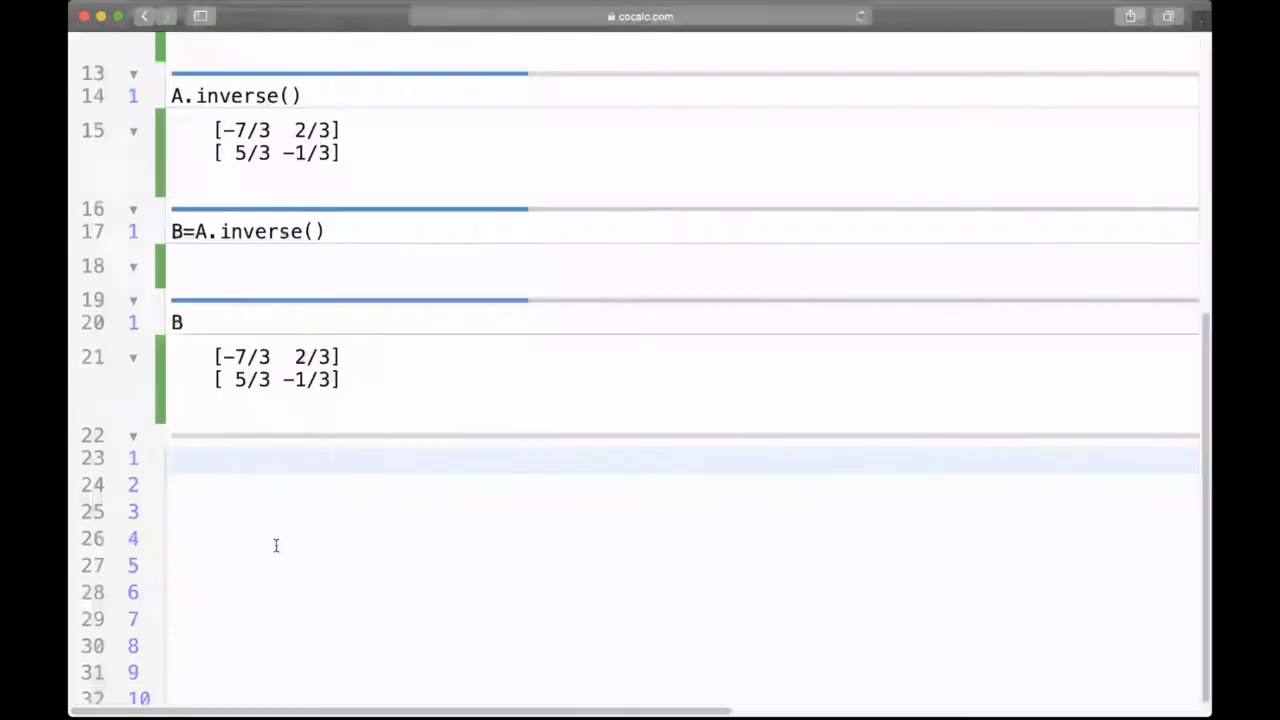
pyautogui.moveTo(457, 500)
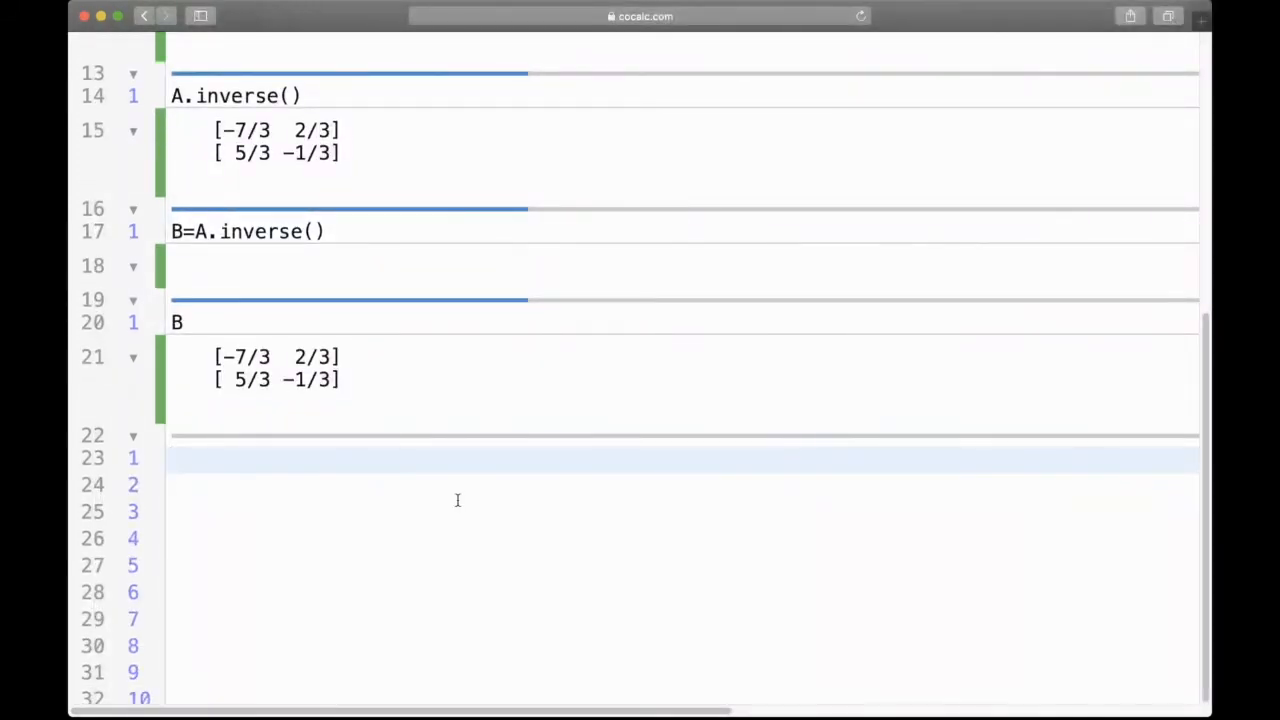
# - Evaluate A*B and B*A, both returning the 2×2 identity
pyautogui.write('A*B')
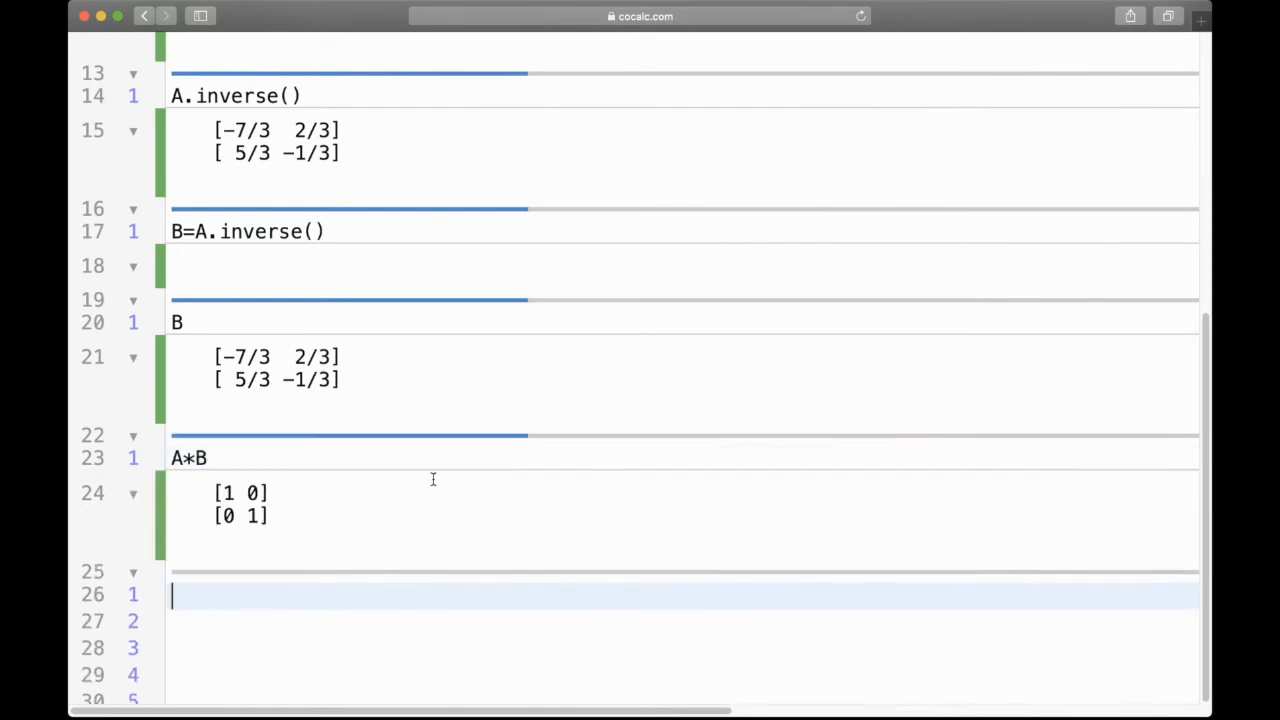
pyautogui.scroll(-3)
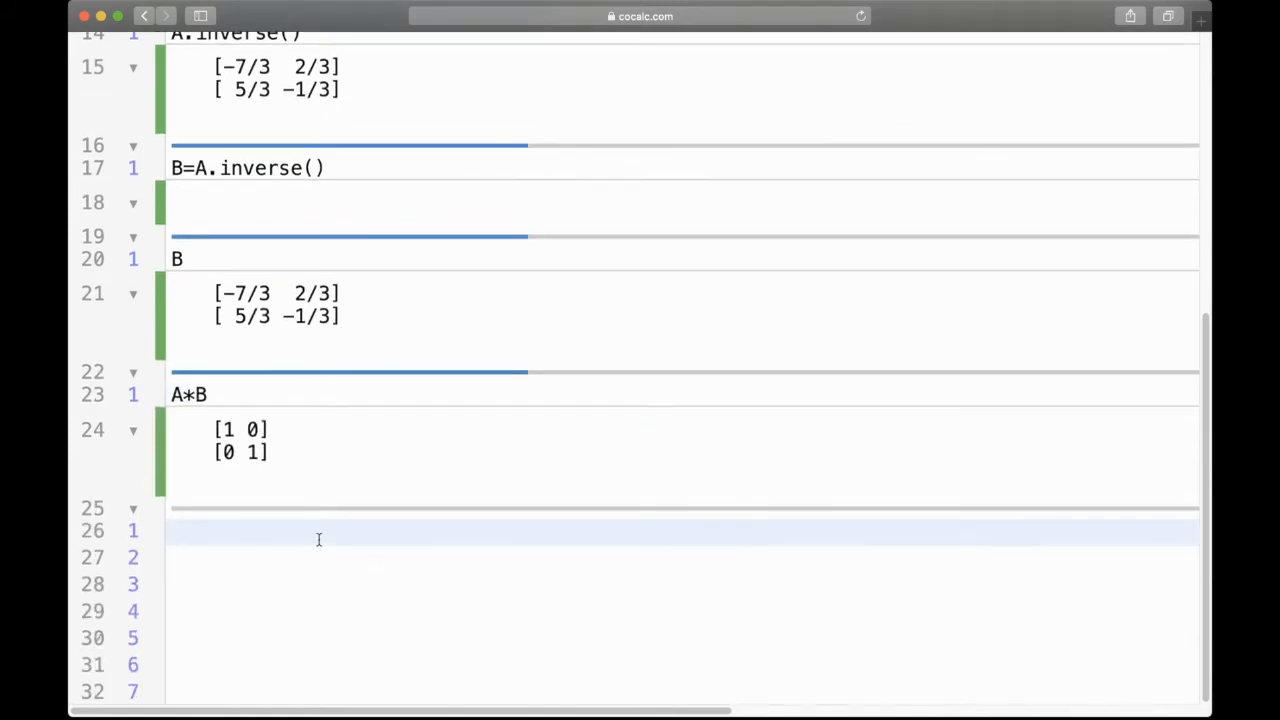
pyautogui.write('BB*')
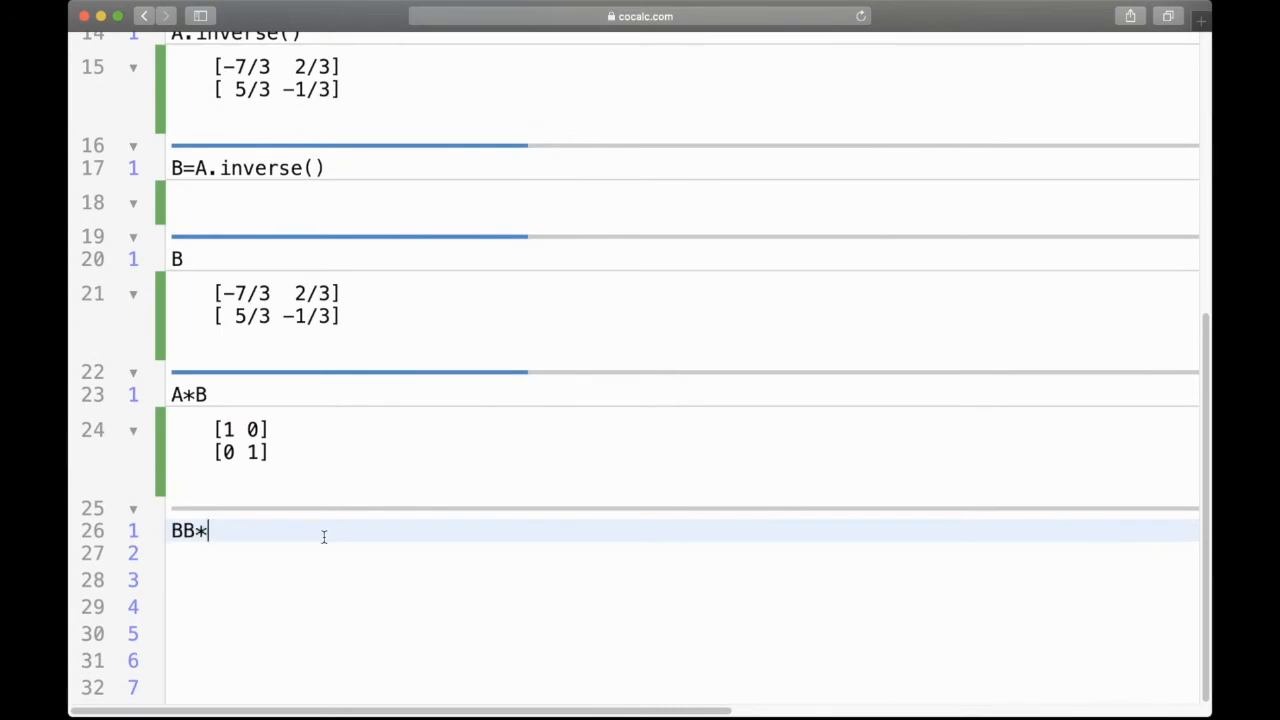
pyautogui.press('Backspace')
pyautogui.write('A')
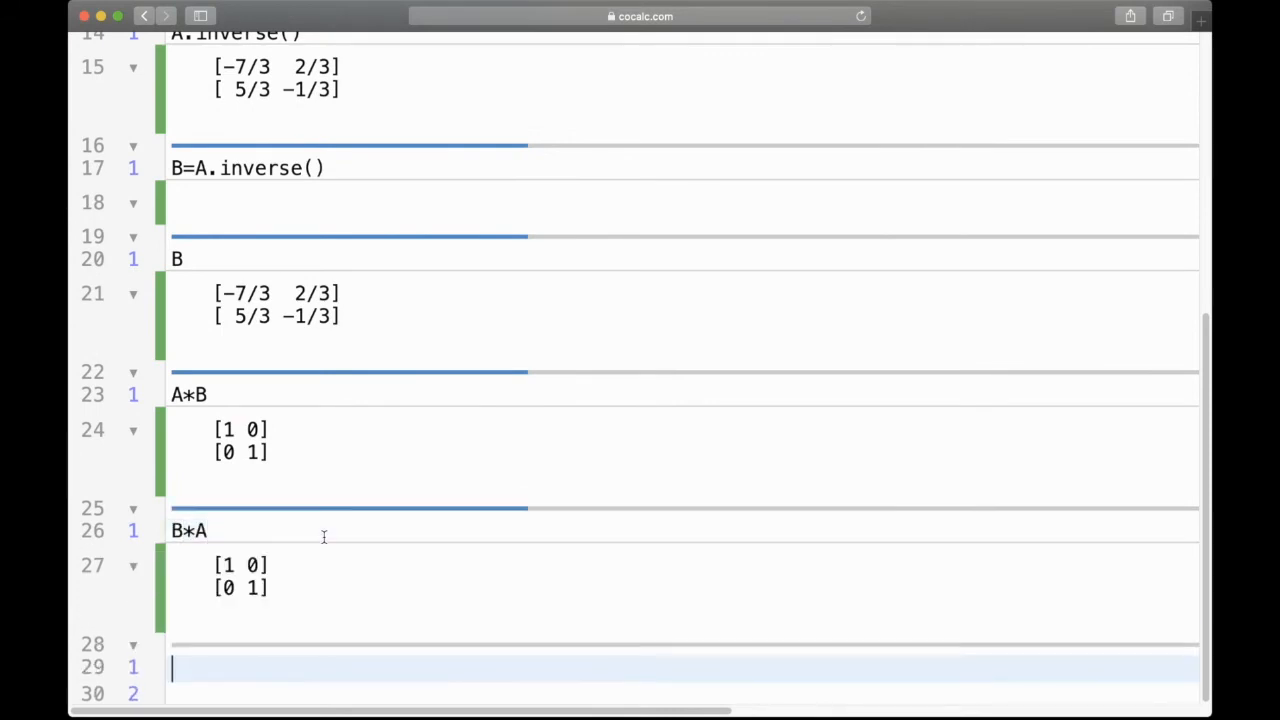
pyautogui.scroll(-3)
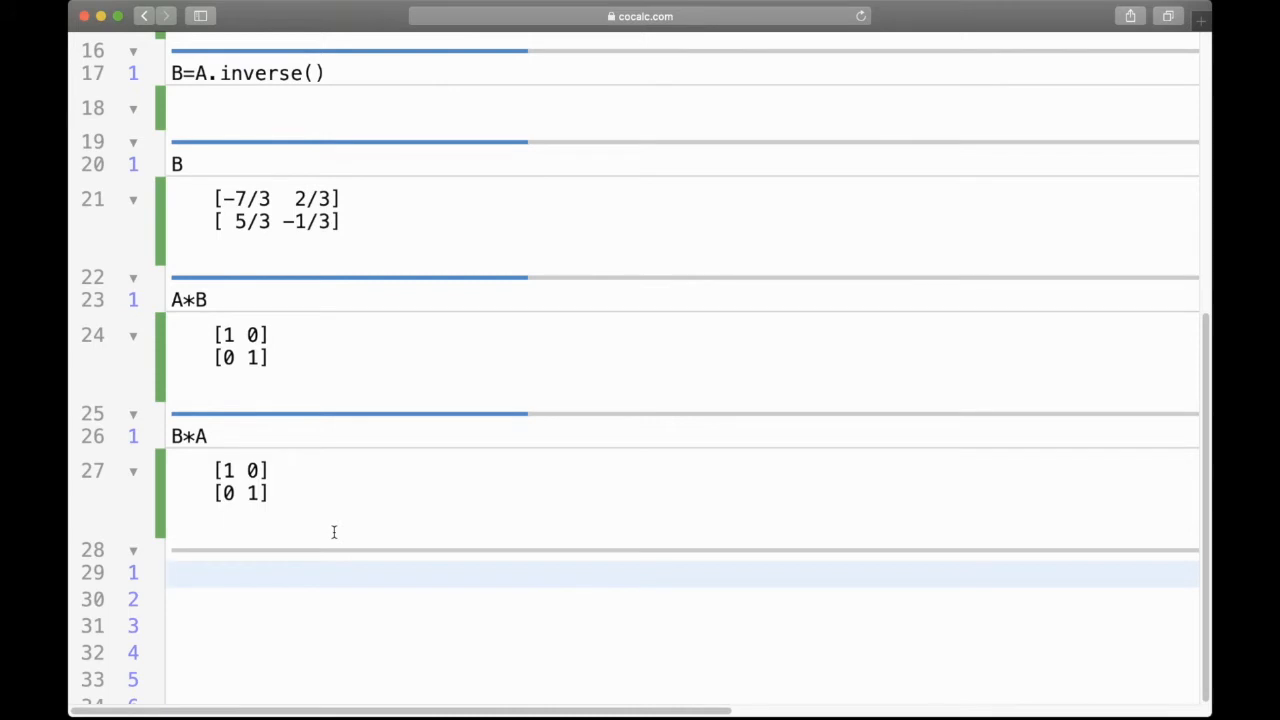
# - Compute A.determinant(), giving -3, then display A again
pyautogui.write('A.')
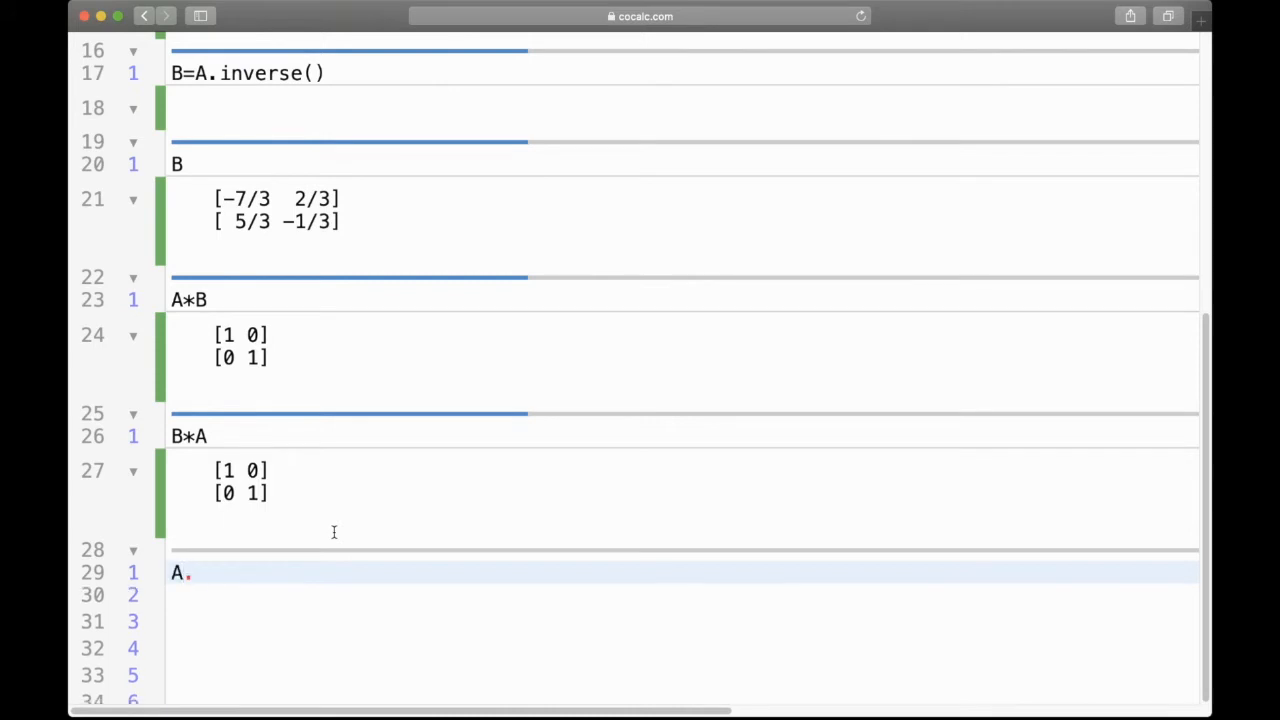
pyautogui.moveTo(336, 537)
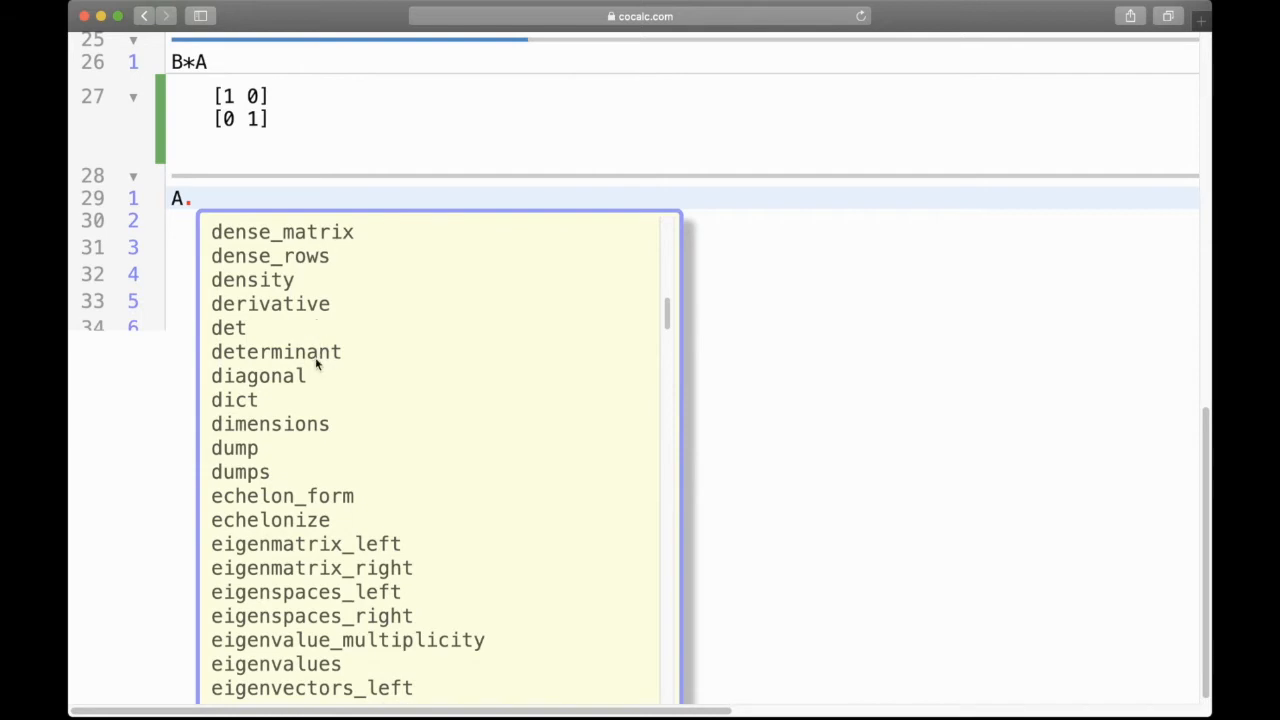
pyautogui.click(275, 351)
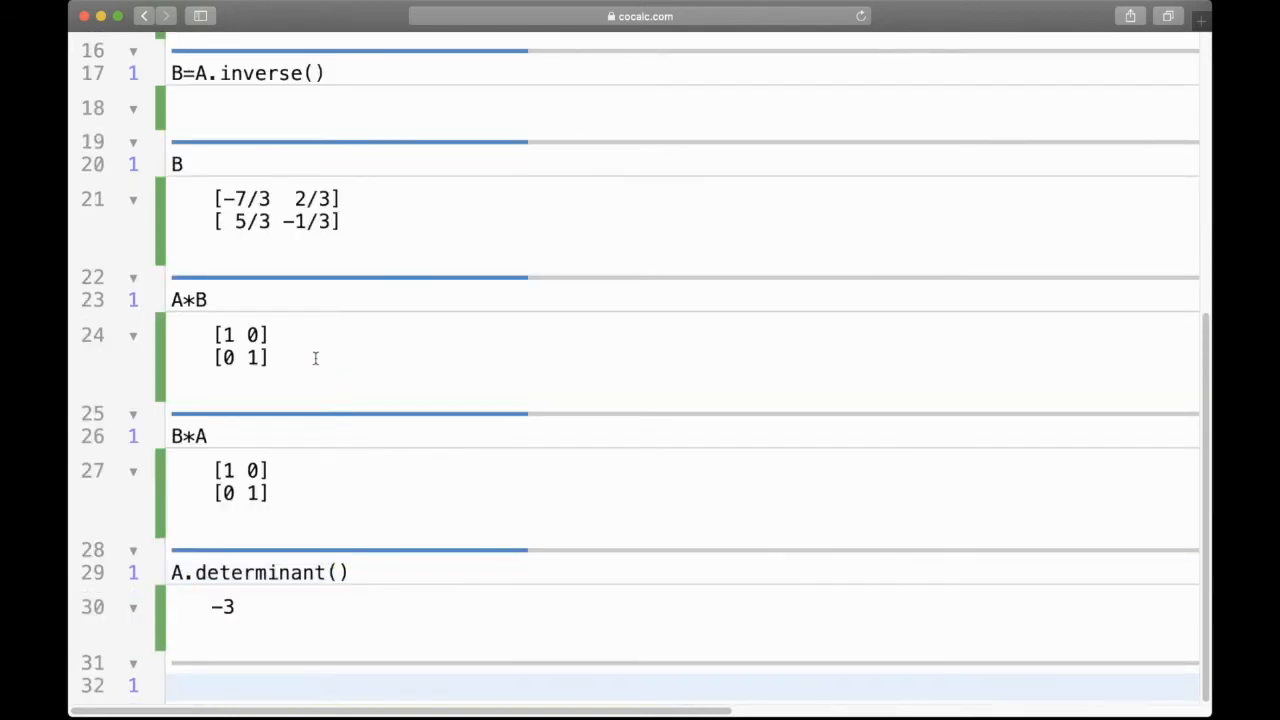
pyautogui.scroll(-3)
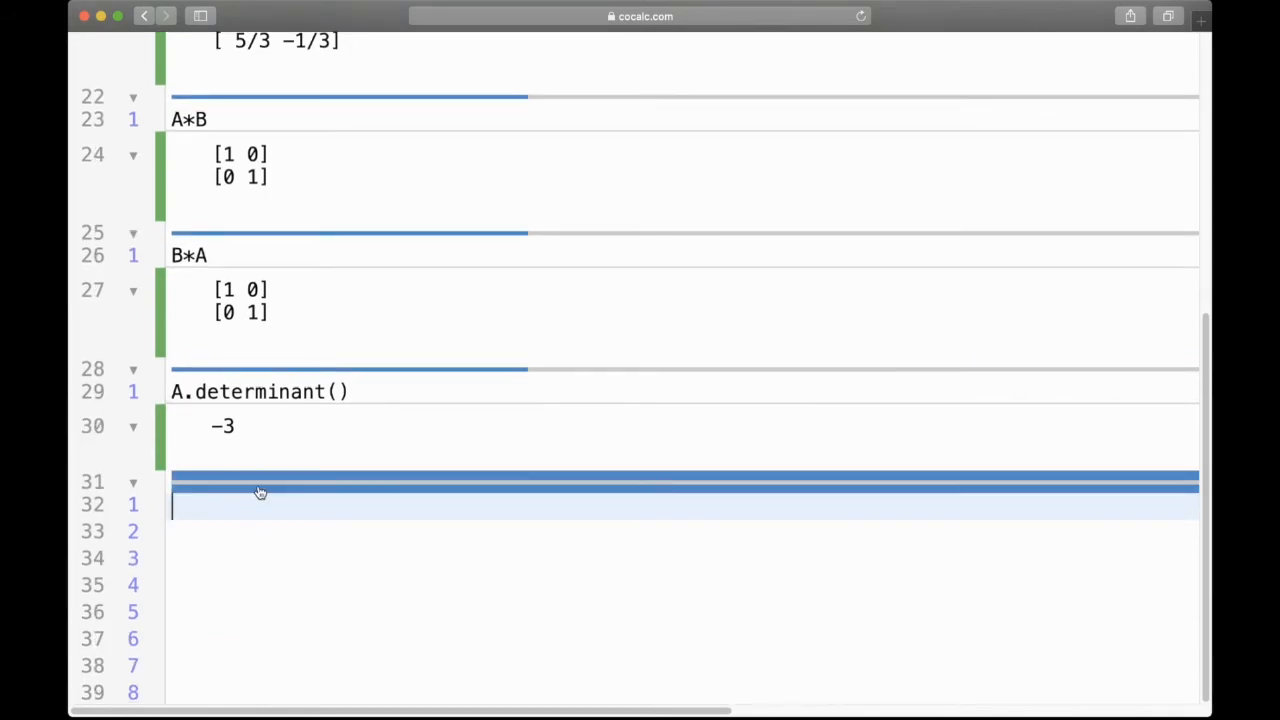
pyautogui.write('A')
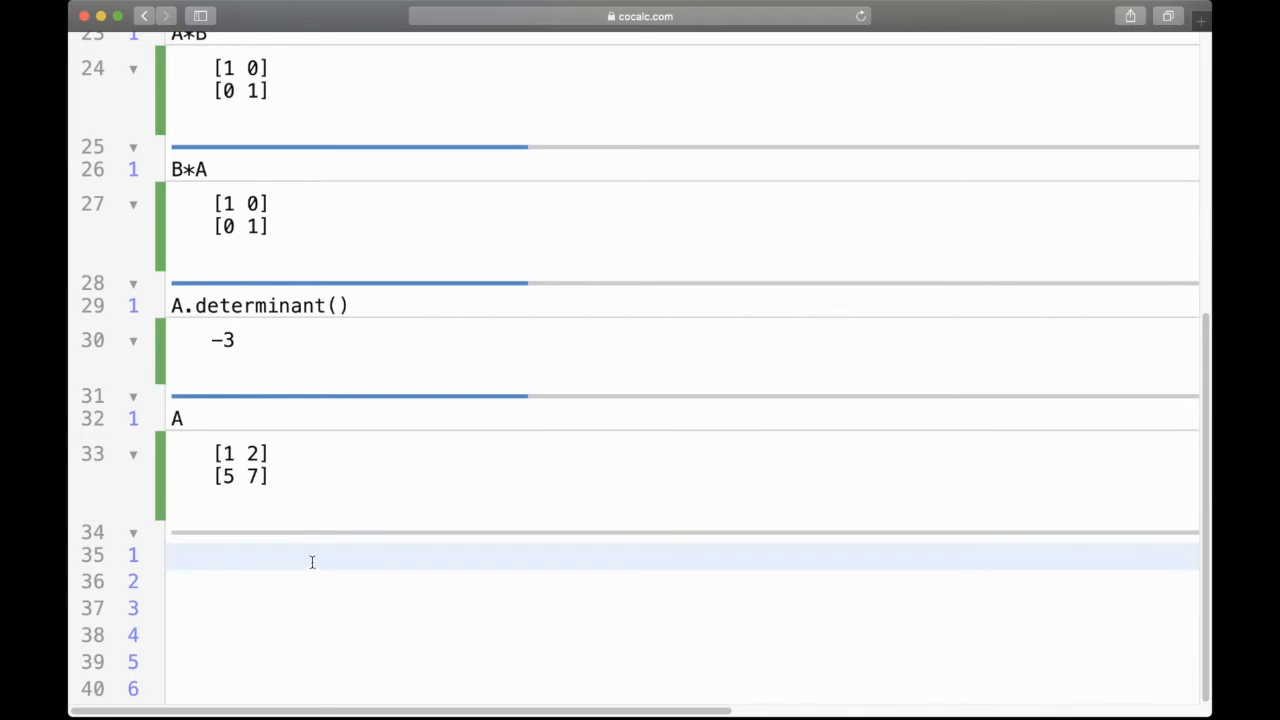
# - Evaluate A.rref(), which returns the 2×2 identity matrix
pyautogui.write('A.')
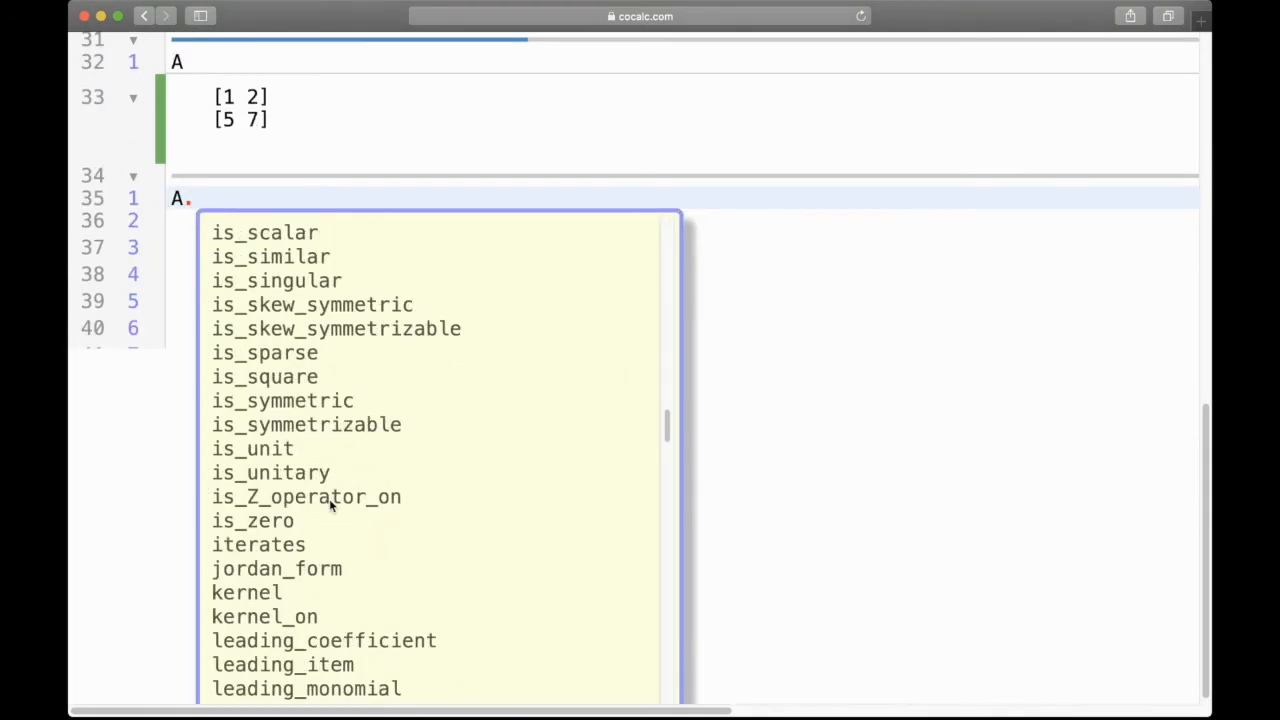
pyautogui.scroll(-3)
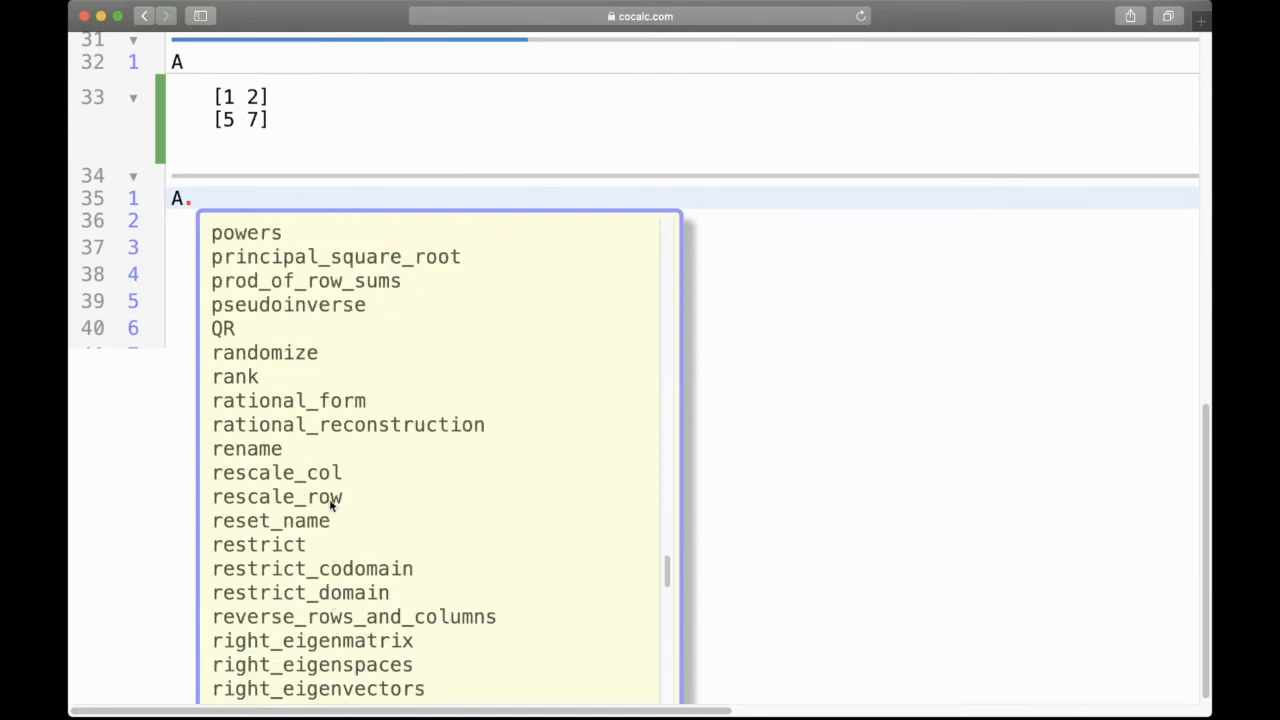
pyautogui.scroll(-3)
pyautogui.write('rref')
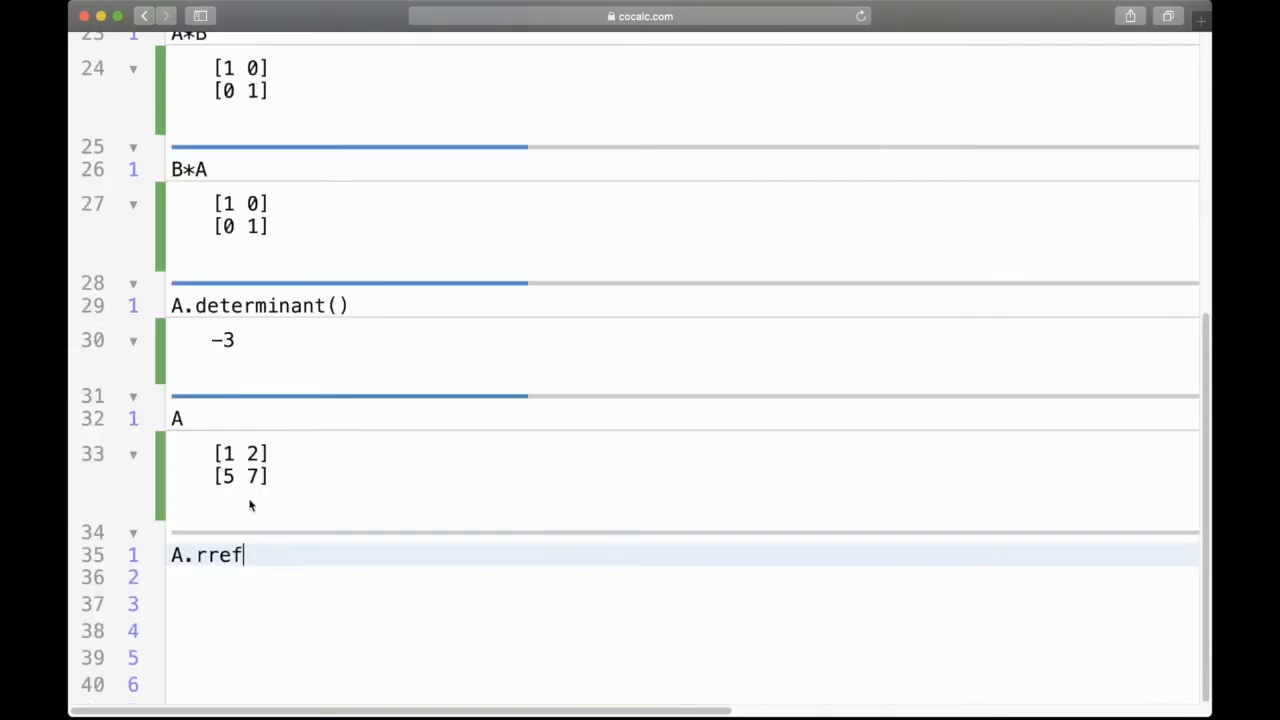
pyautogui.write('()')
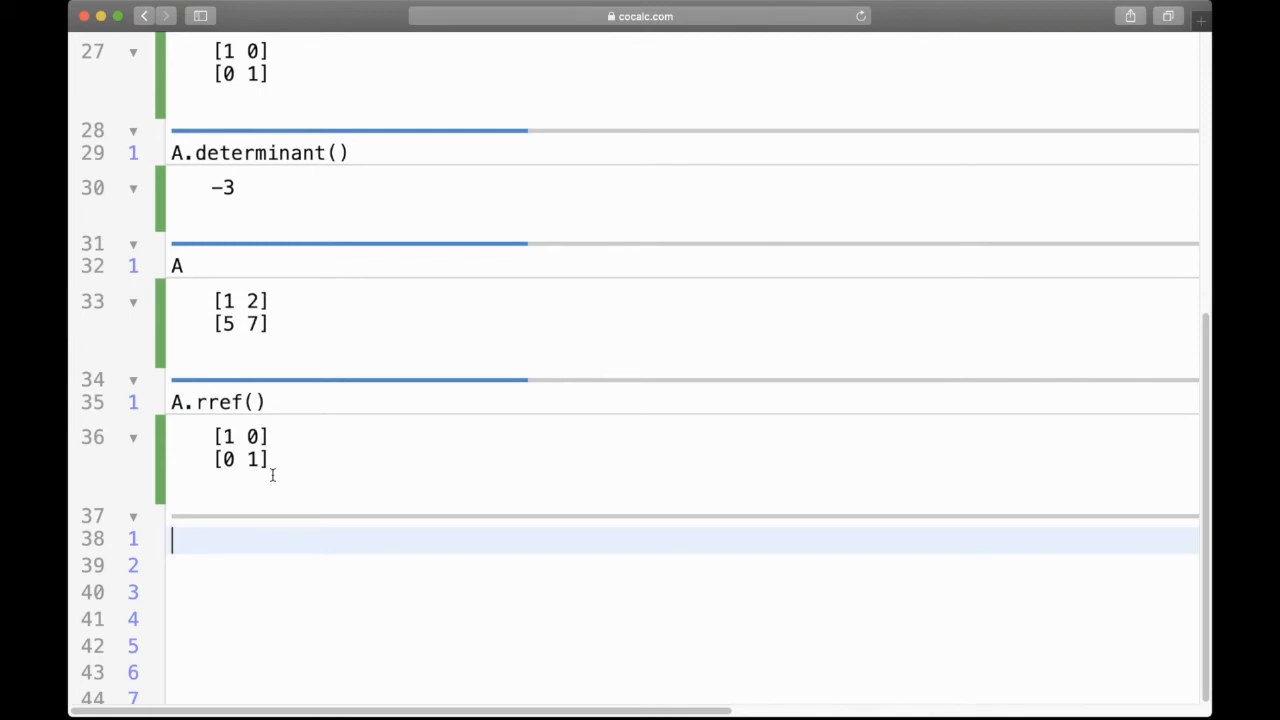
# - Evaluate v=vector() with no arguments, producing a TypeError
pyautogui.write('v')
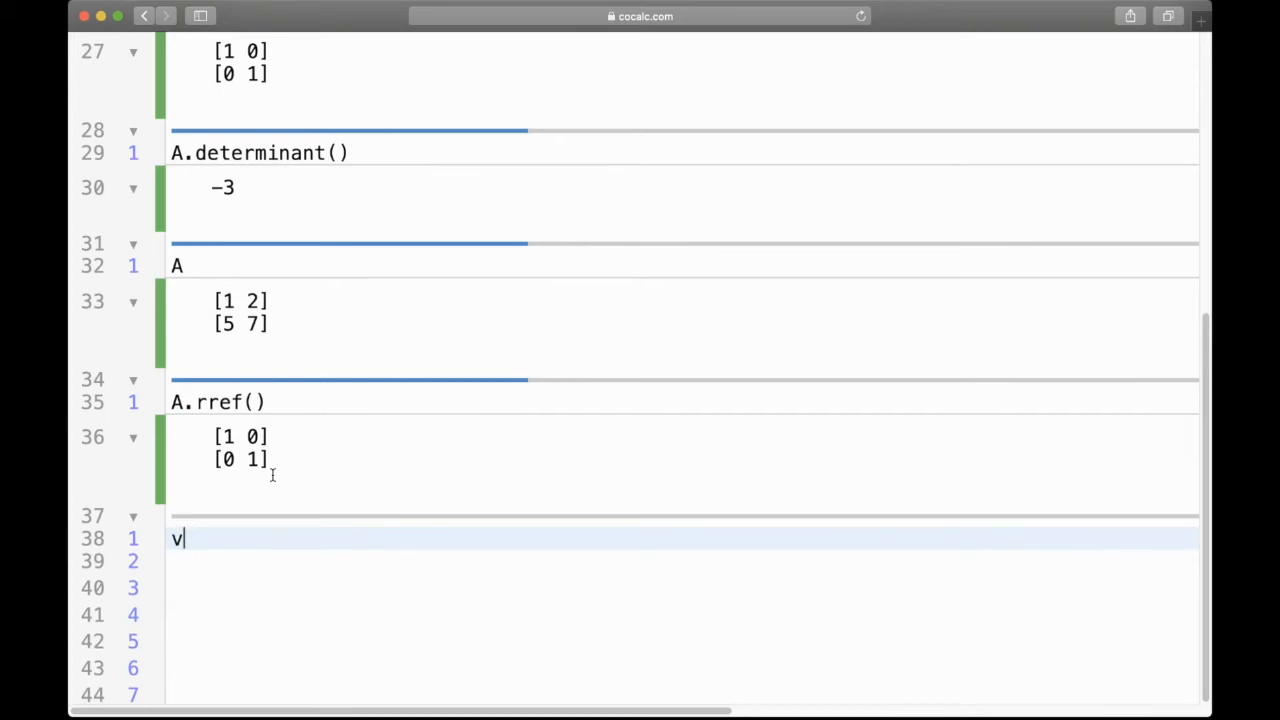
pyautogui.write('=vect')
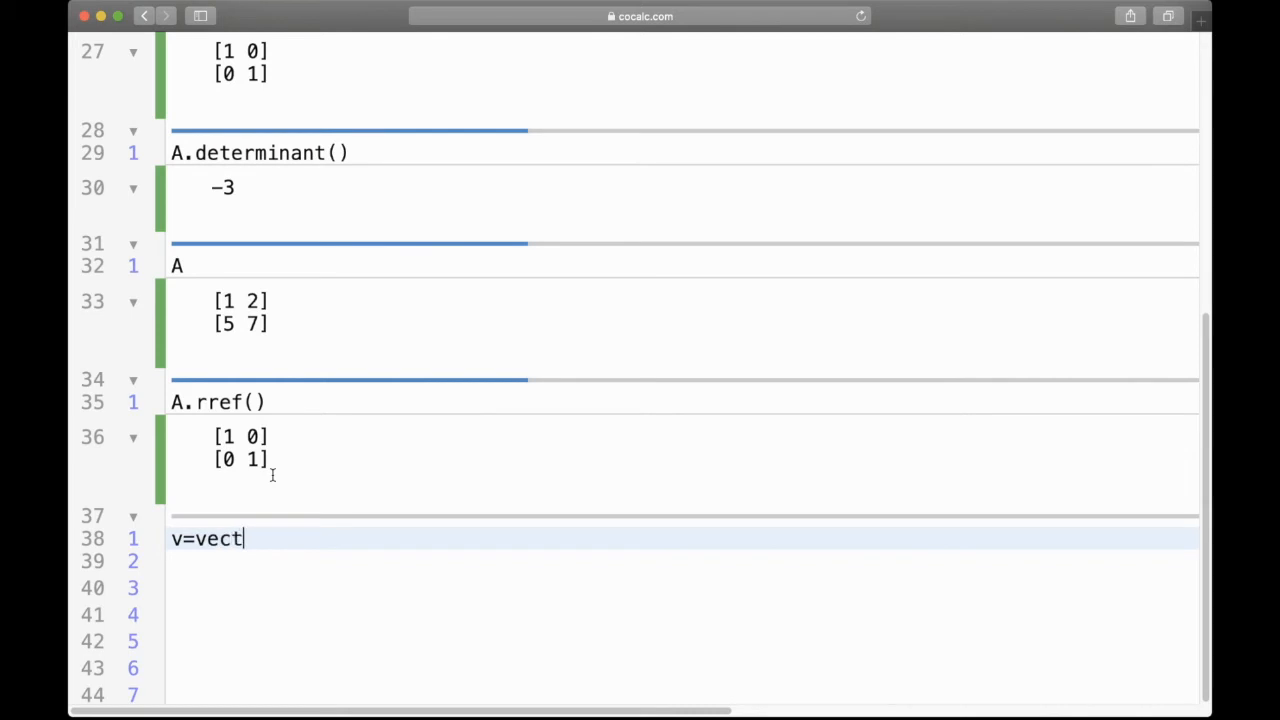
pyautogui.write('or()')
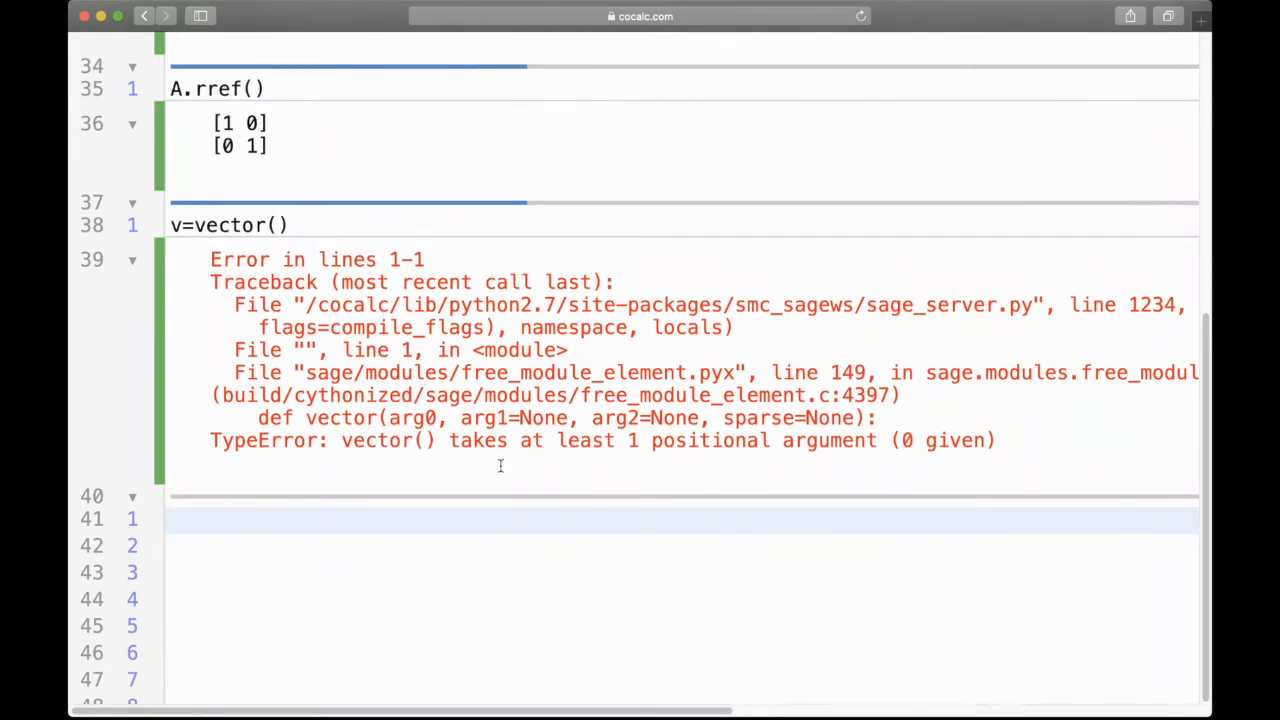
pyautogui.moveTo(535, 450)
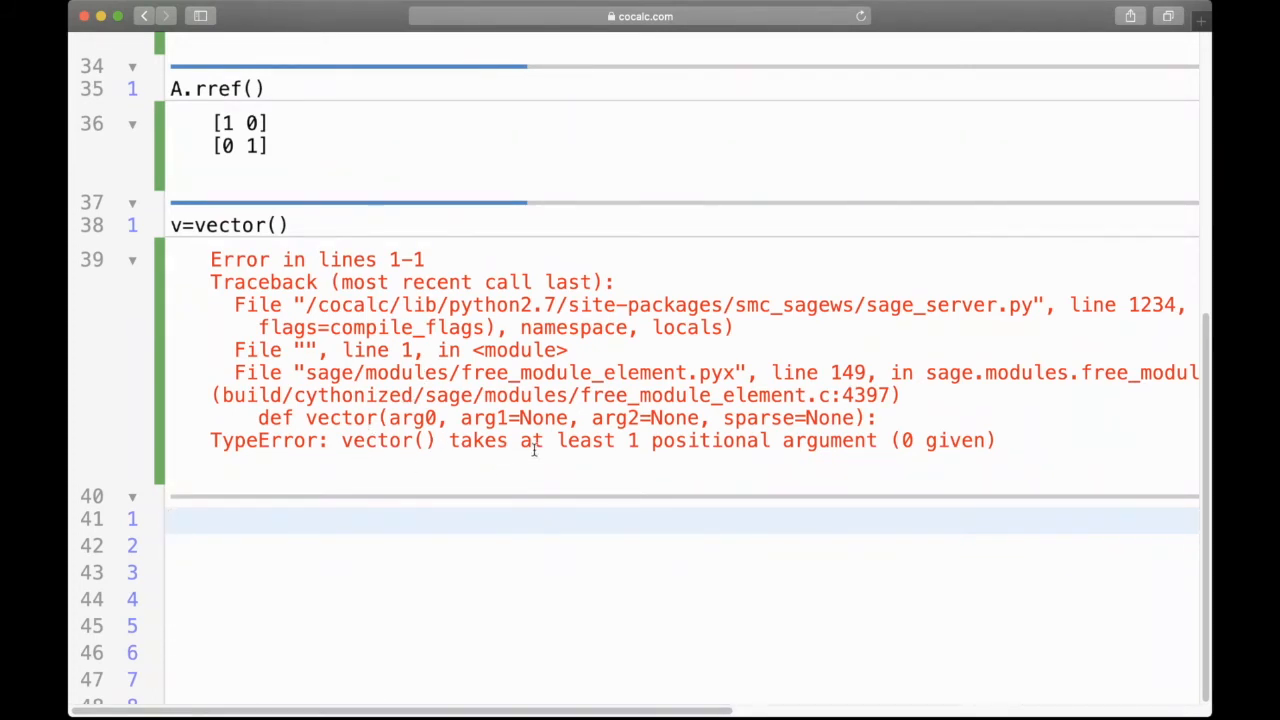
pyautogui.moveTo(908, 455)
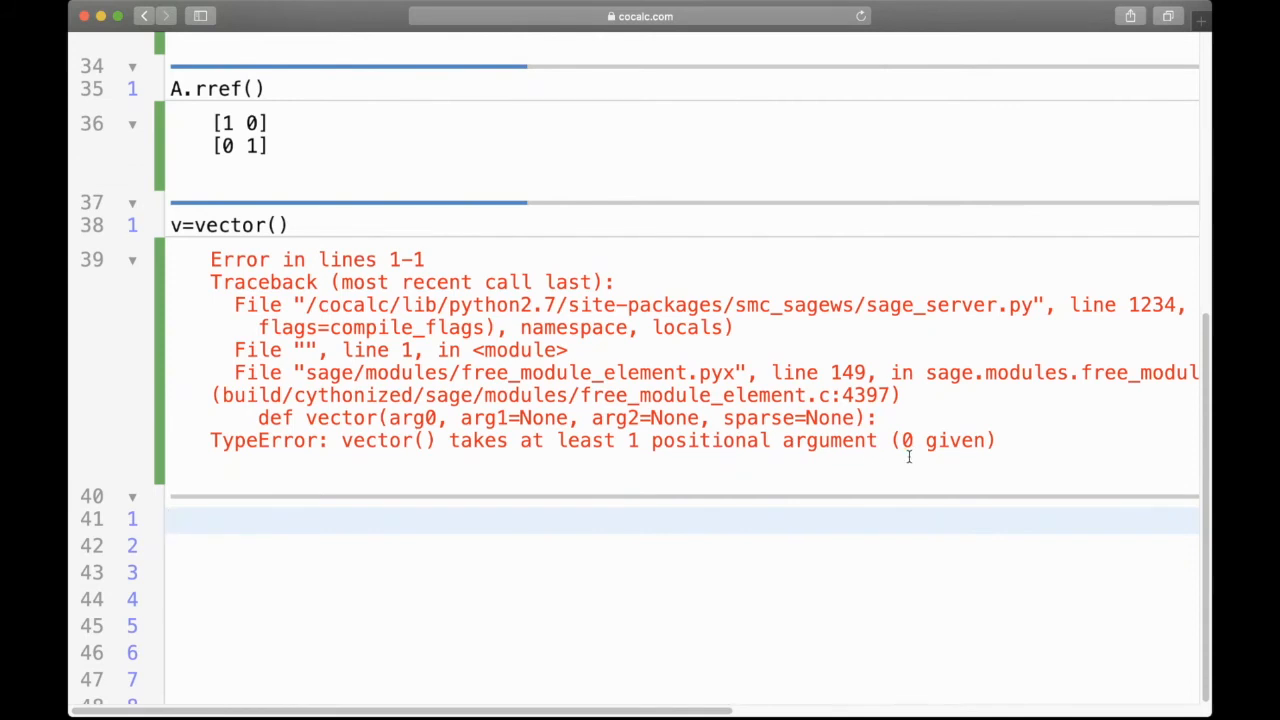
pyautogui.moveTo(948, 444)
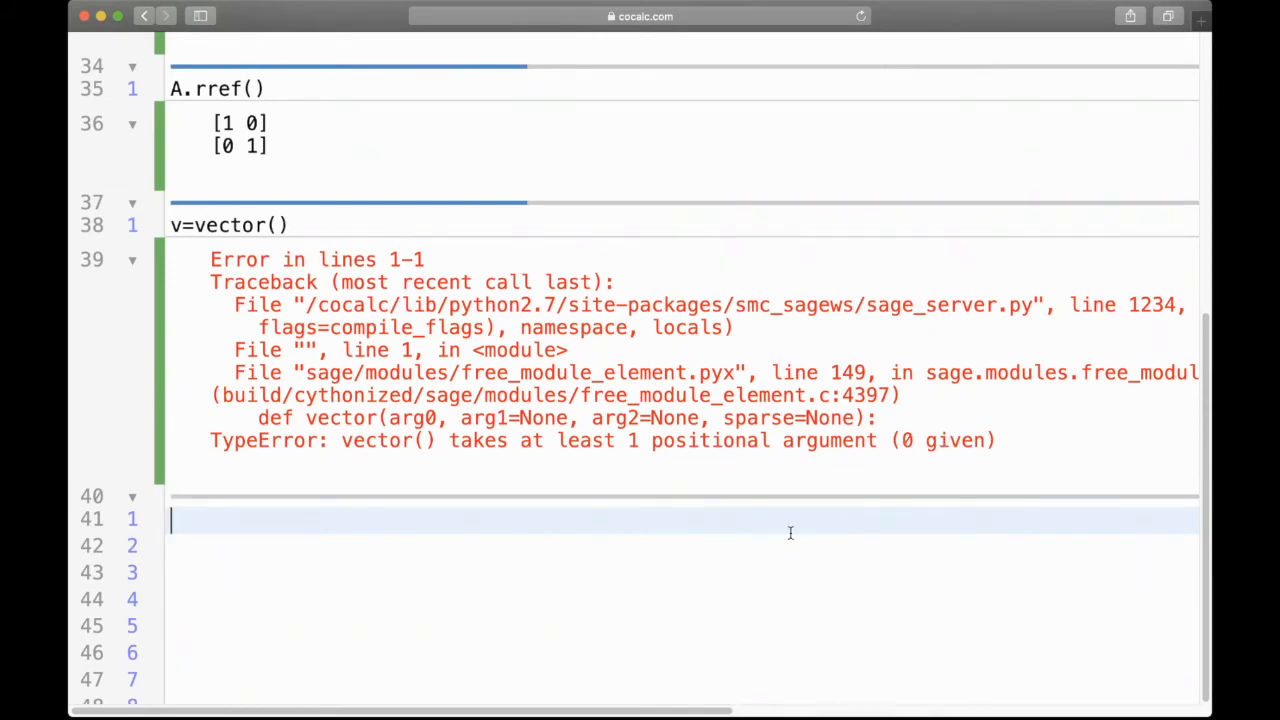
# - Define v=vector((1,2)) and display v
pyautogui.write('v=')
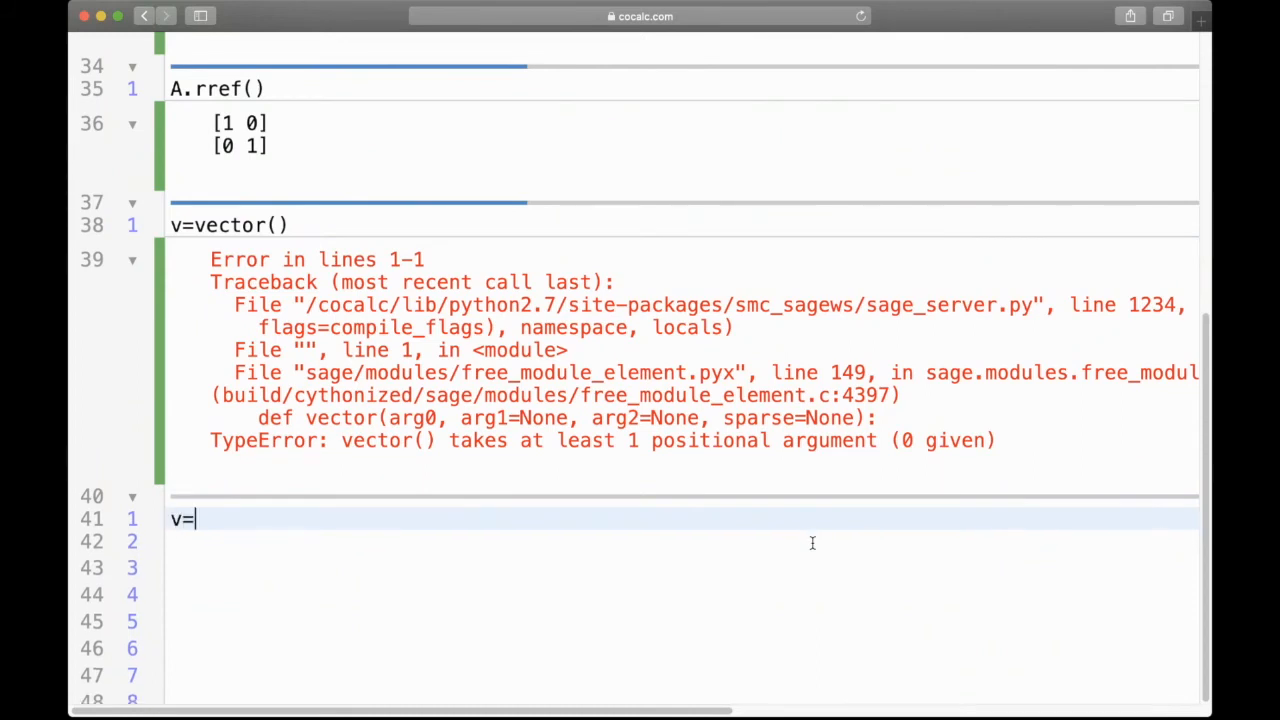
pyautogui.write('vector()')
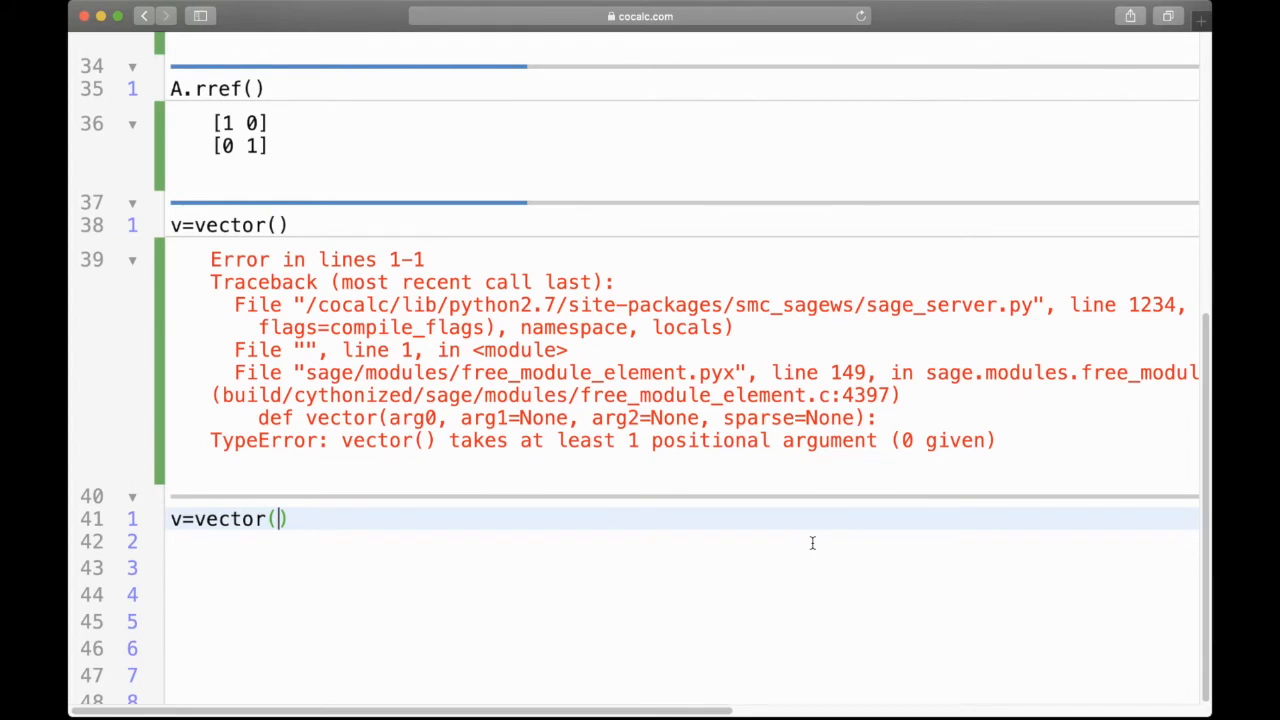
pyautogui.write('(')
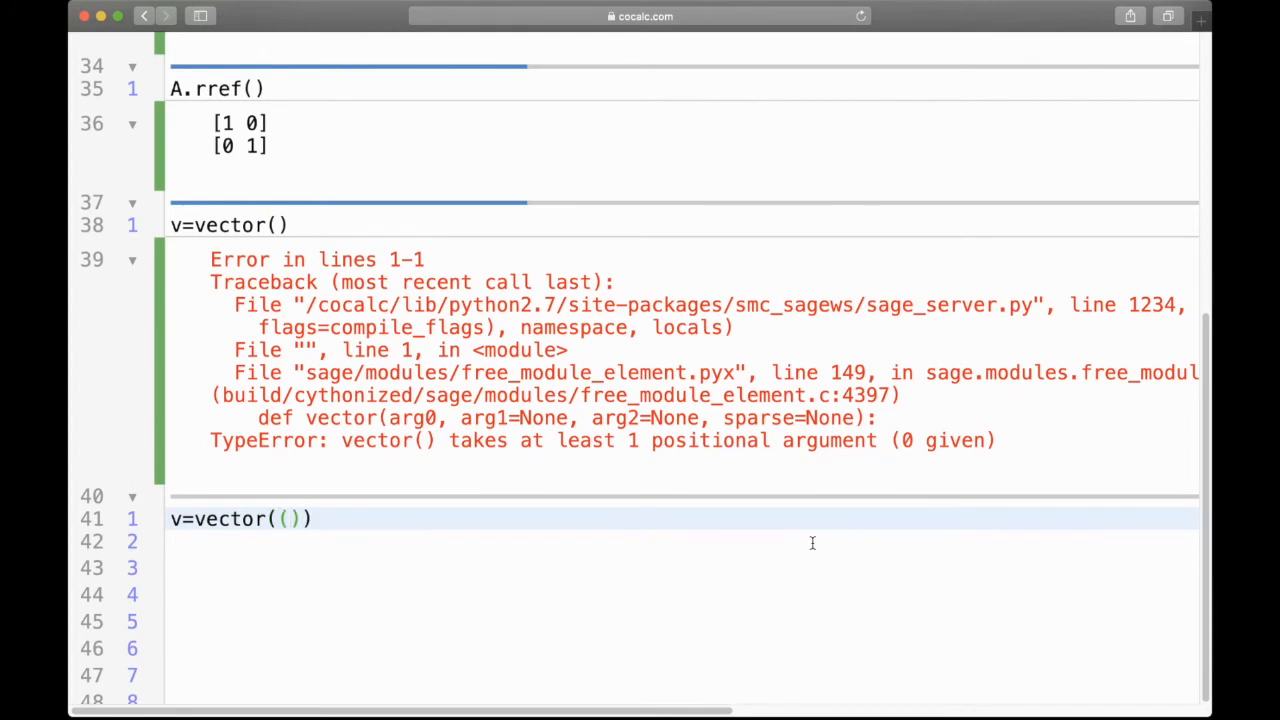
pyautogui.write('1,')
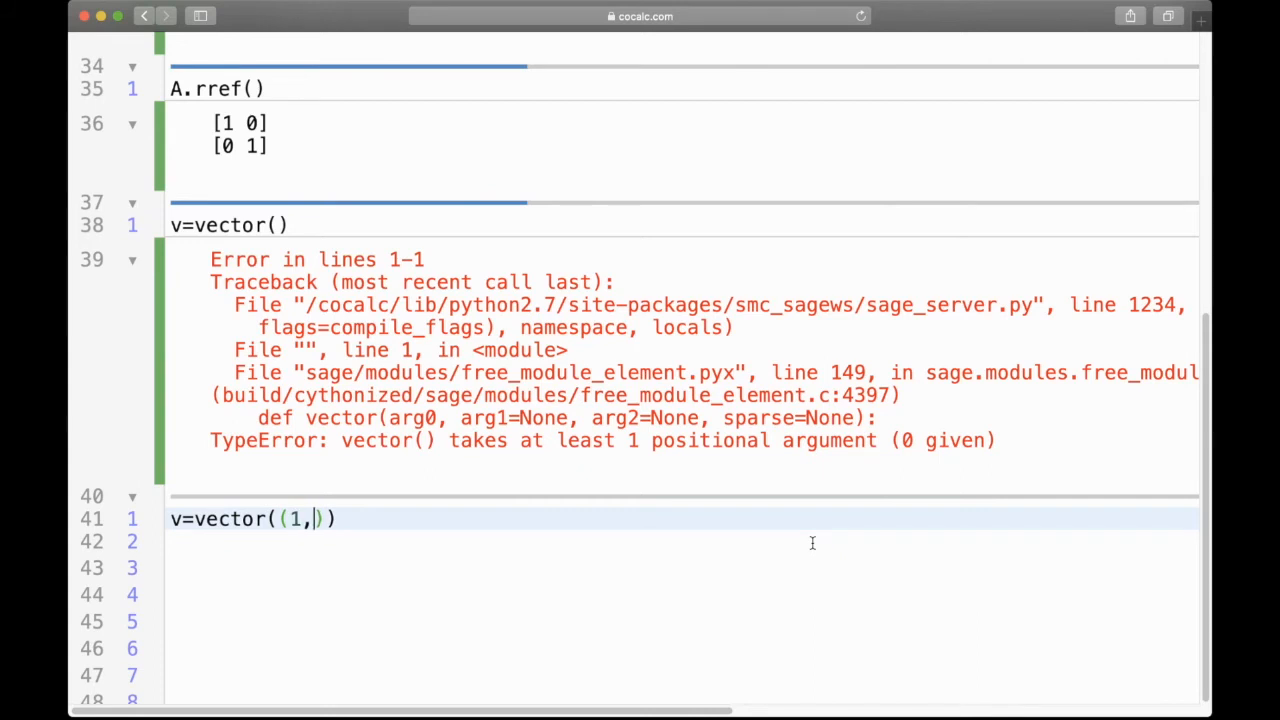
pyautogui.write('2')
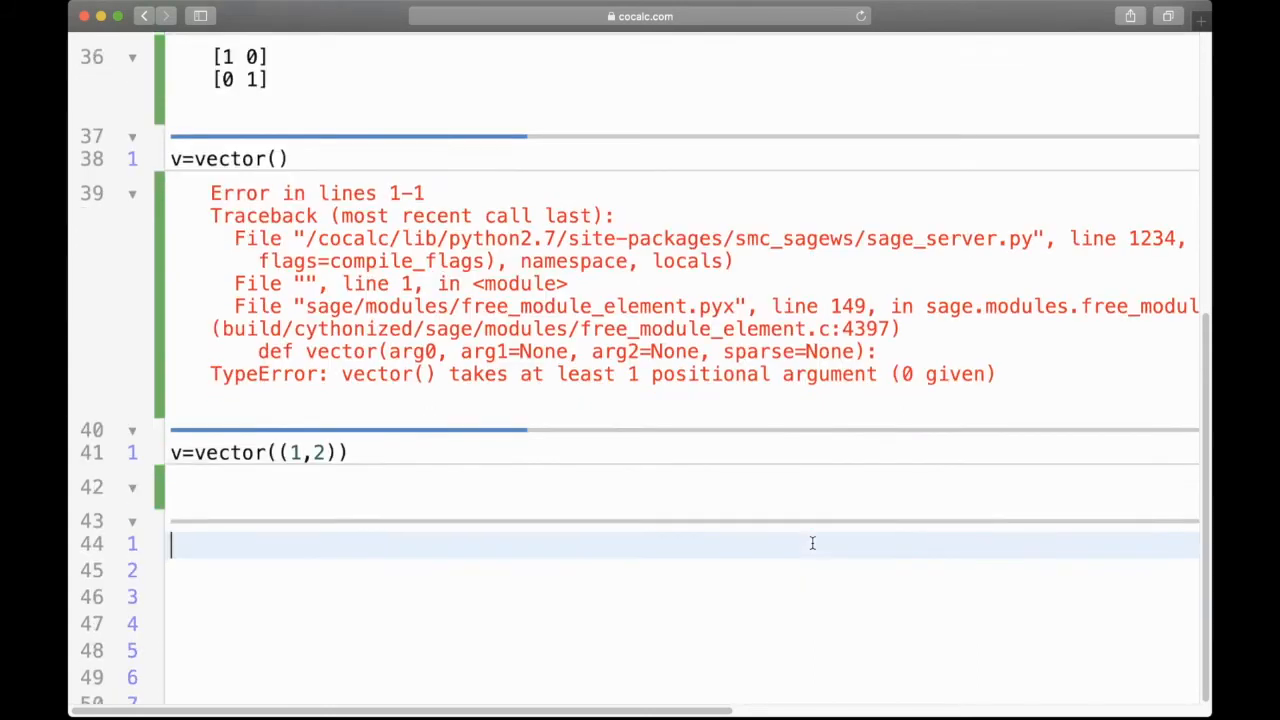
pyautogui.write('v')
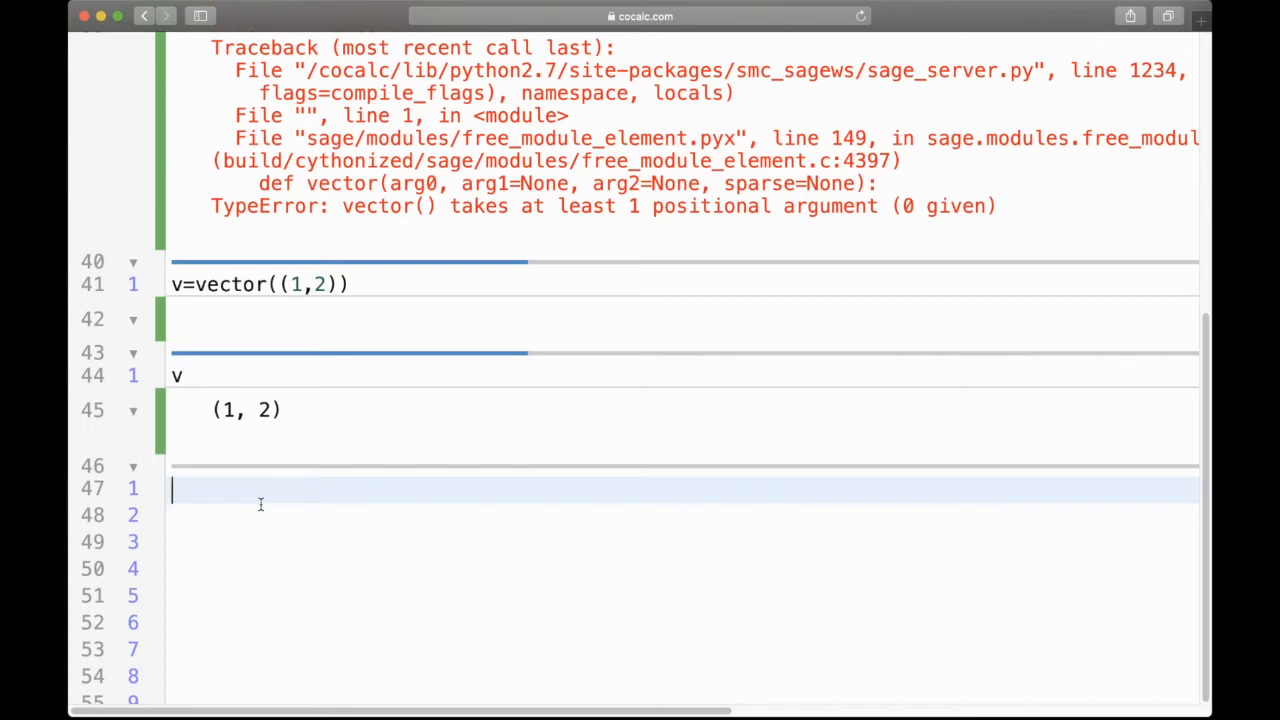
# - Evaluate A*v, giving (5, 19), and display A
pyautogui.write('A*v')
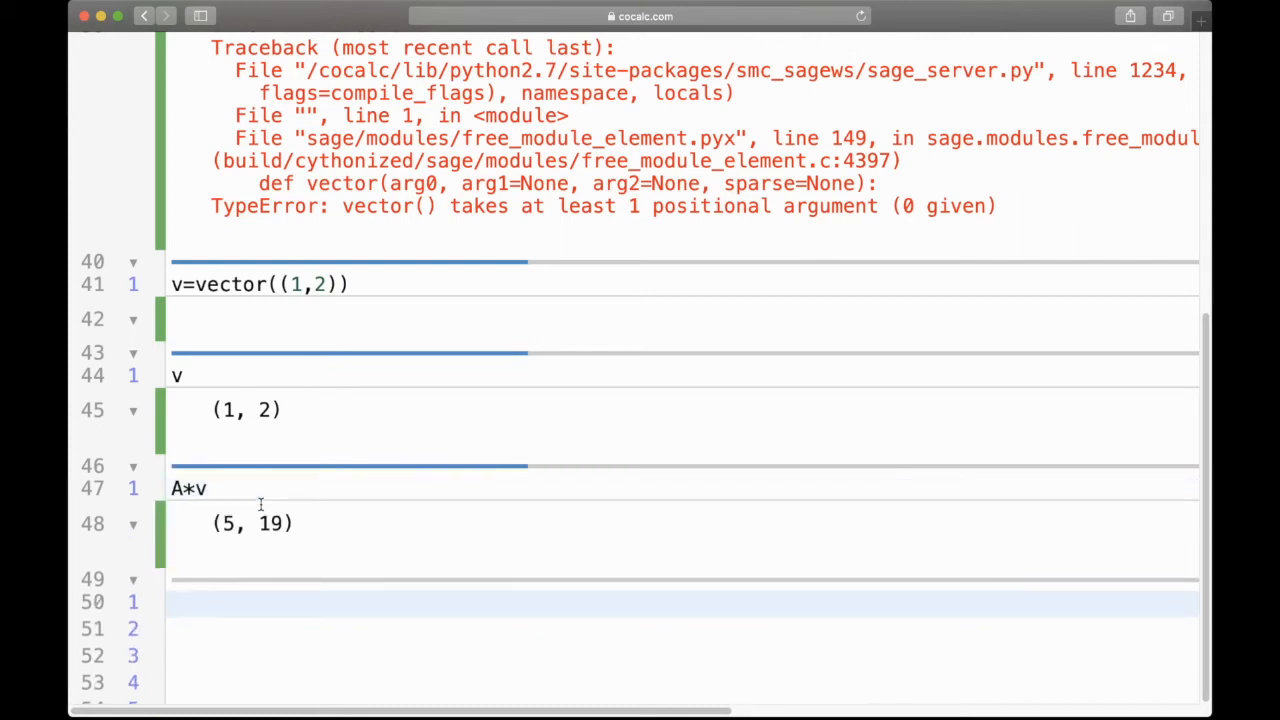
pyautogui.write('A')
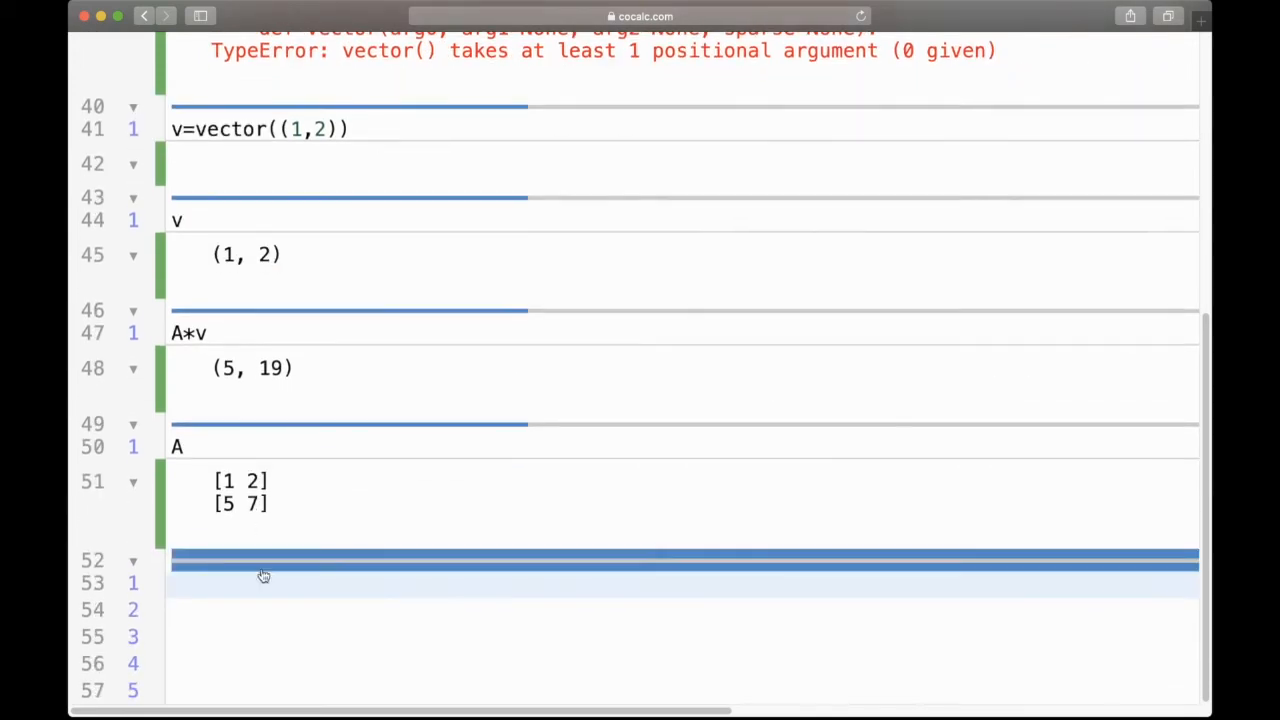
pyautogui.click(263, 575)
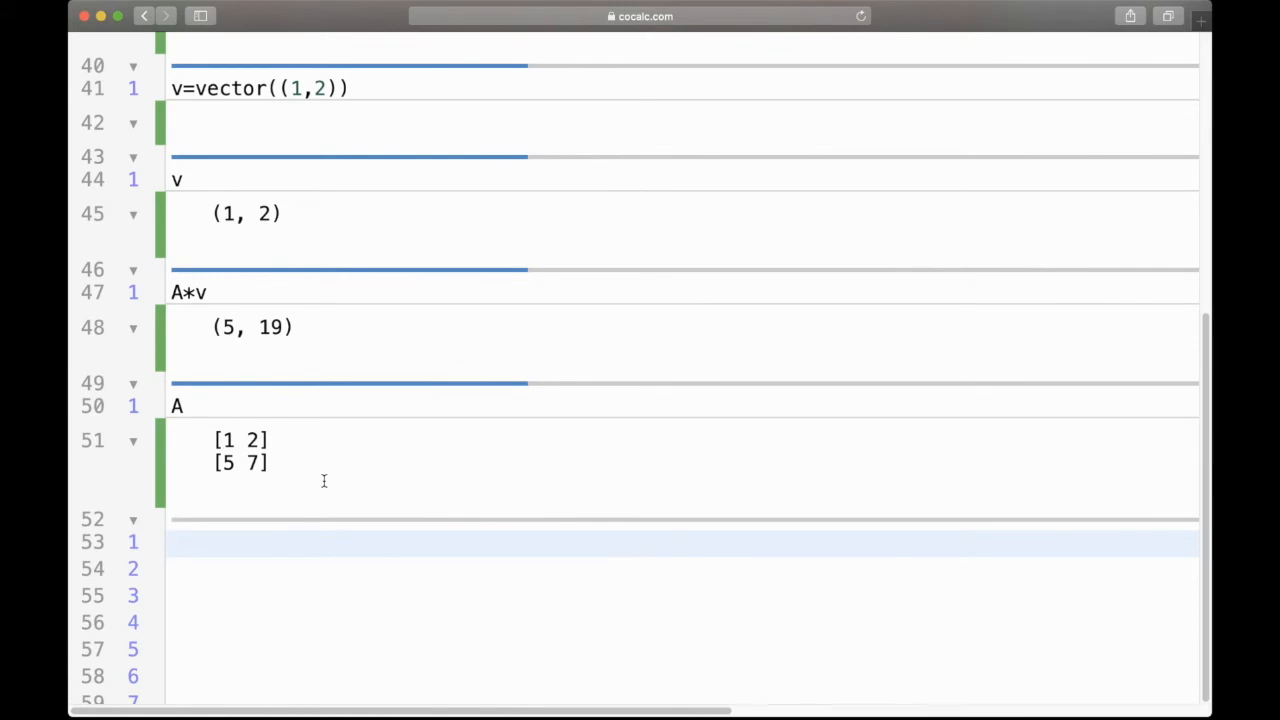
# - Define w as the 2×1 column matrix w=matrix(2, 1, [1,2])
pyautogui.write('w=')
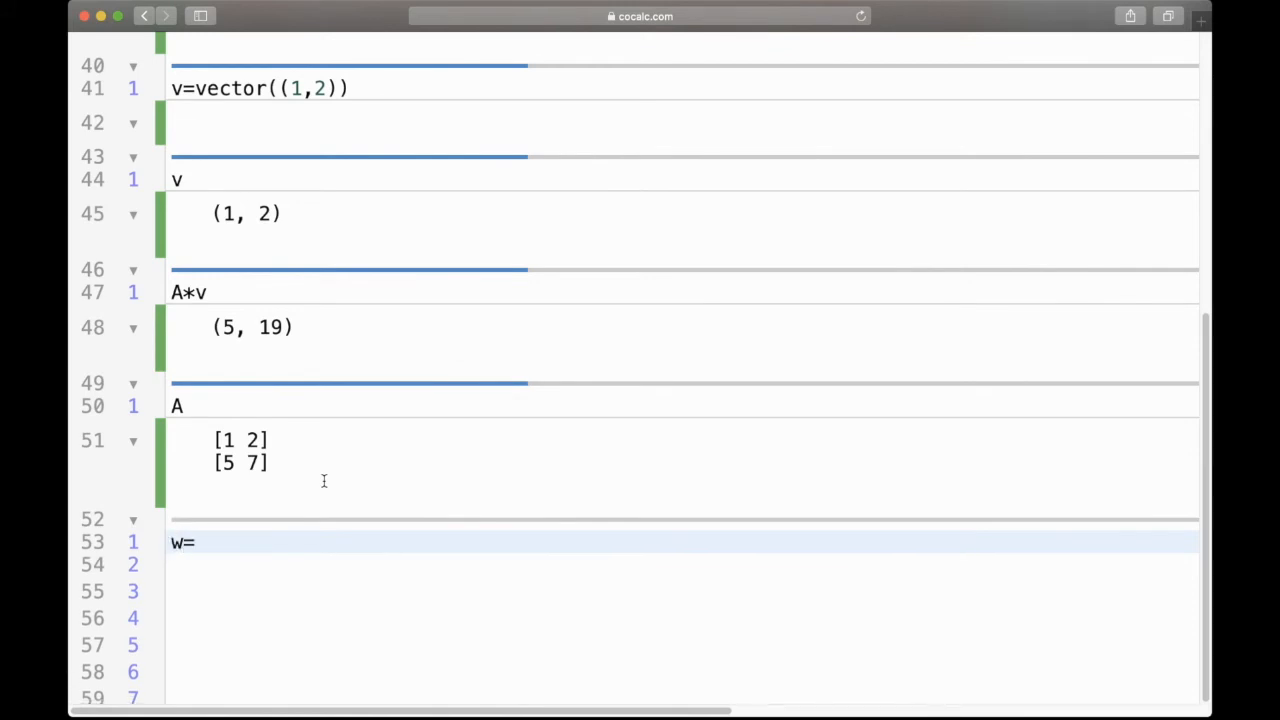
pyautogui.write('matrix()')
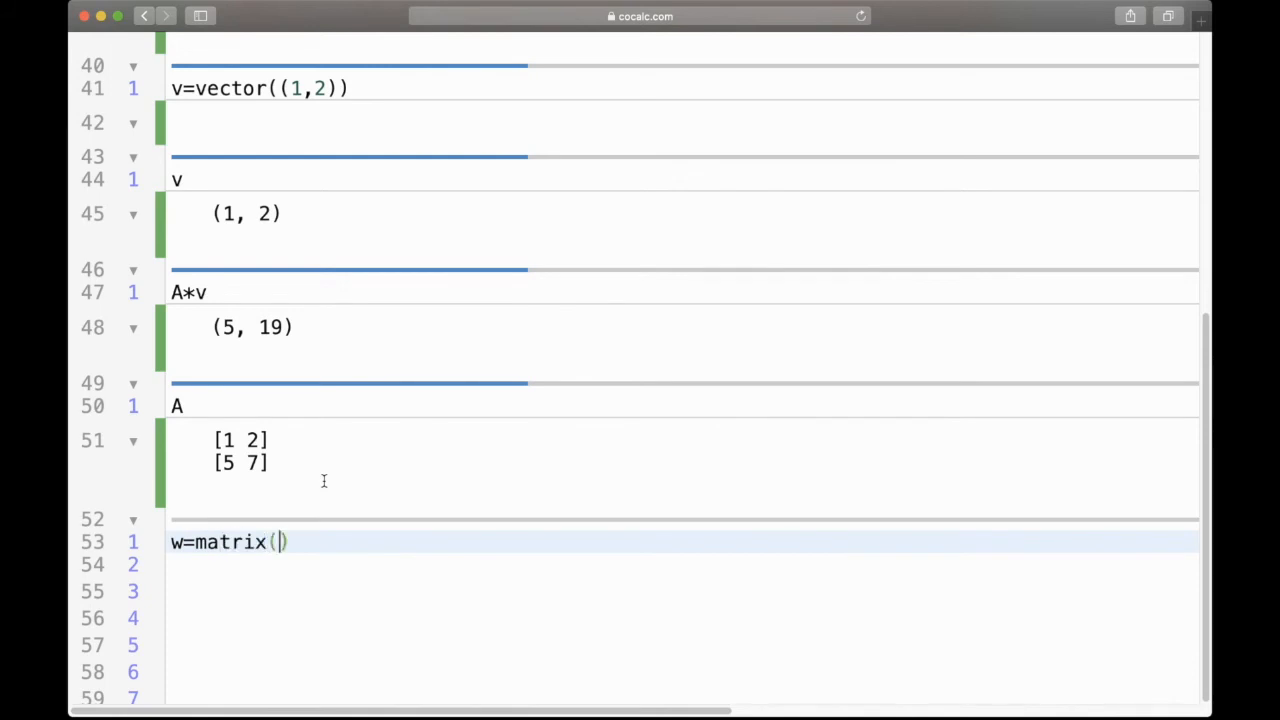
pyautogui.write('2, 1,')
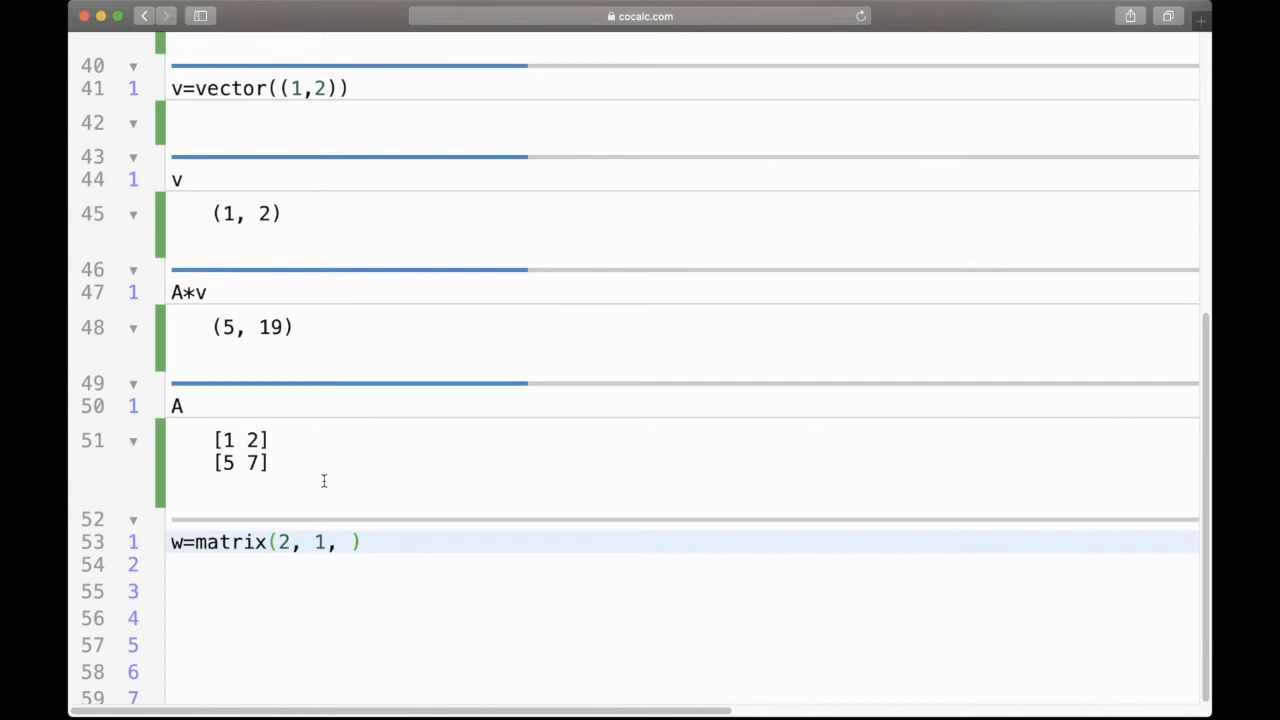
pyautogui.write('[]')
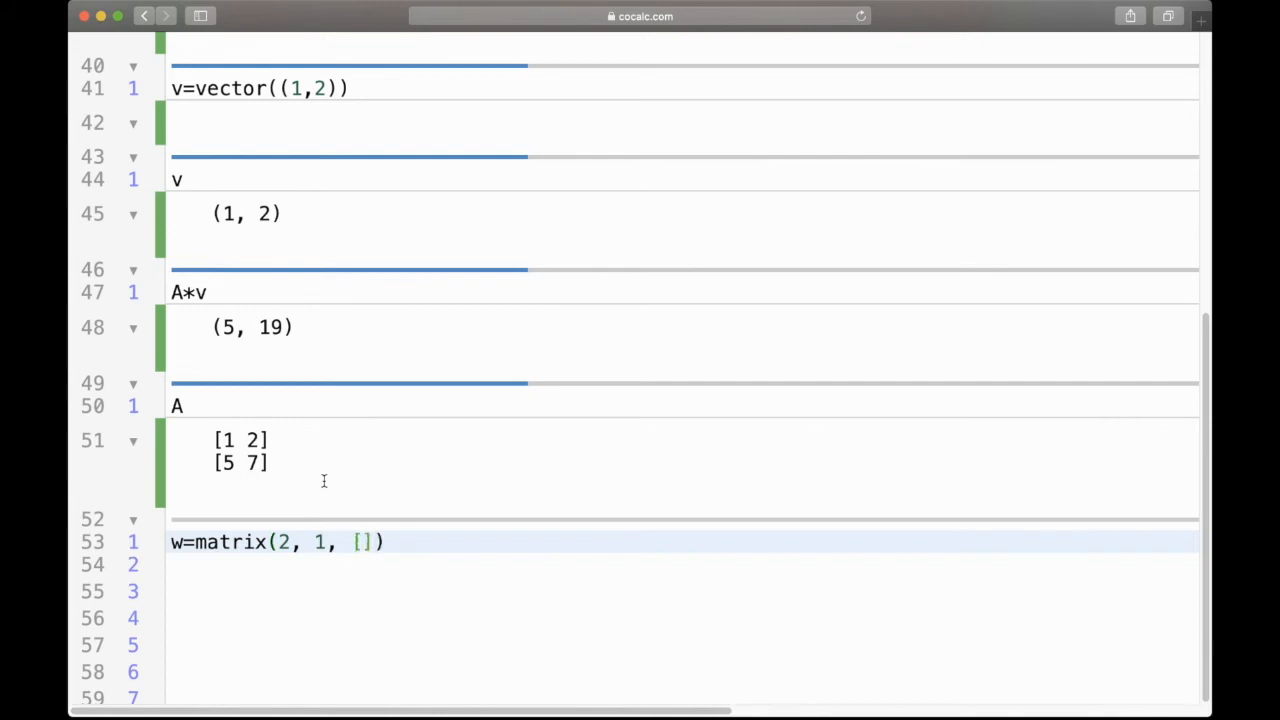
pyautogui.write('1')
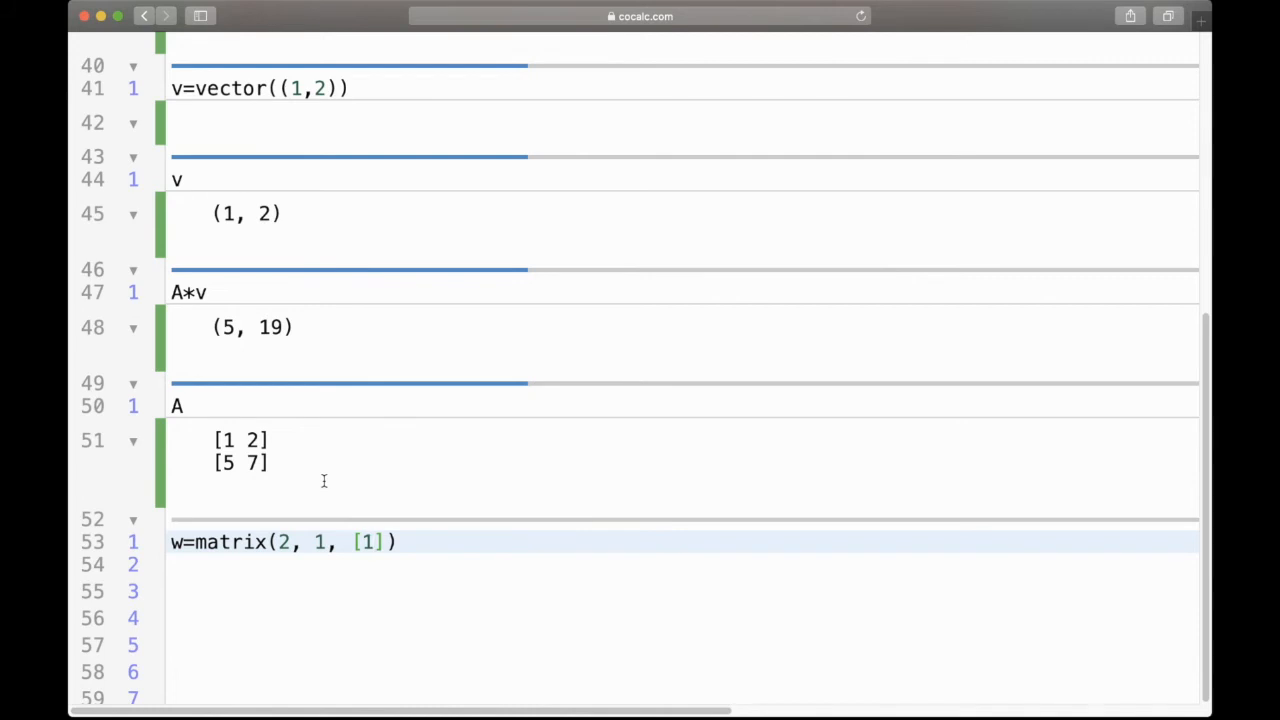
pyautogui.write(',2')
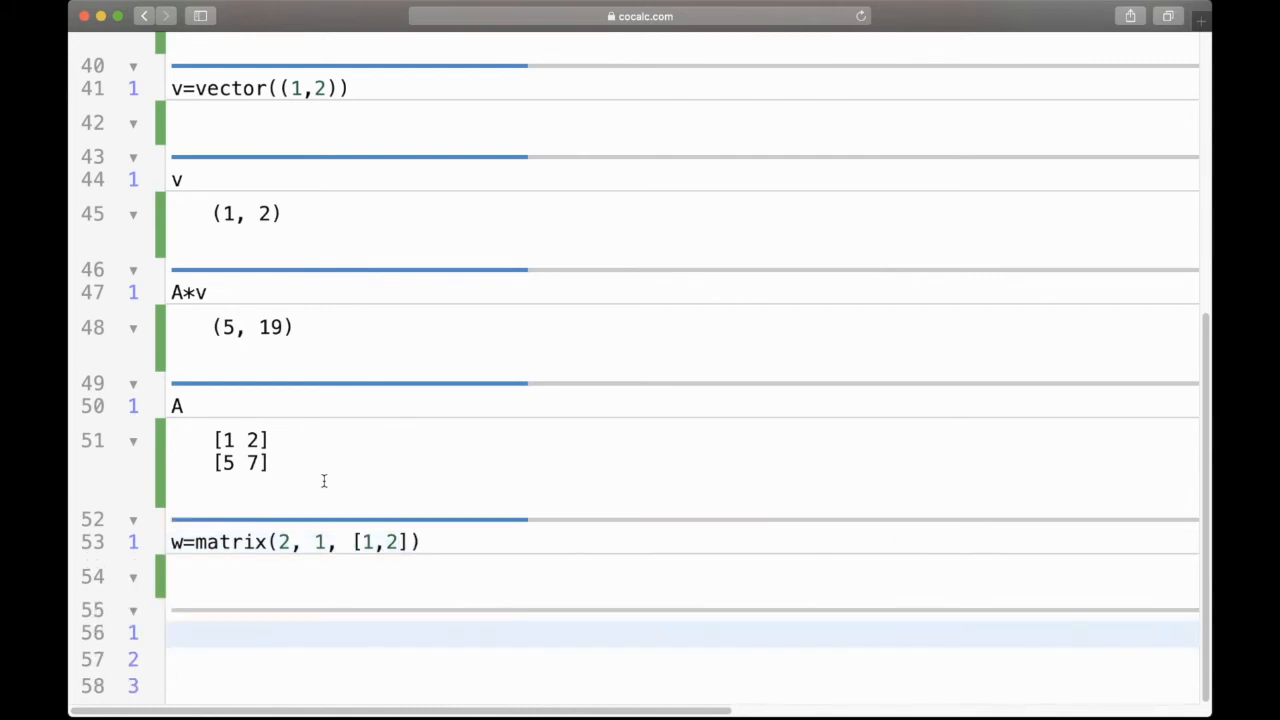
# - Display w and evaluate A*w, giving the column [5; 19]
pyautogui.write('w')
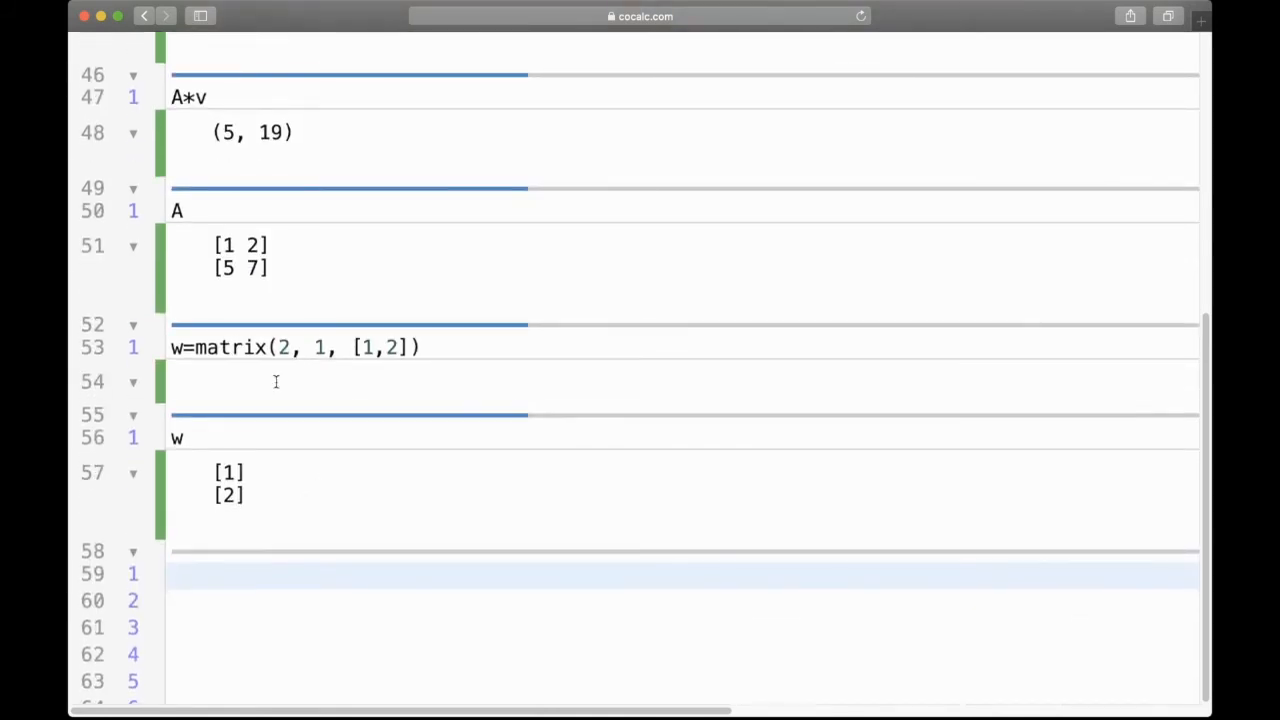
pyautogui.scroll(3)
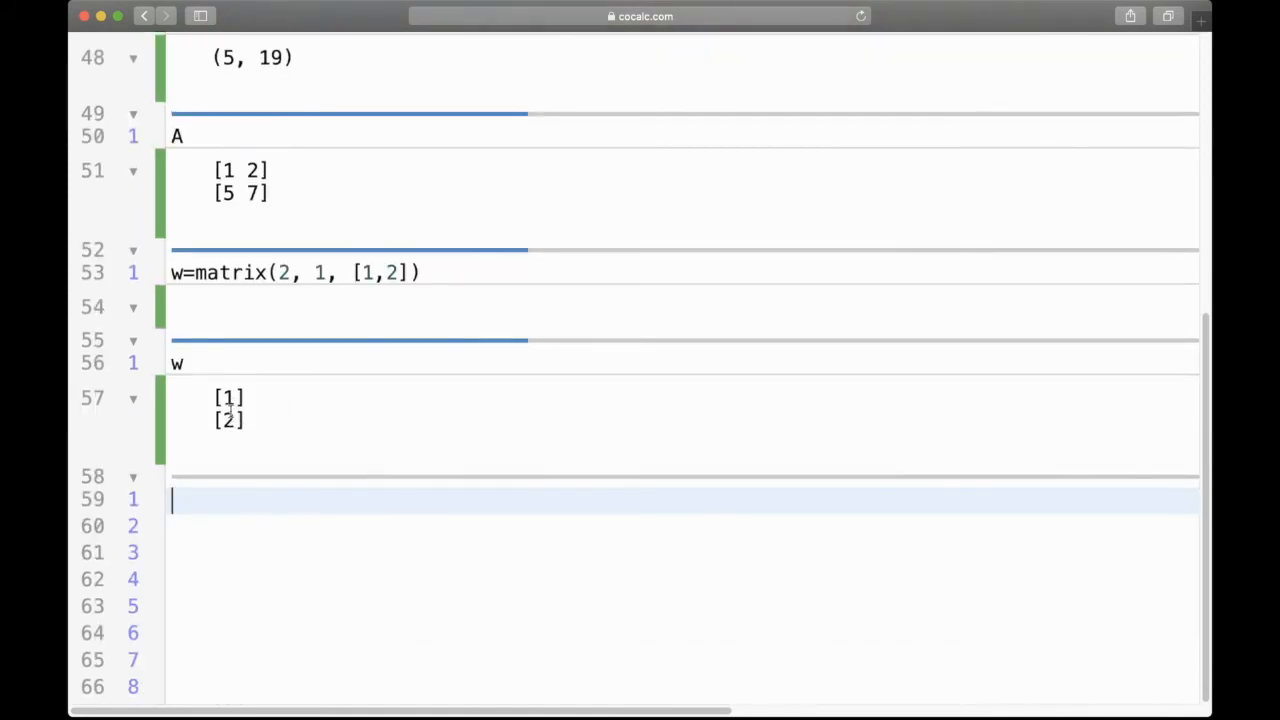
pyautogui.moveTo(296, 520)
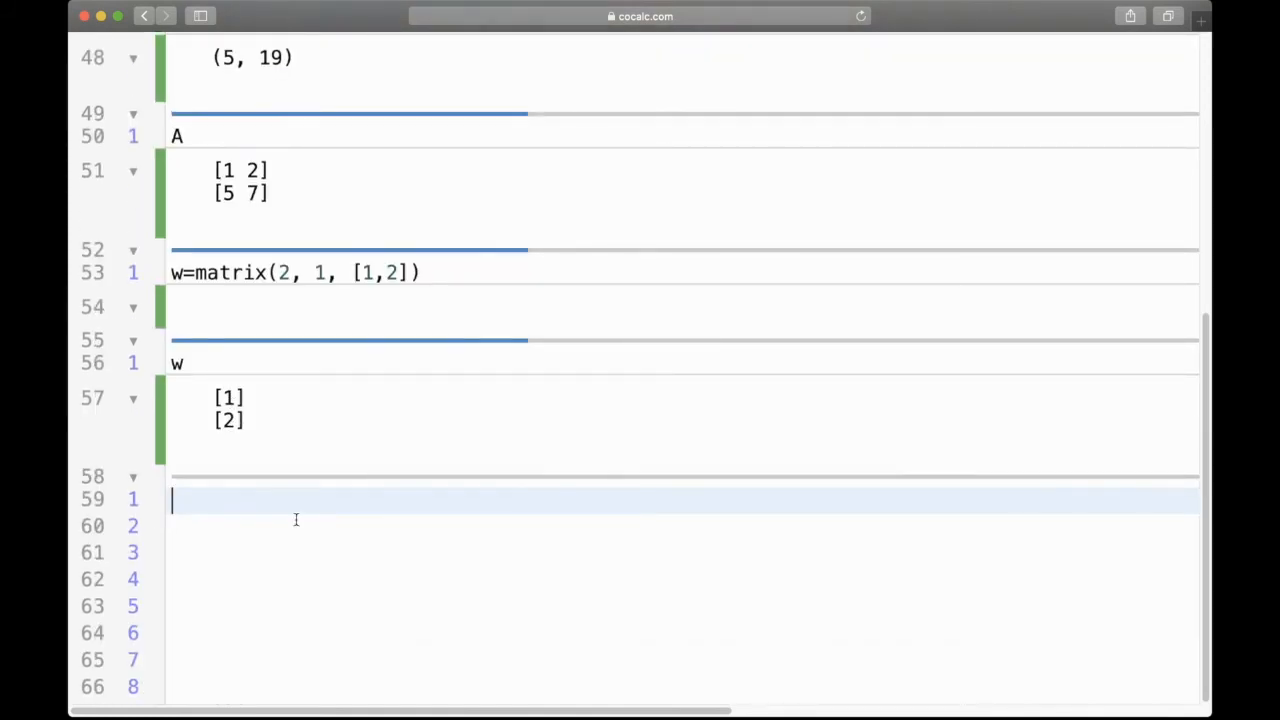
pyautogui.write('A*')
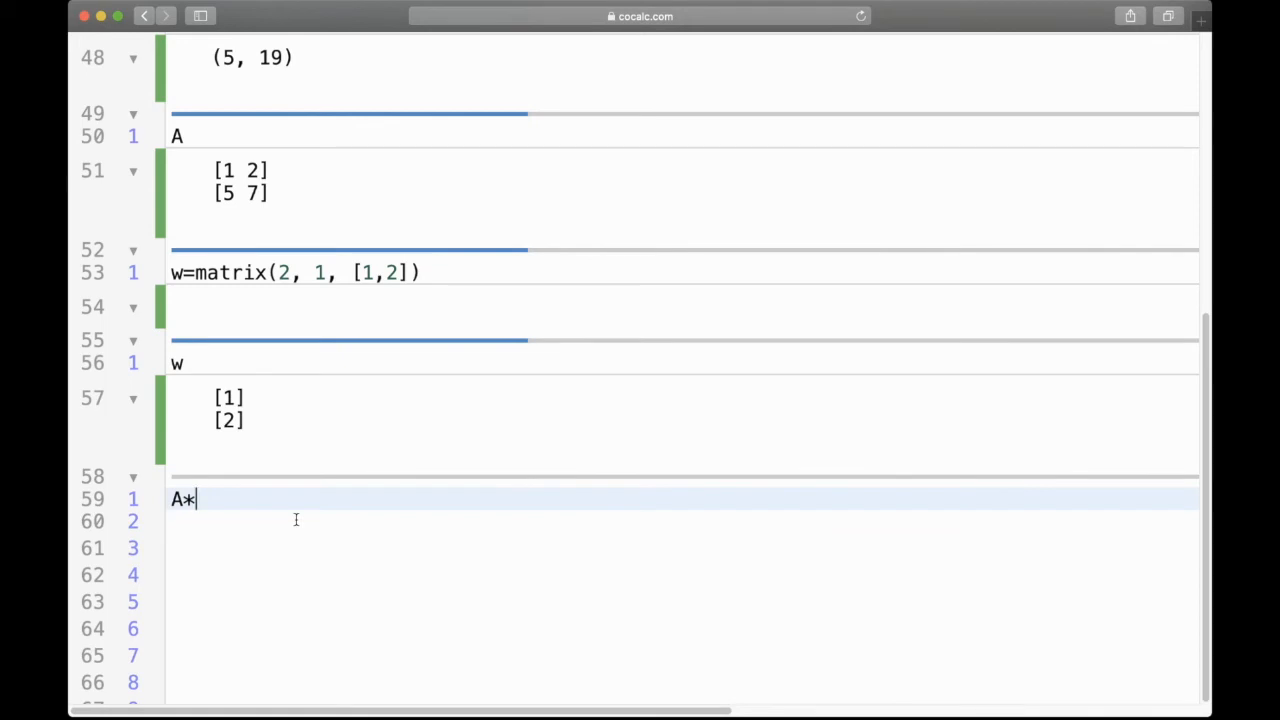
pyautogui.write('w')
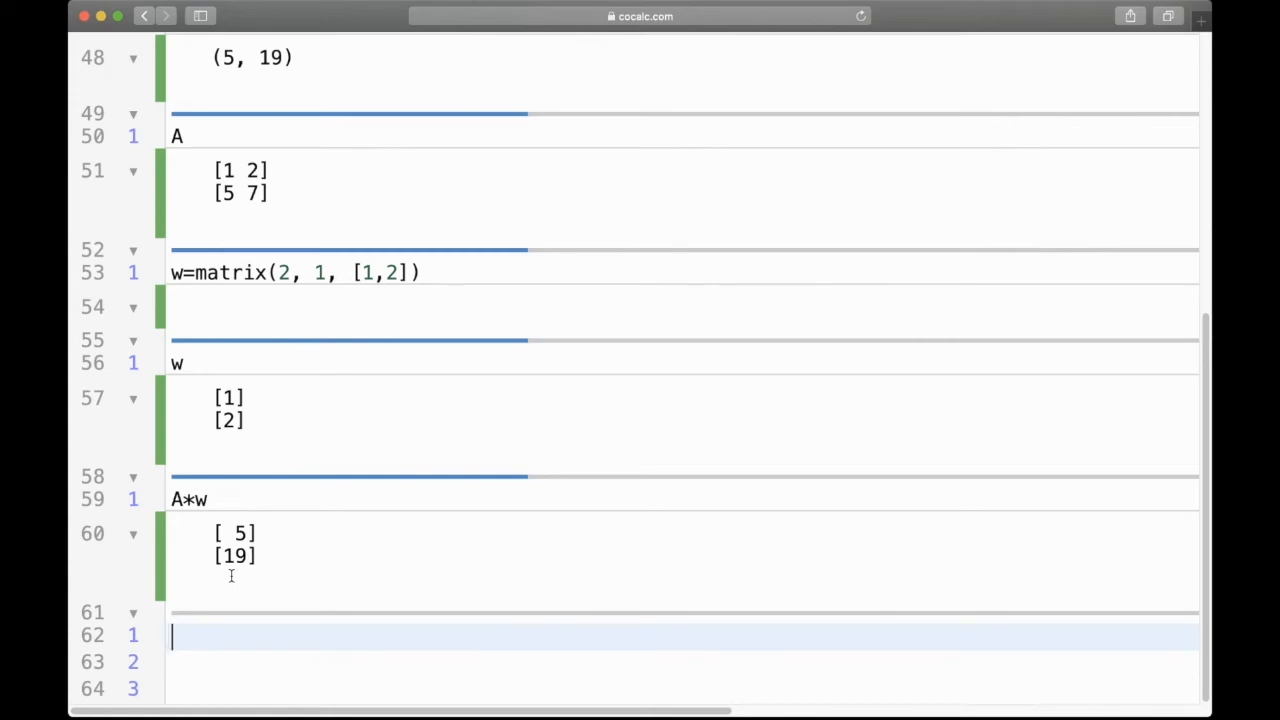
pyautogui.scroll(-3)
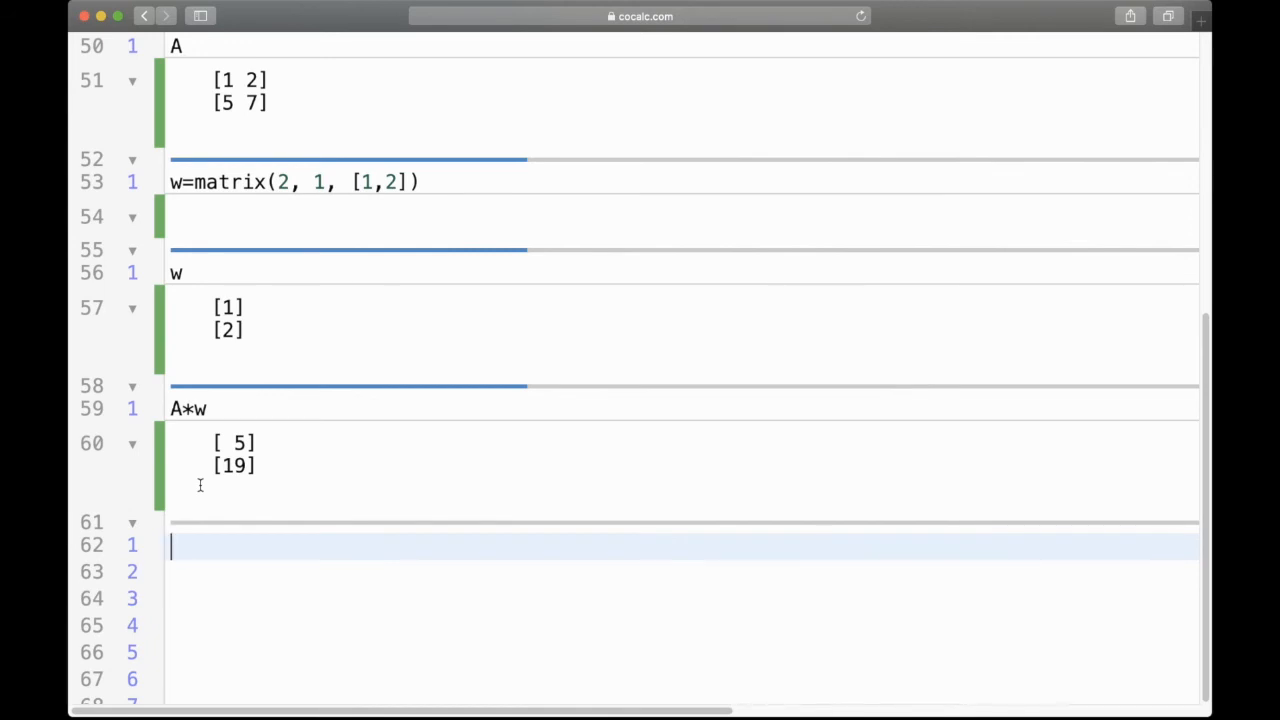
# - Evaluate var('a b c d') to declare the symbolic variables, returning (a, b, c, d)
pyautogui.write('va')
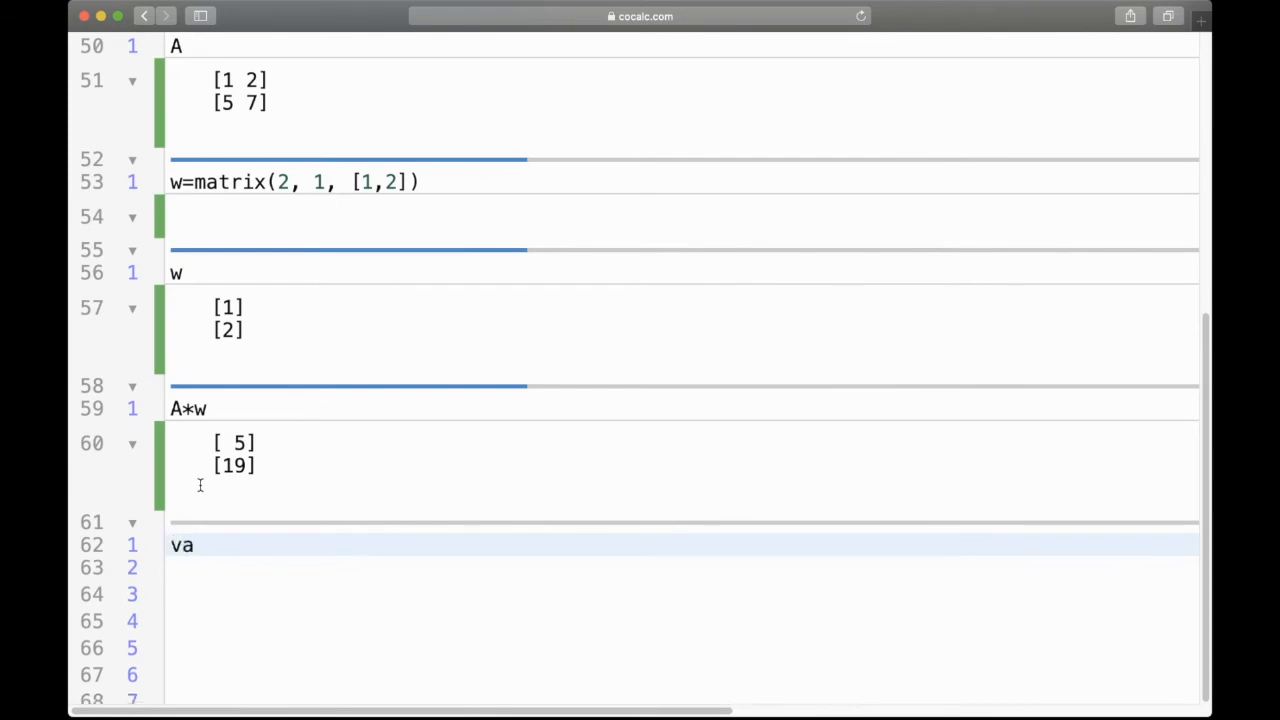
pyautogui.write('r')
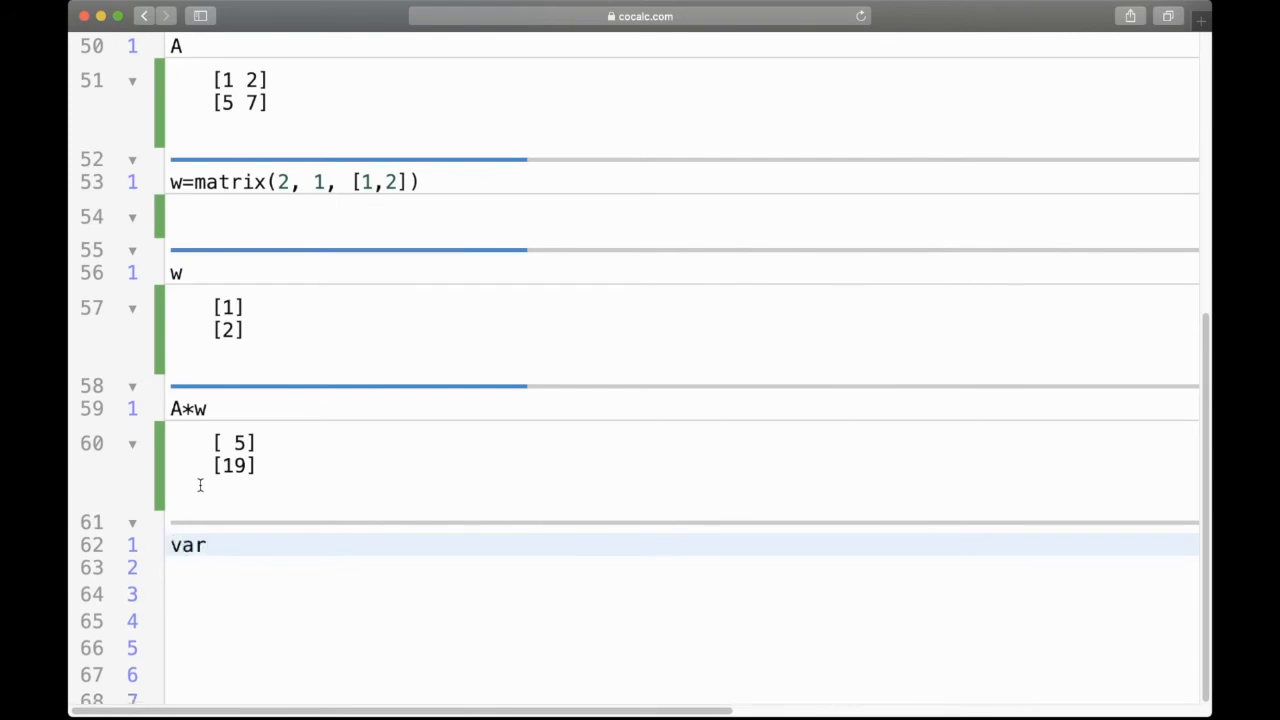
pyautogui.write("('a')")
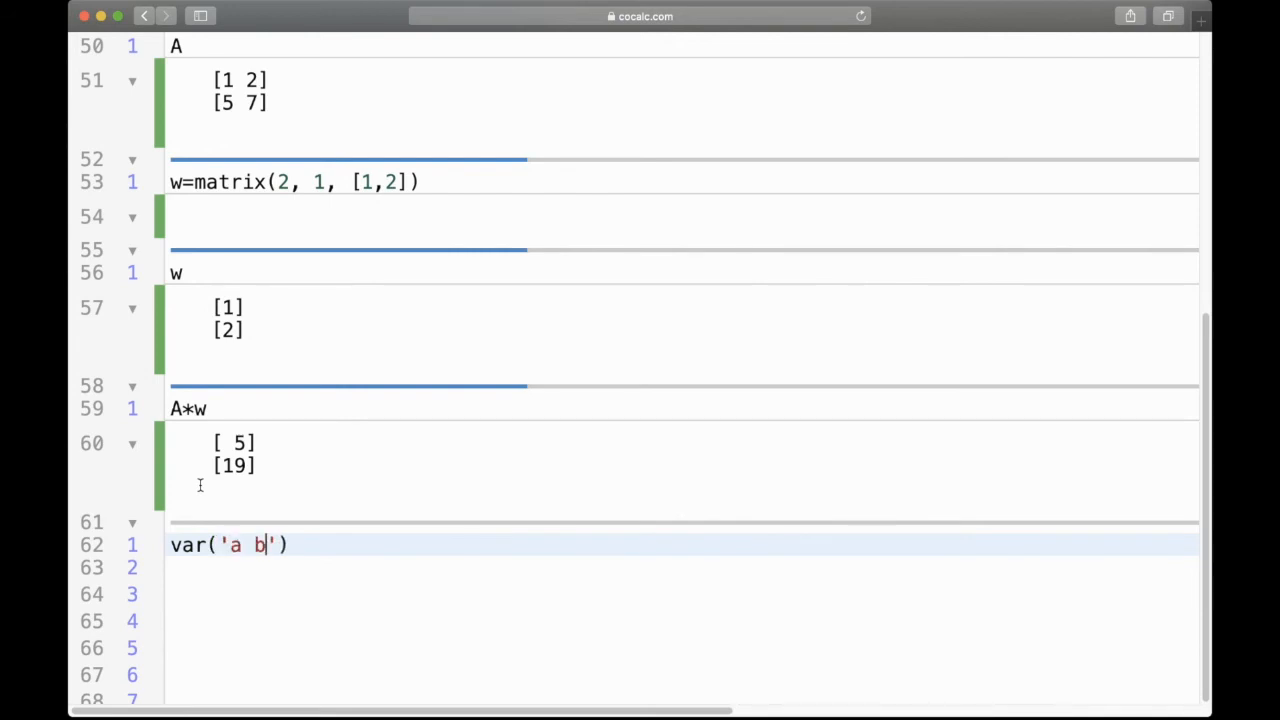
pyautogui.write('c d')
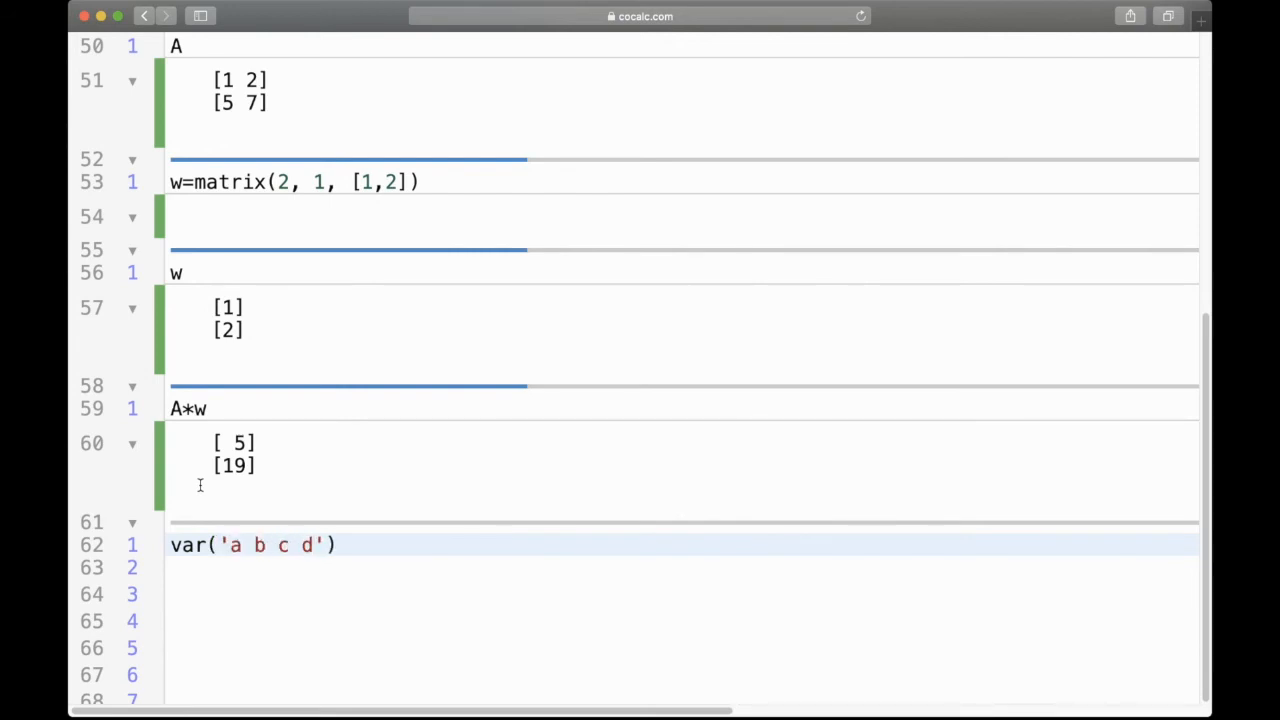
pyautogui.click(338, 544)
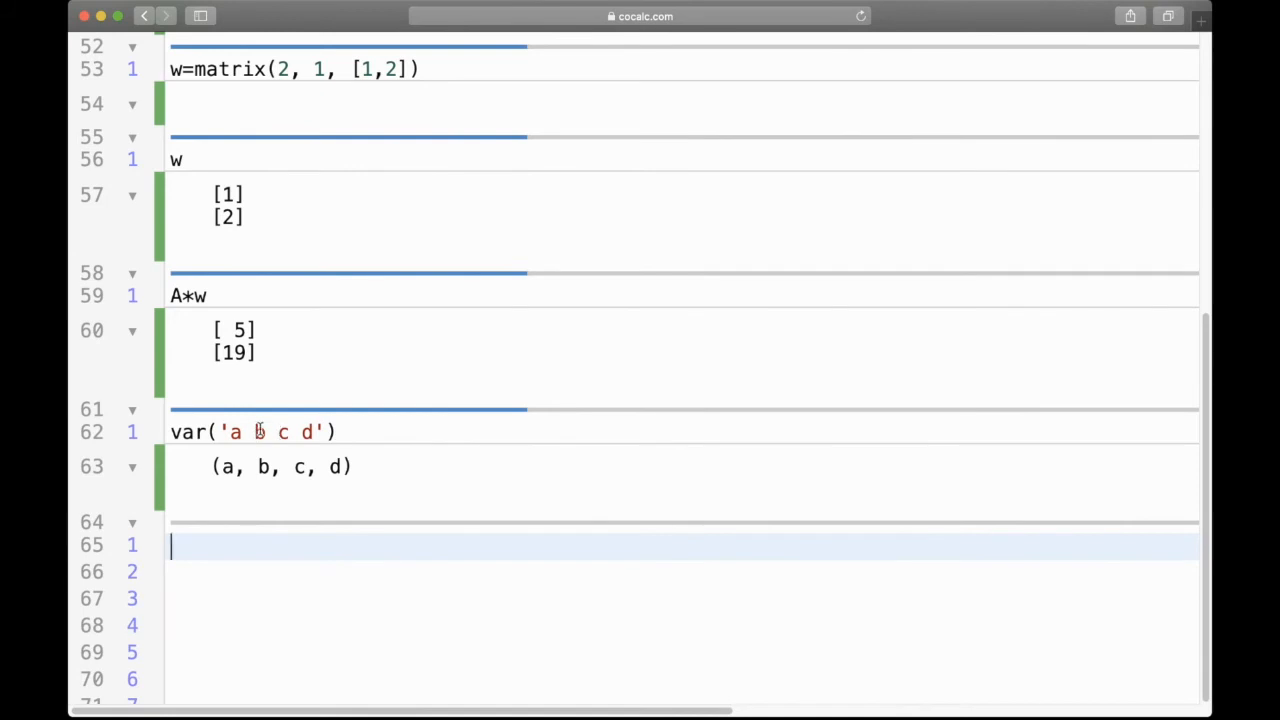
pyautogui.moveTo(350, 466)
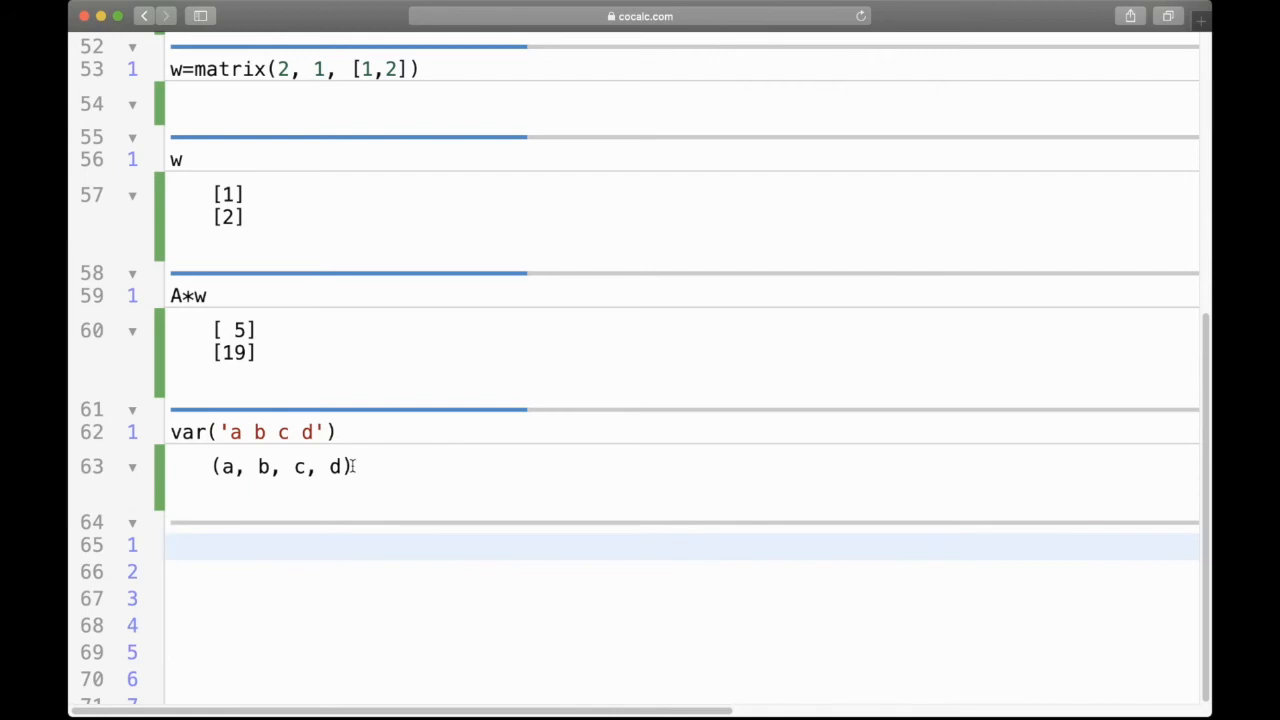
# - Define C=matrix(2, 2, [a, b, c, d]) and display it as [a b; c d]
pyautogui.write('C=')
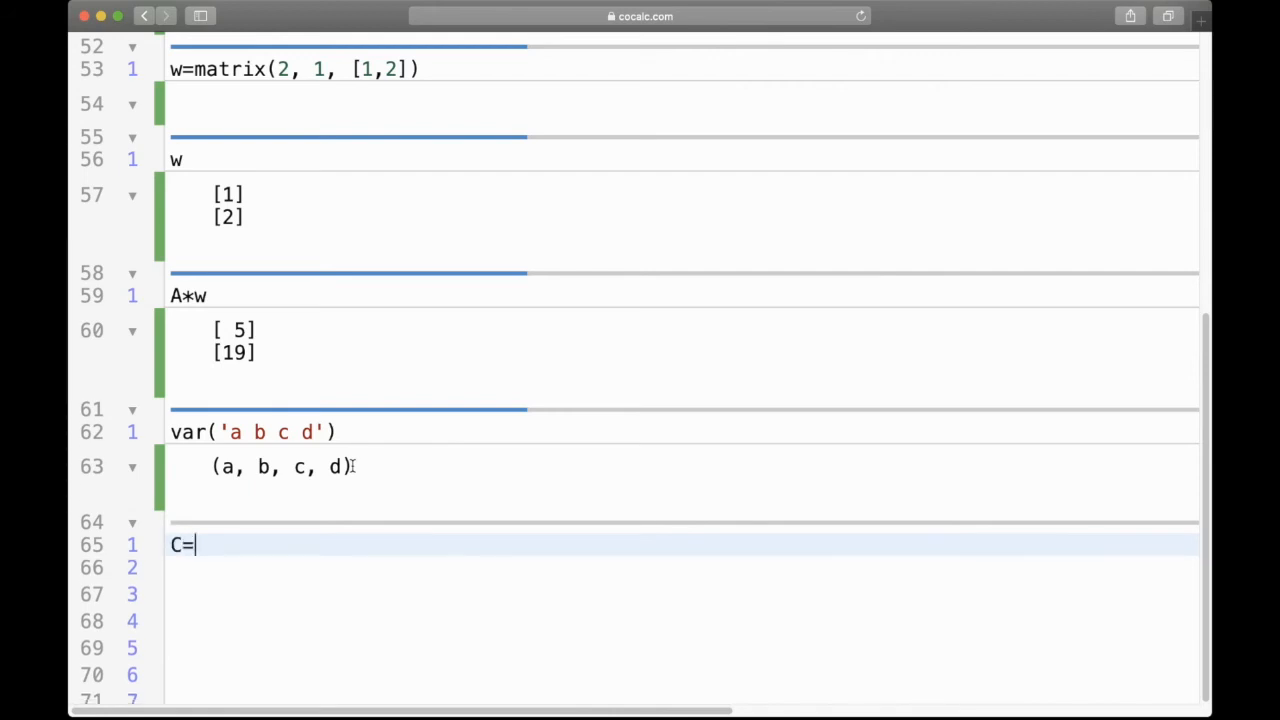
pyautogui.write('matr')
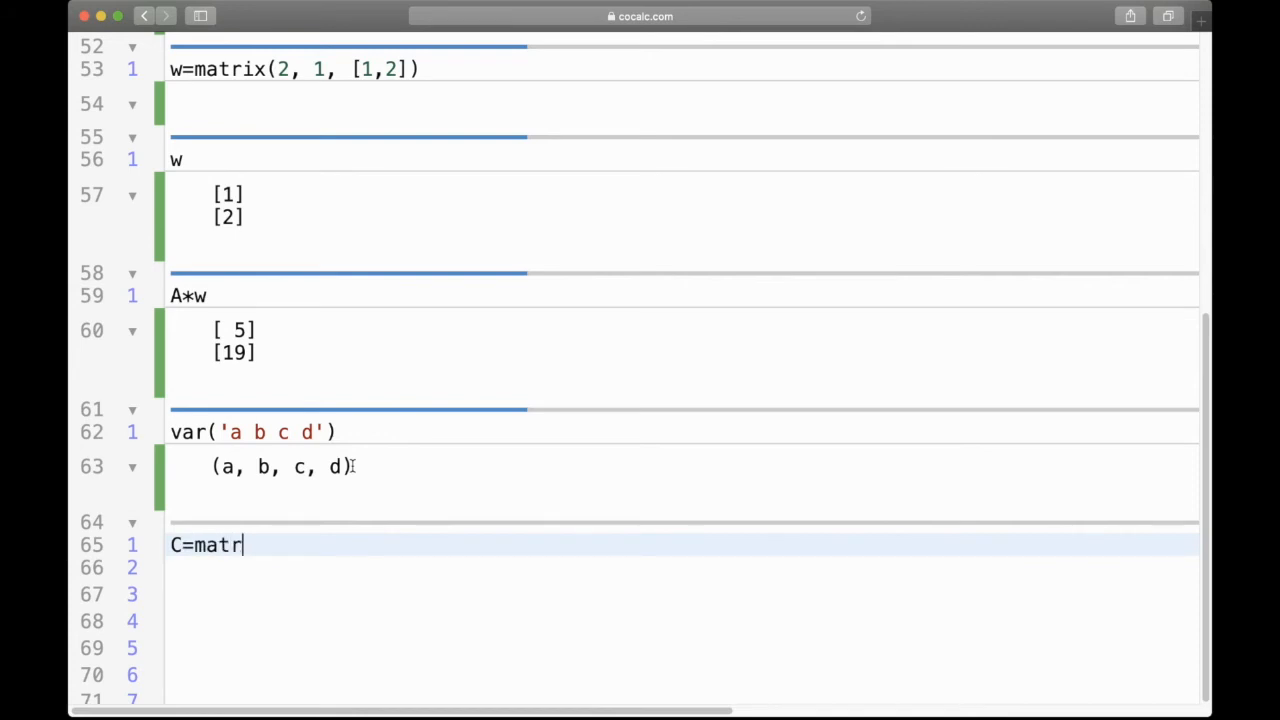
pyautogui.write('ix()')
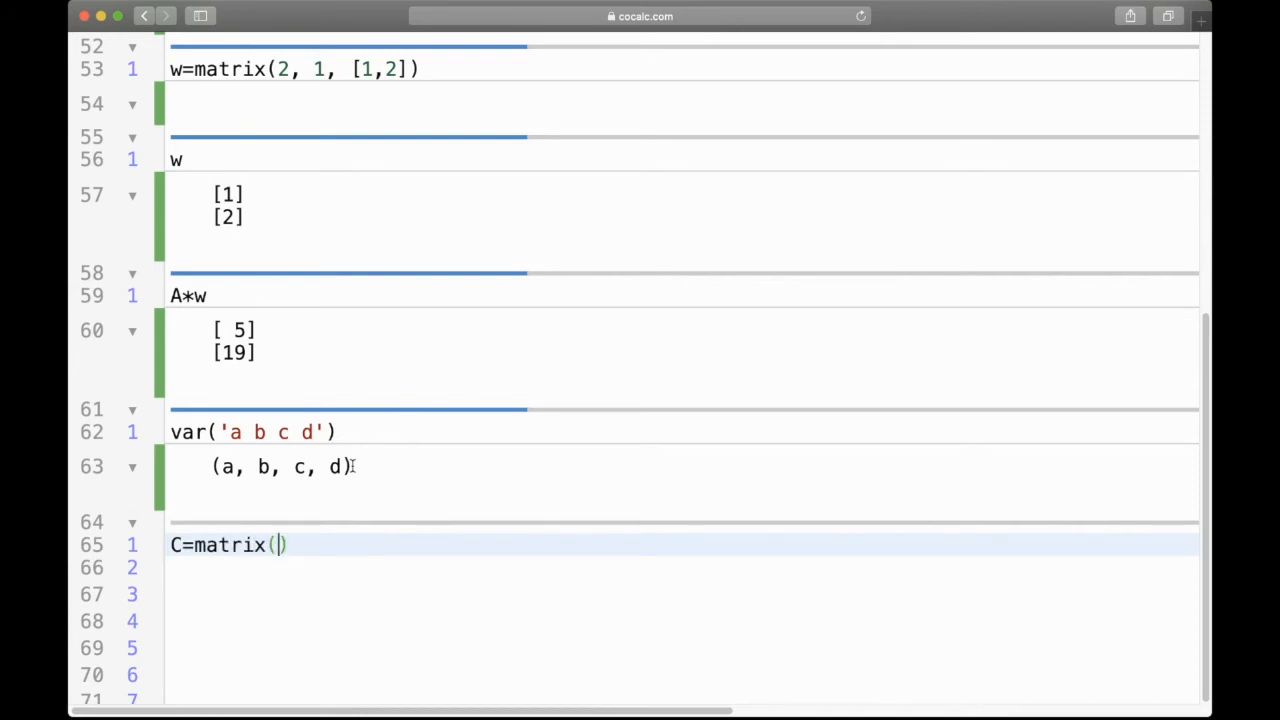
pyautogui.write('2')
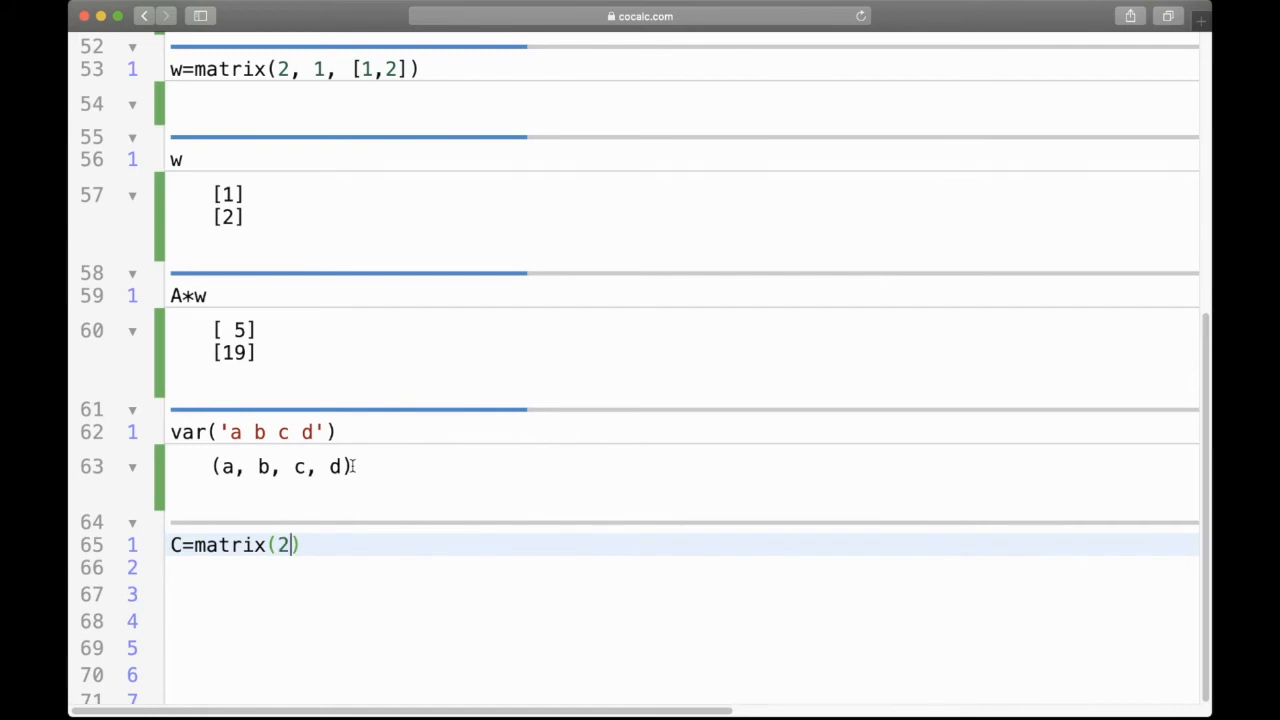
pyautogui.write(', 2,')
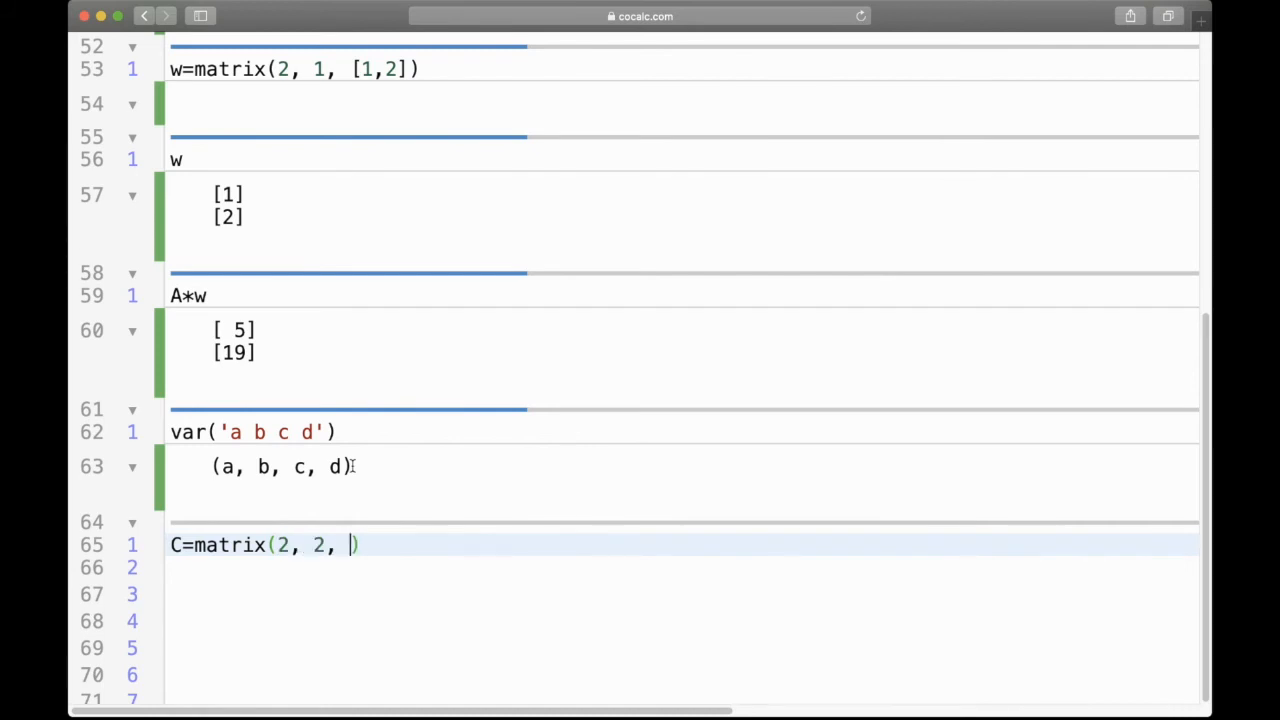
pyautogui.write('[')
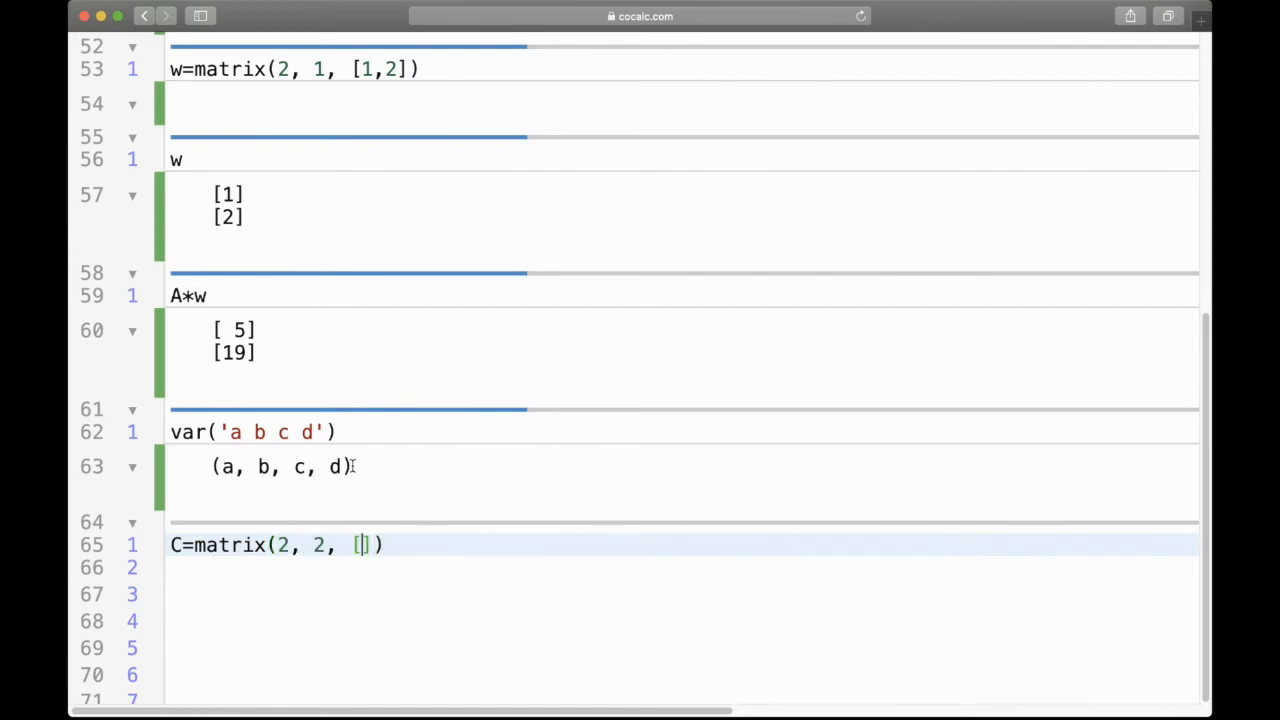
pyautogui.write('a, b, c, d')
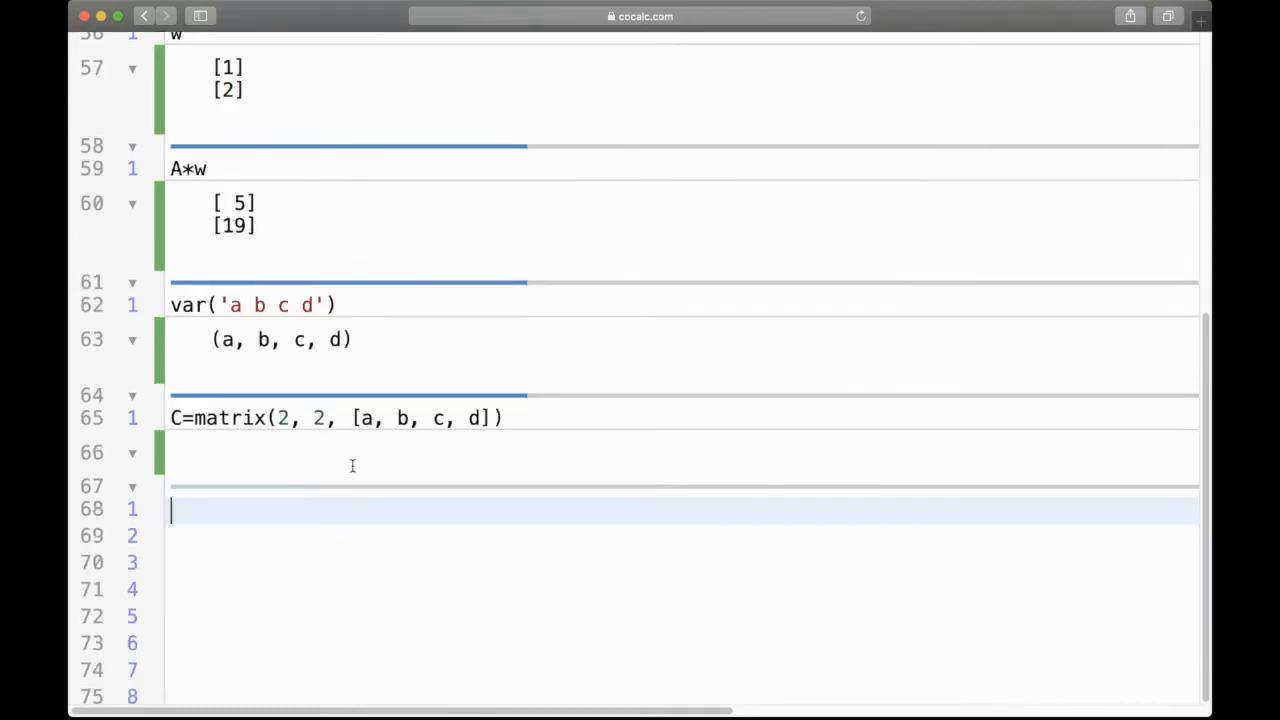
pyautogui.write('C')
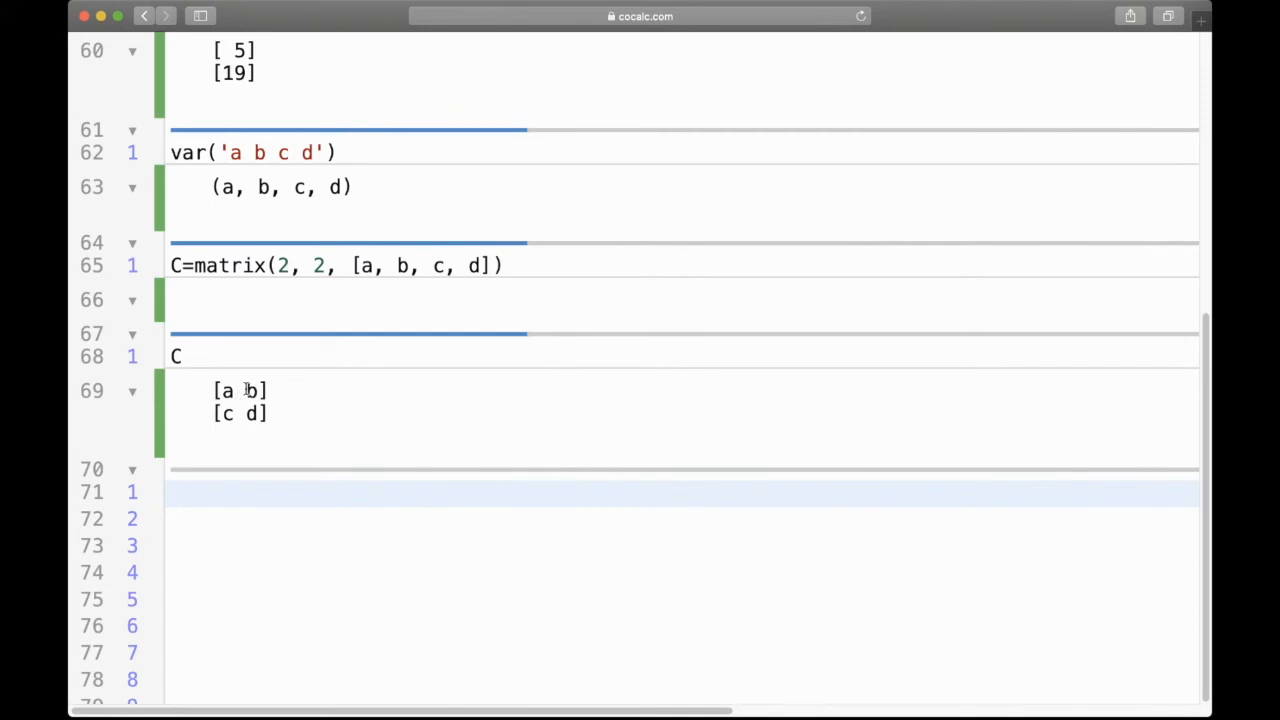
pyautogui.moveTo(420, 579)
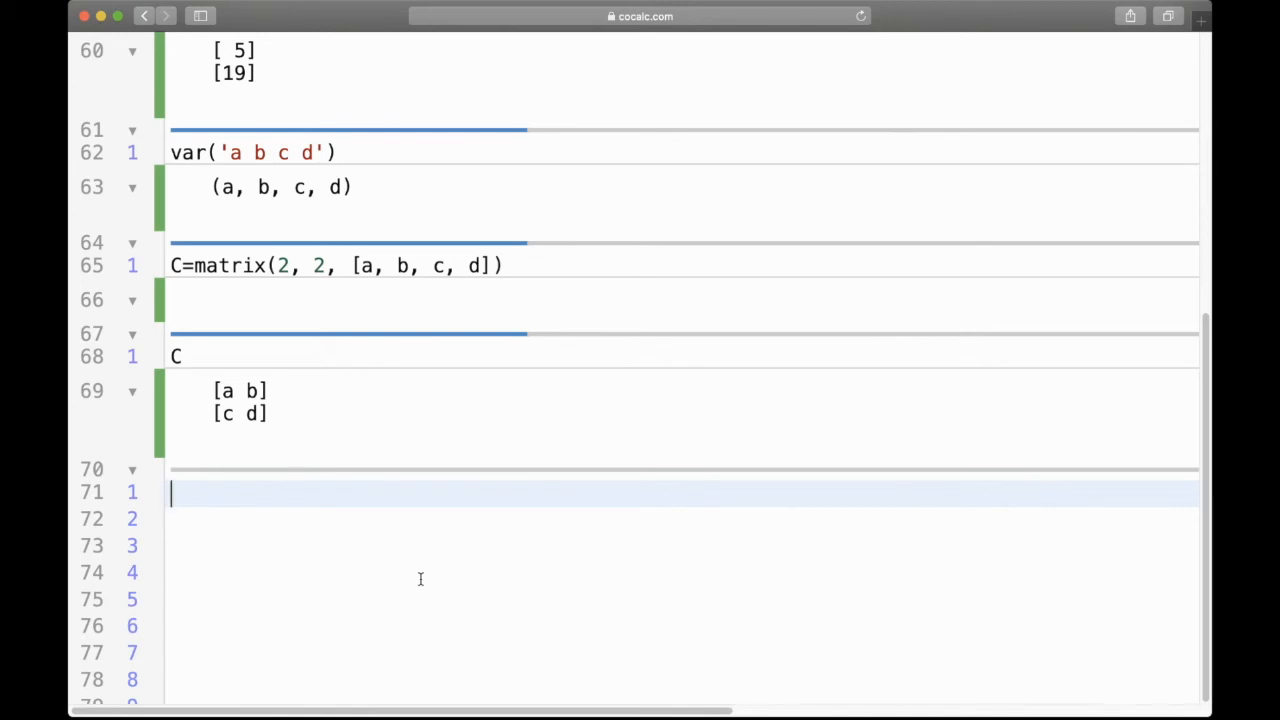
# - Redefine C as matrix(SR, 2, 2, [a, b, c, d]) and display it again
pyautogui.write('C=')
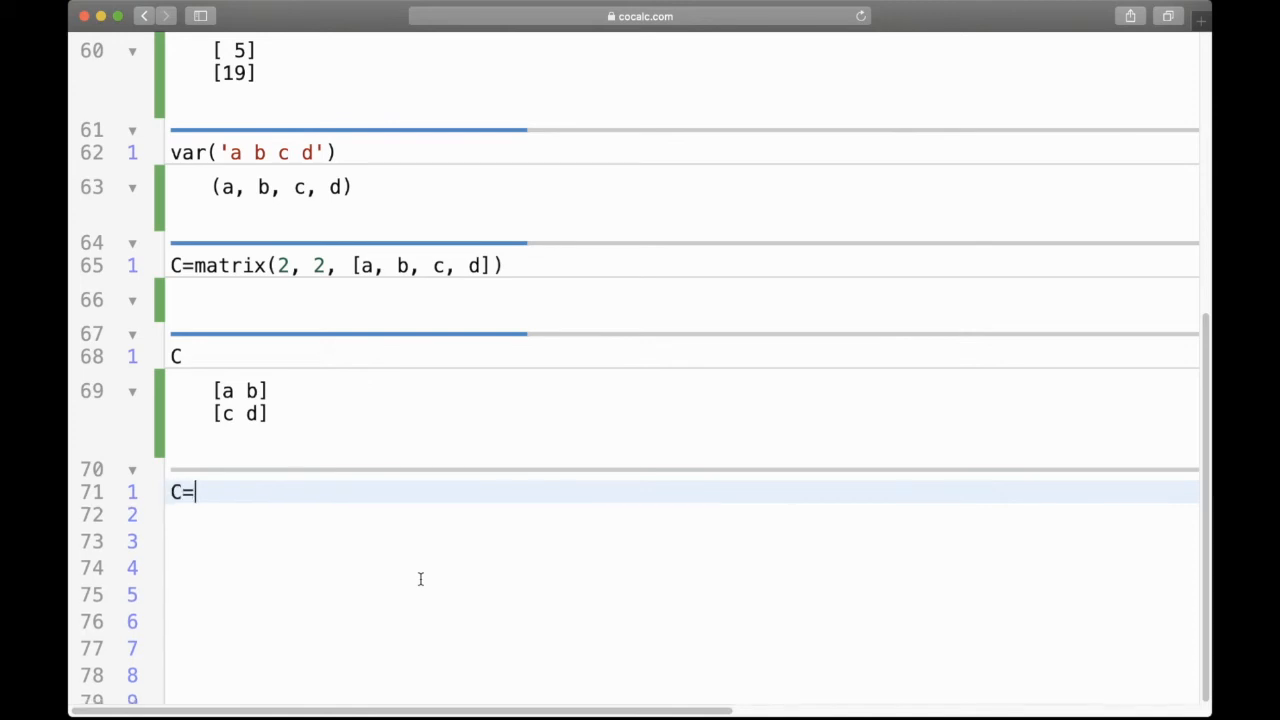
pyautogui.write('matrix(')
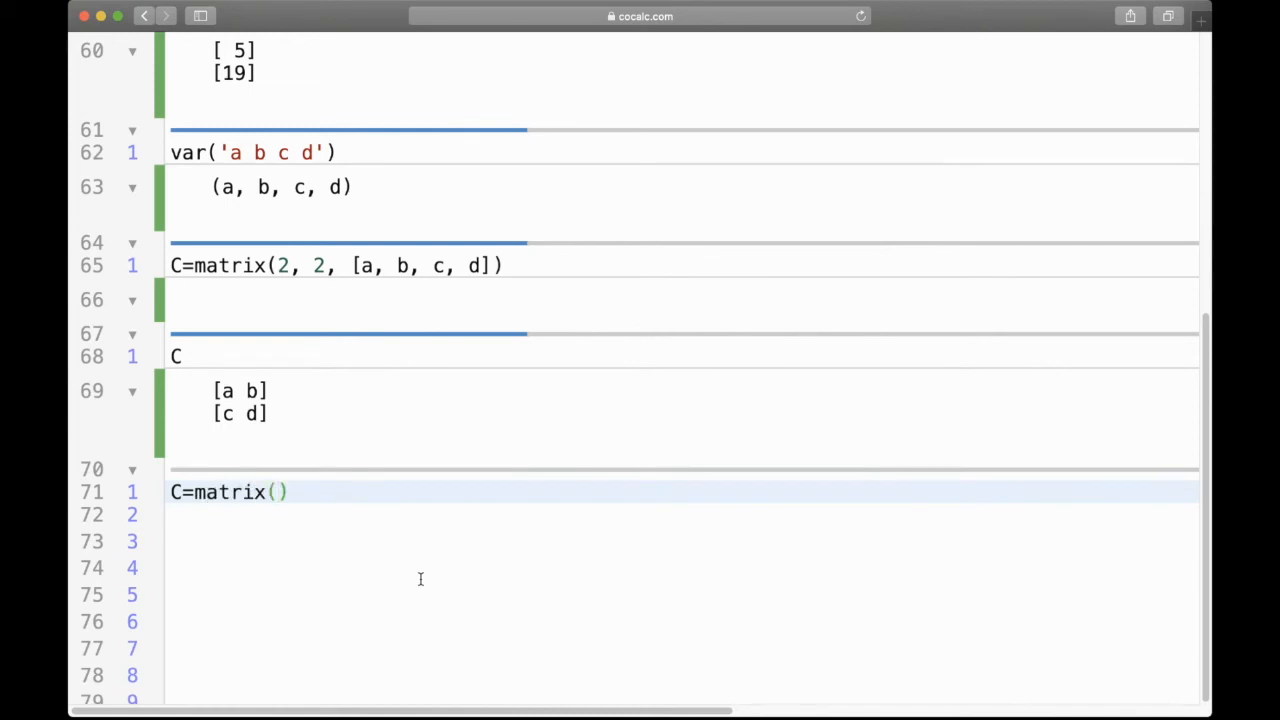
pyautogui.write('Sr')
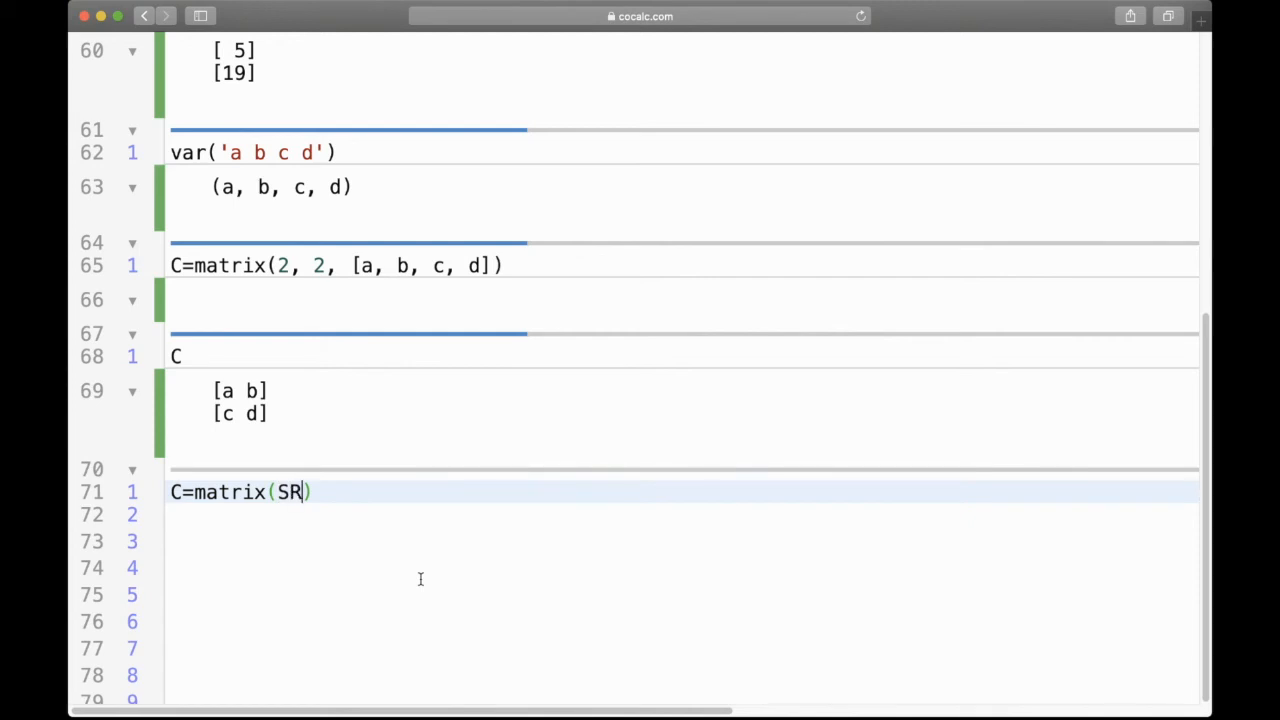
pyautogui.write(', 2,')
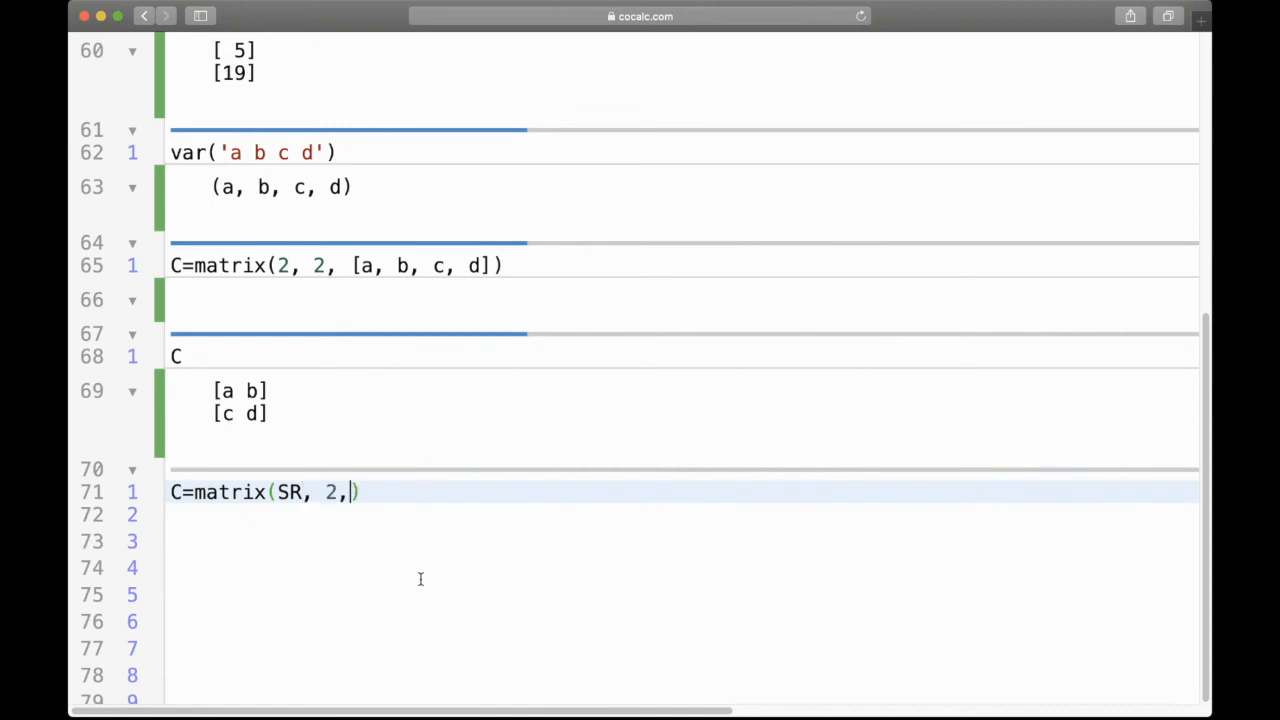
pyautogui.write('2, []')
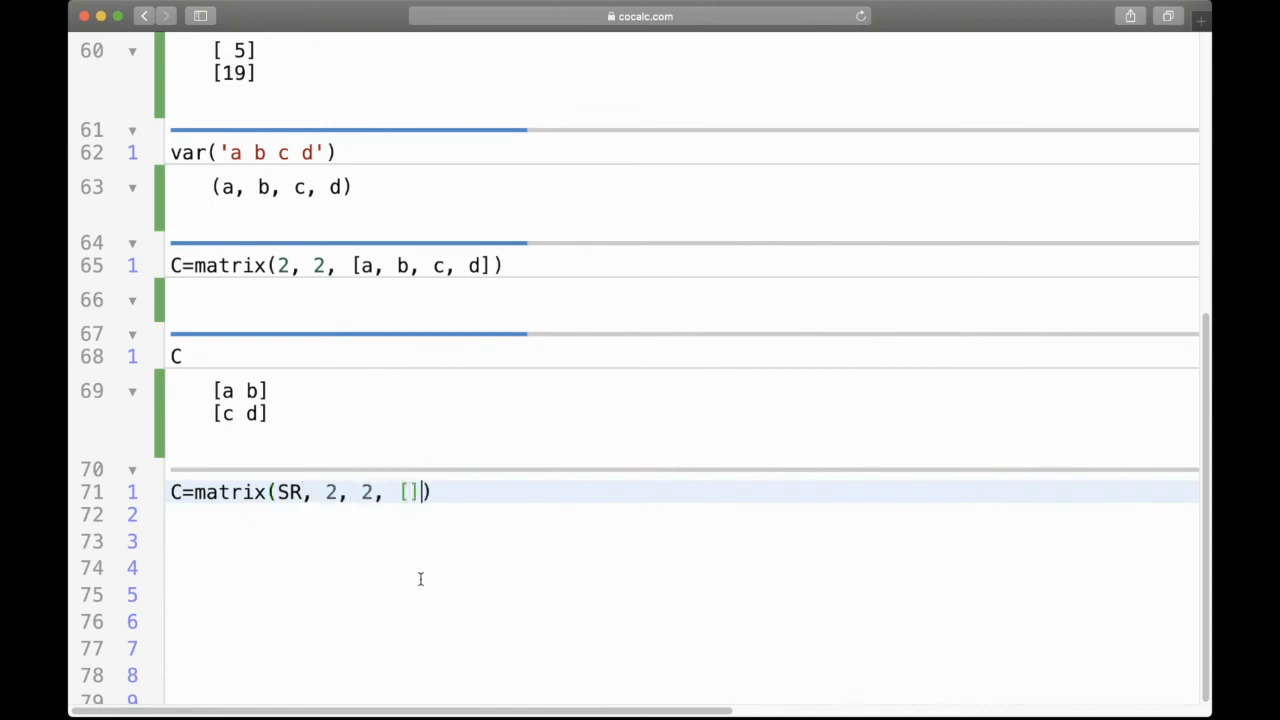
pyautogui.write('a, b, c, d')
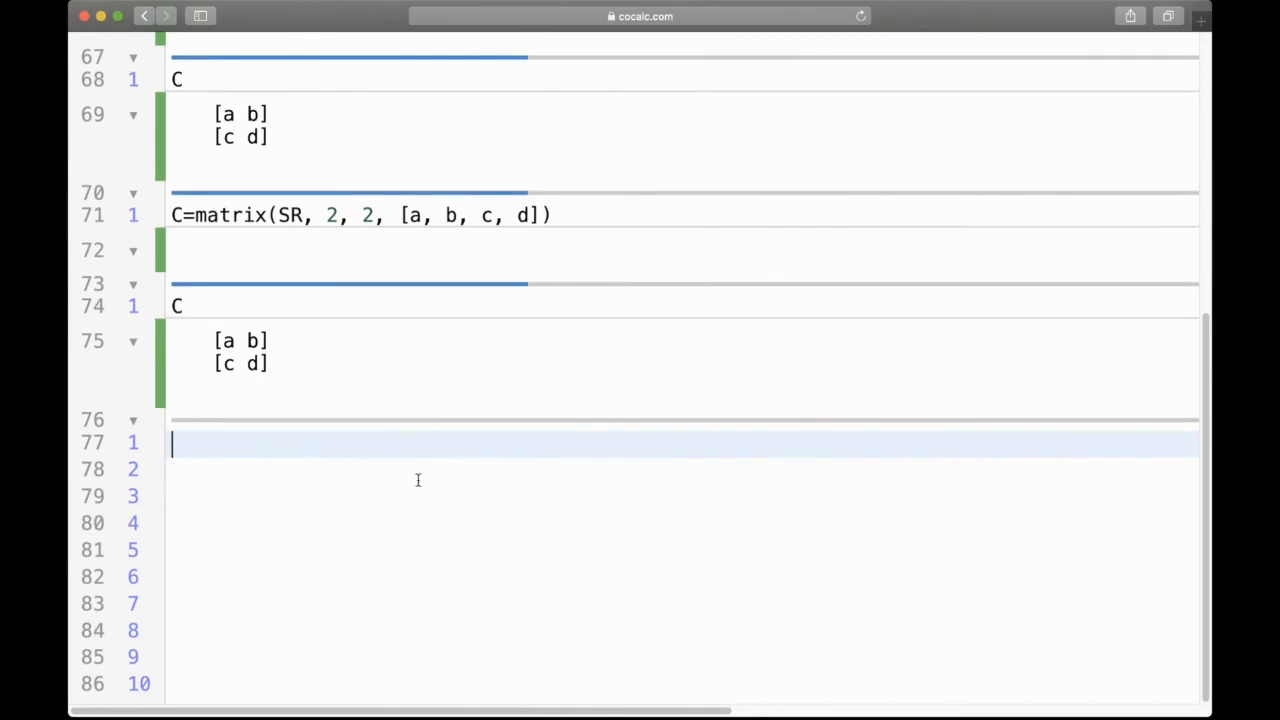
# - Evaluate C.determinant() with the method name corrected, getting -b*c + a*d
pyautogui.write('C.determin')
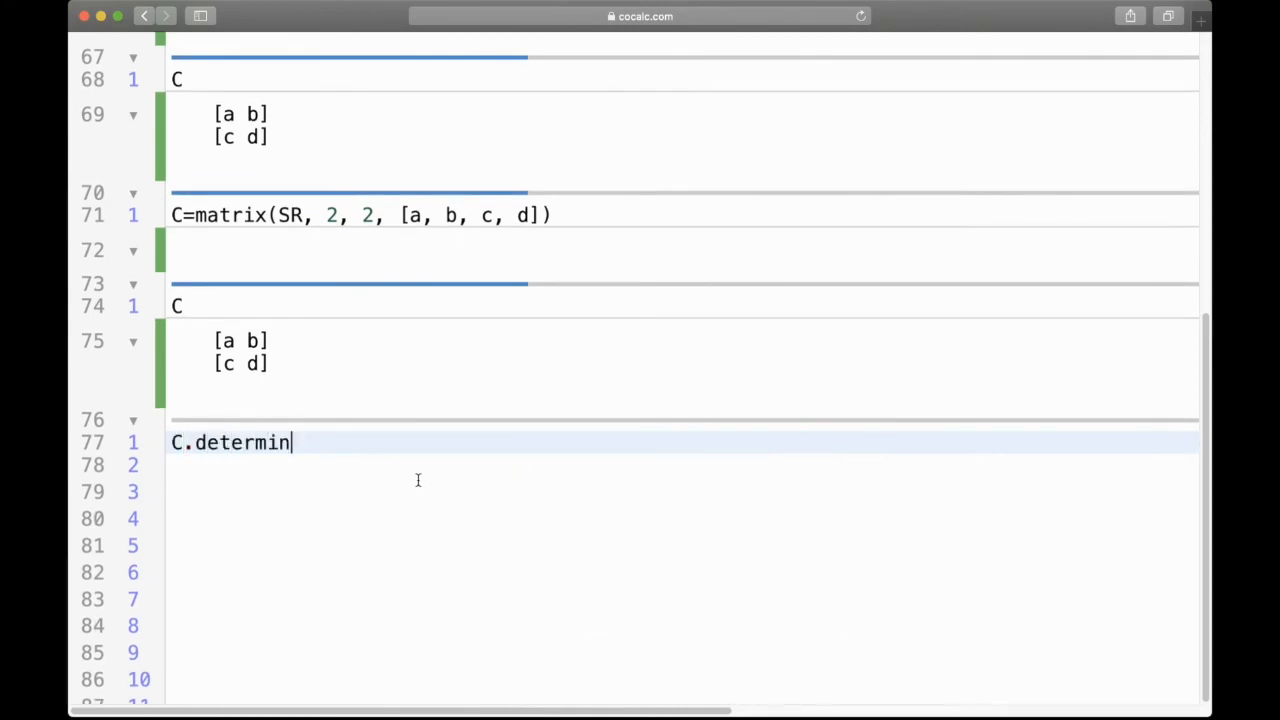
pyautogui.write('()')
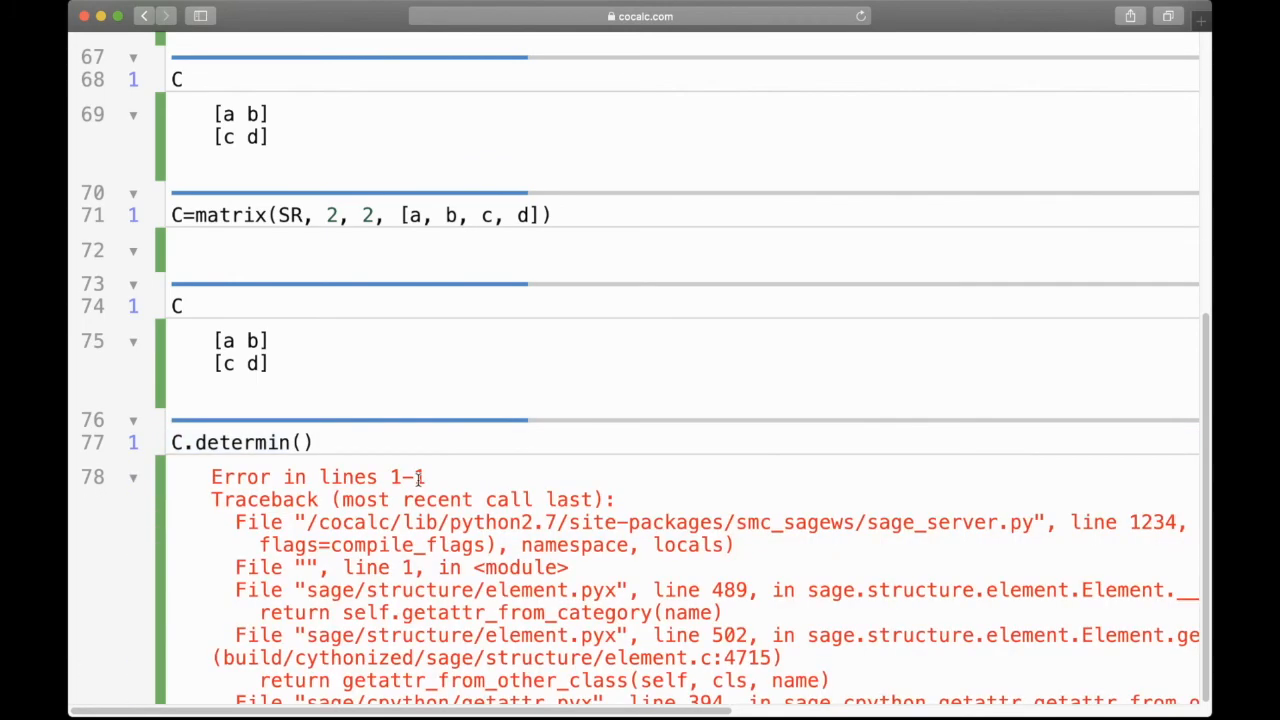
pyautogui.scroll(-3)
pyautogui.write('ant')
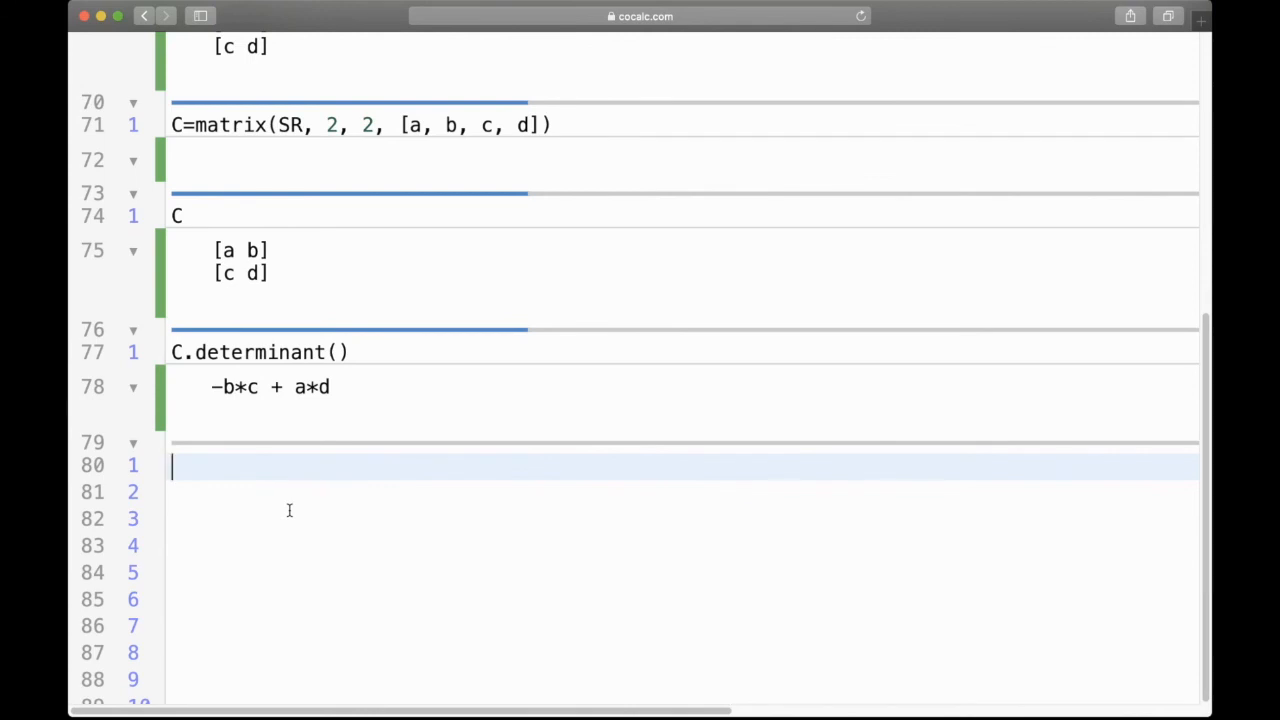
pyautogui.moveTo(445, 331)
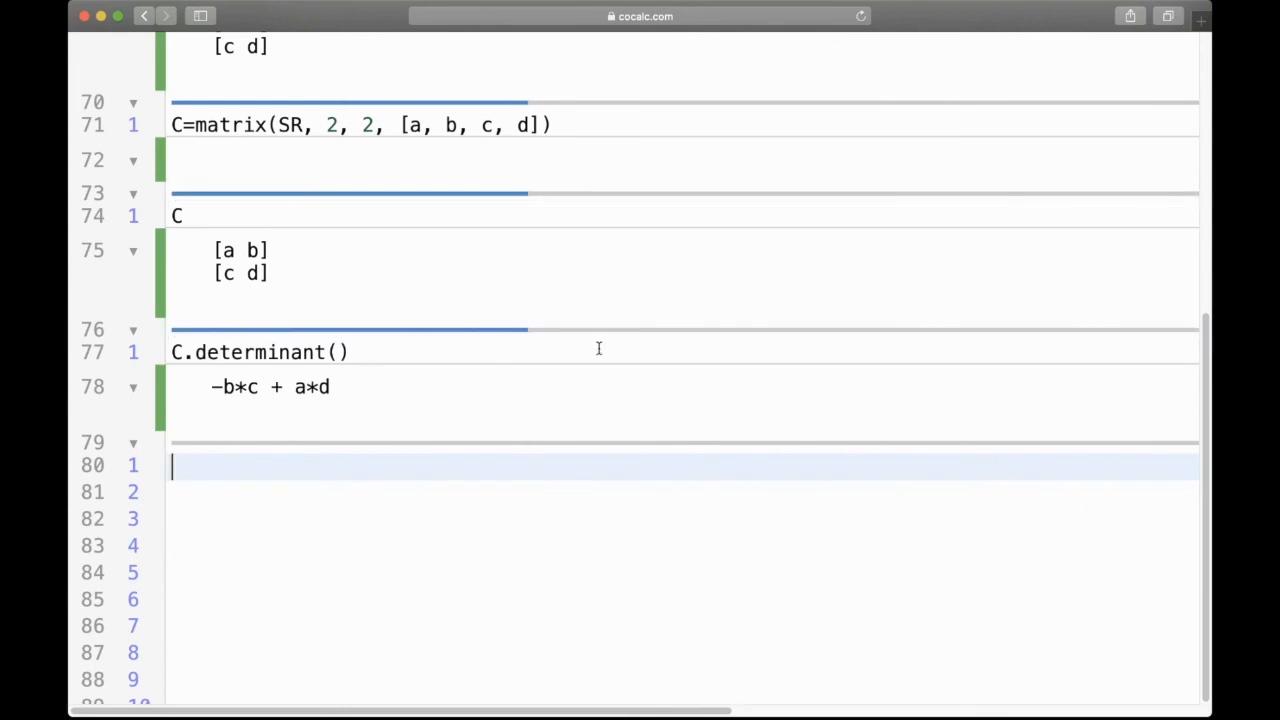
# - Enter D=matrix(QQ, 2, 3, [1, 2, 7, 8, 9, -1/2]) in a new cell
pyautogui.write('D=')
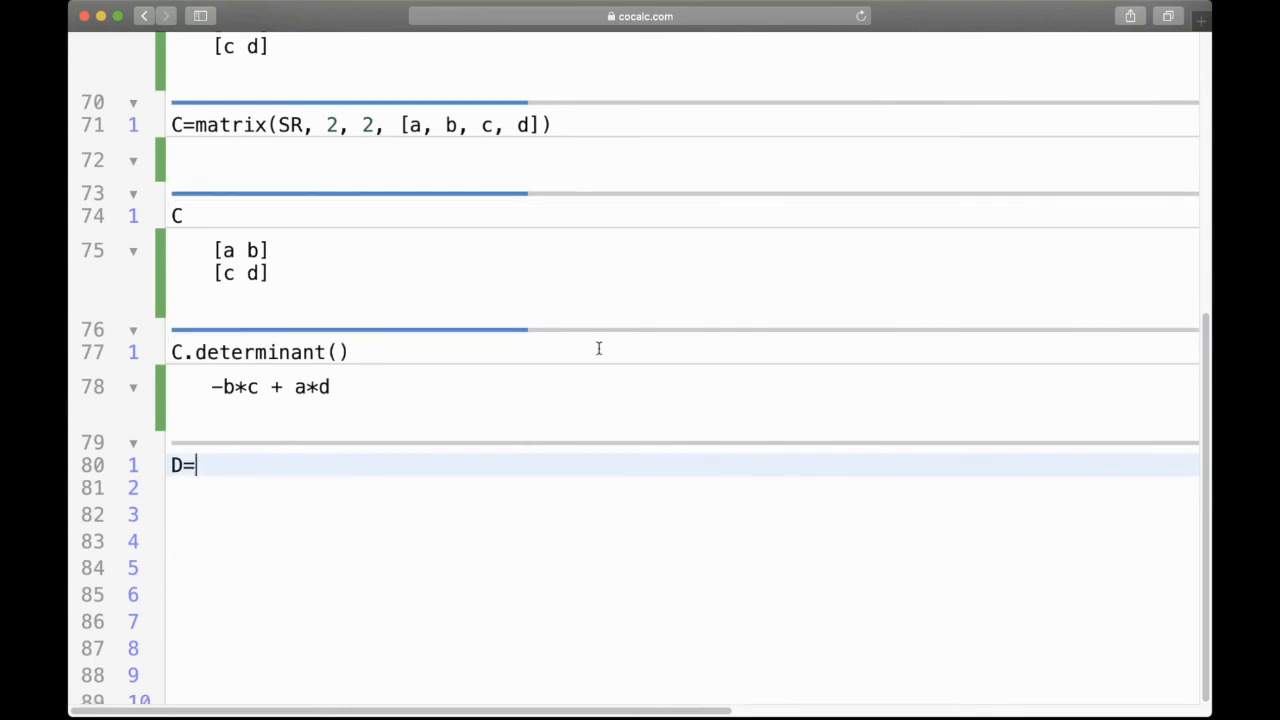
pyautogui.write('matrix(')
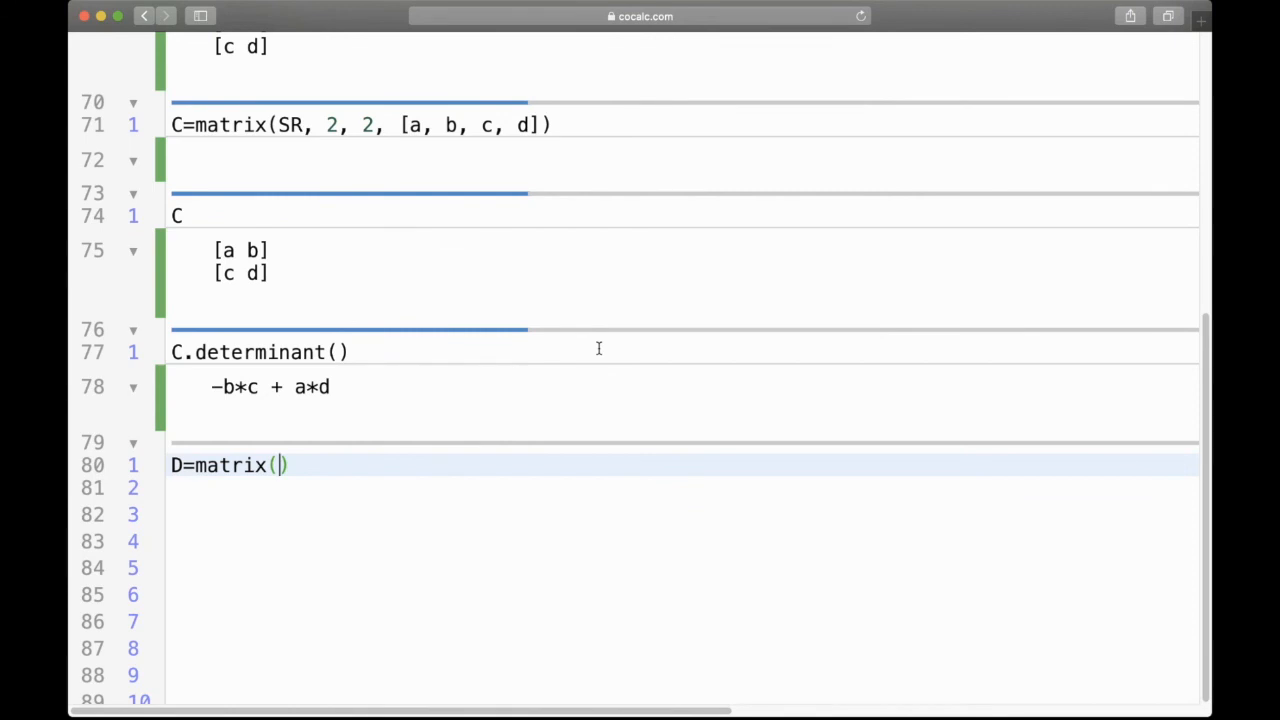
pyautogui.write('QQ,')
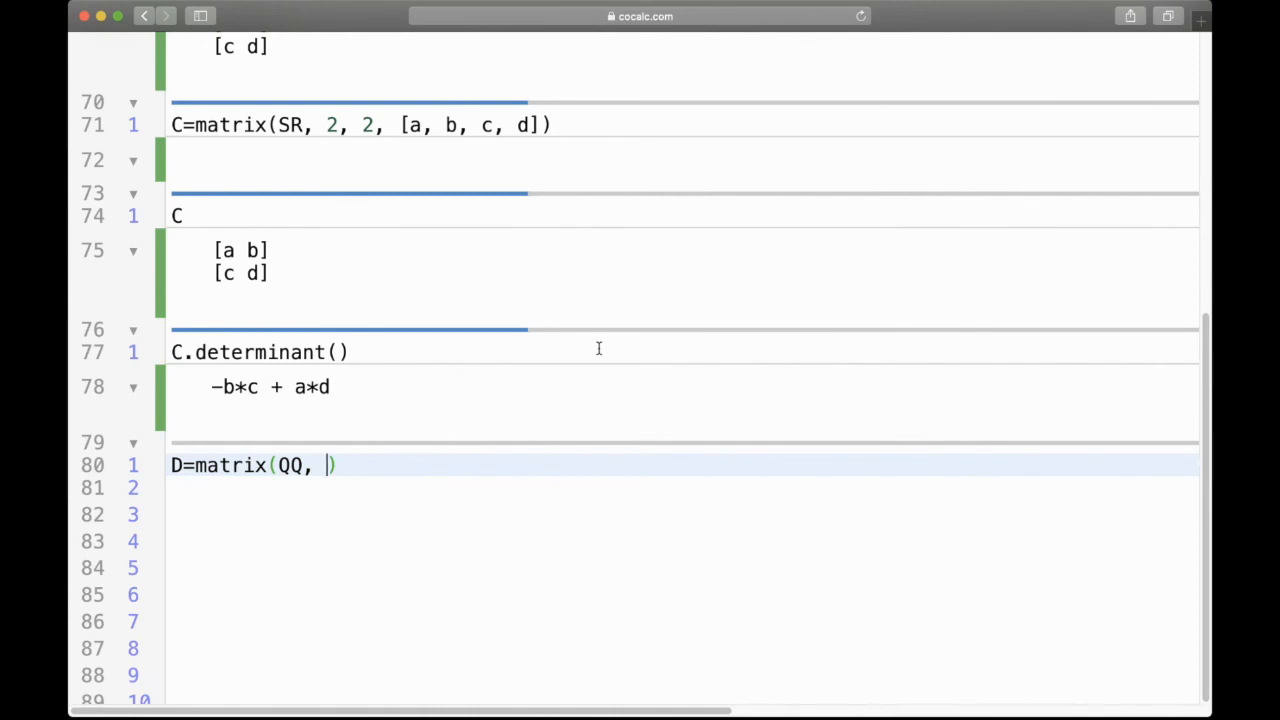
pyautogui.press('Backspace')
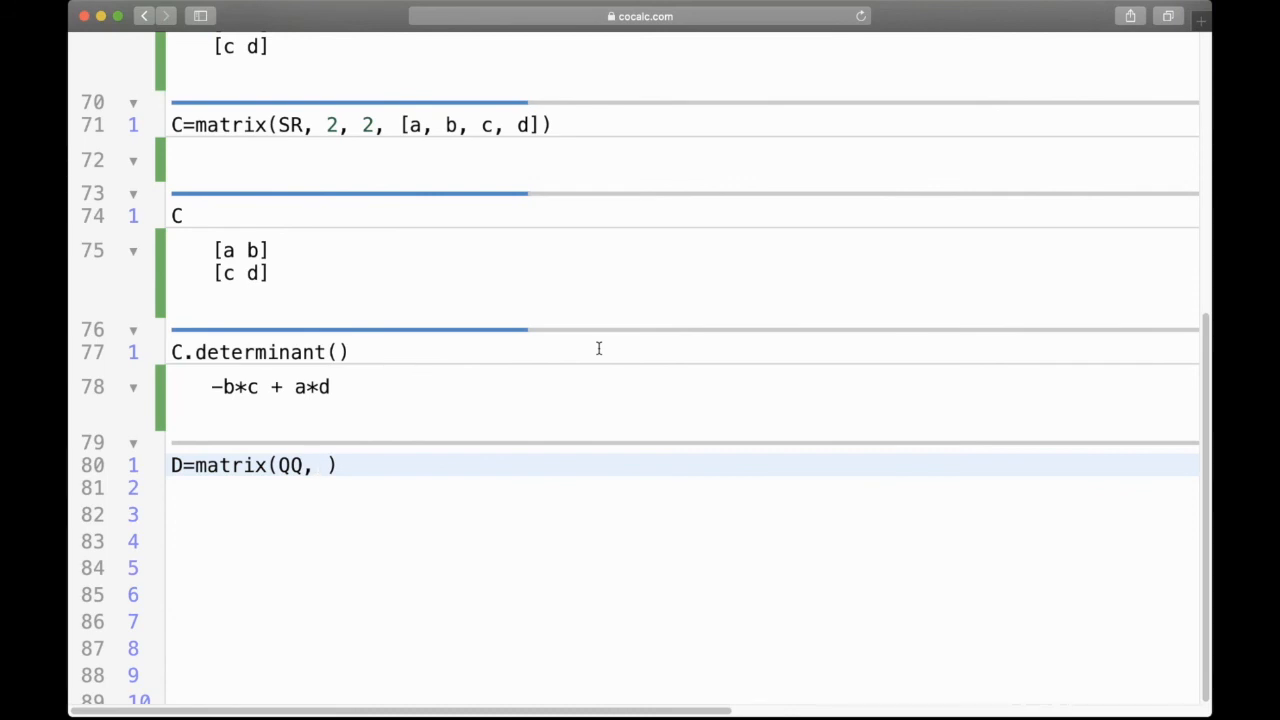
pyautogui.write('2, 3, [')
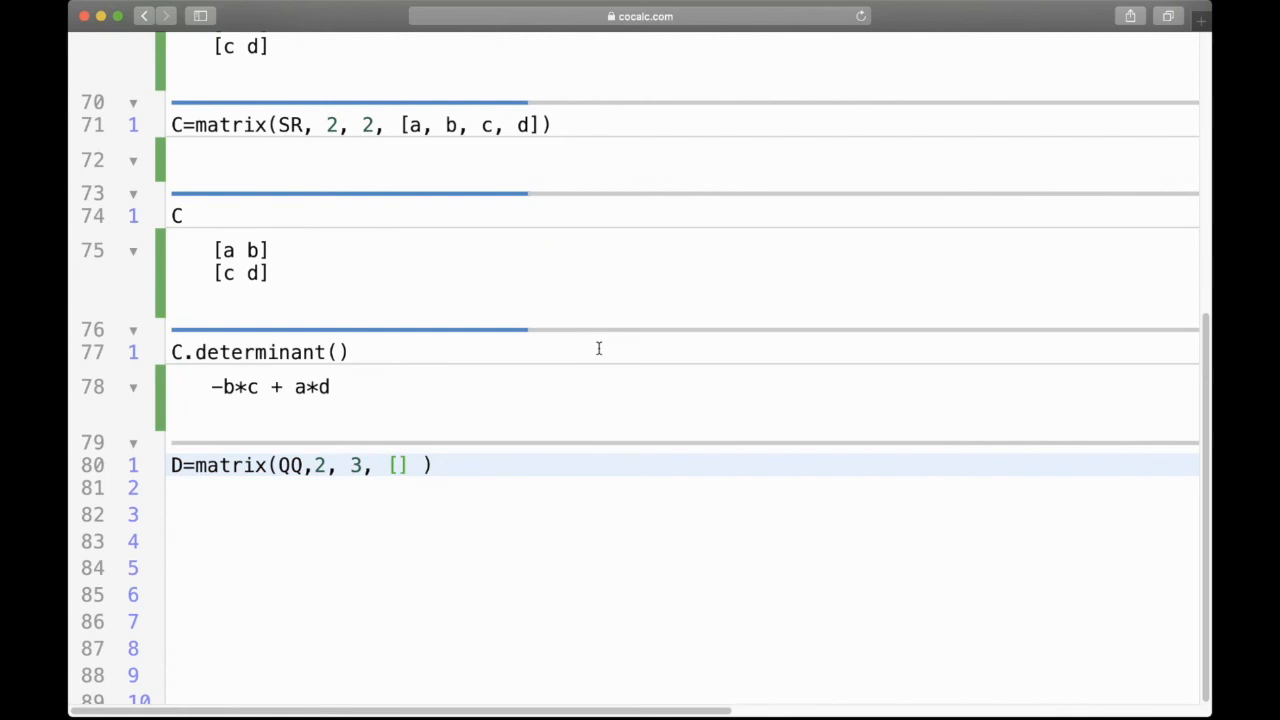
pyautogui.write('1, 2,')
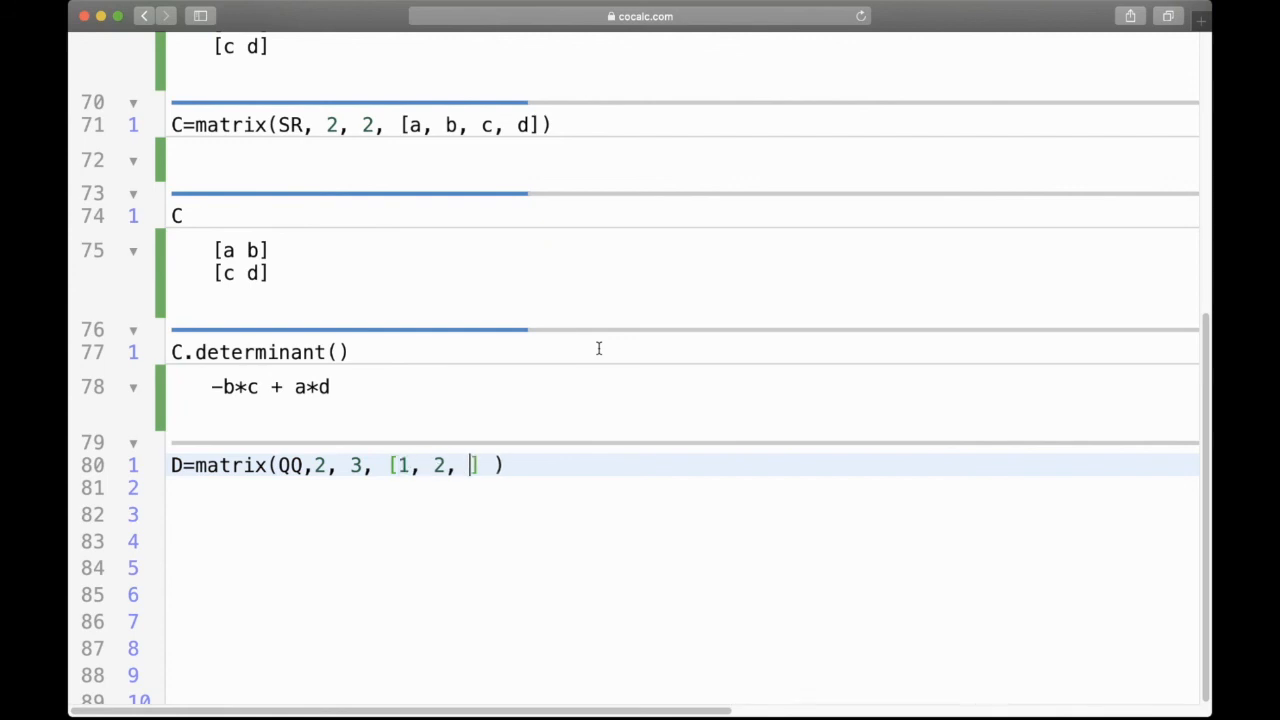
pyautogui.write('7, 8,')
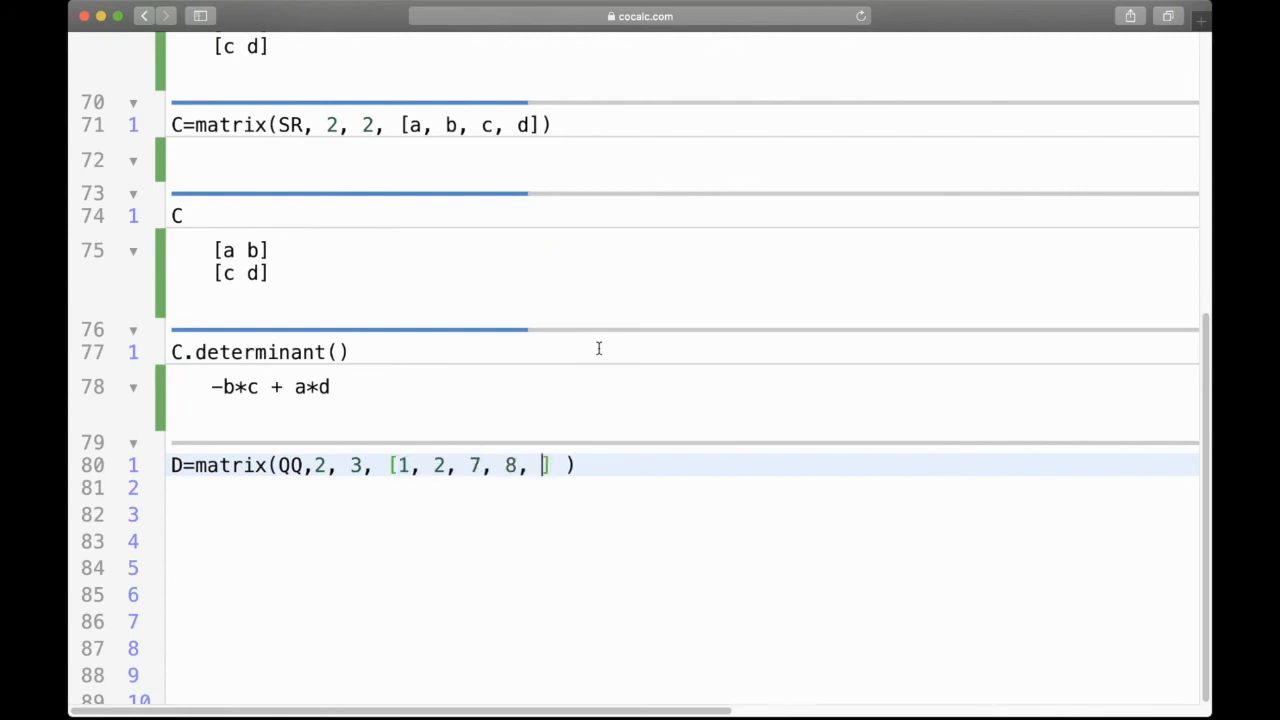
pyautogui.write('9,')
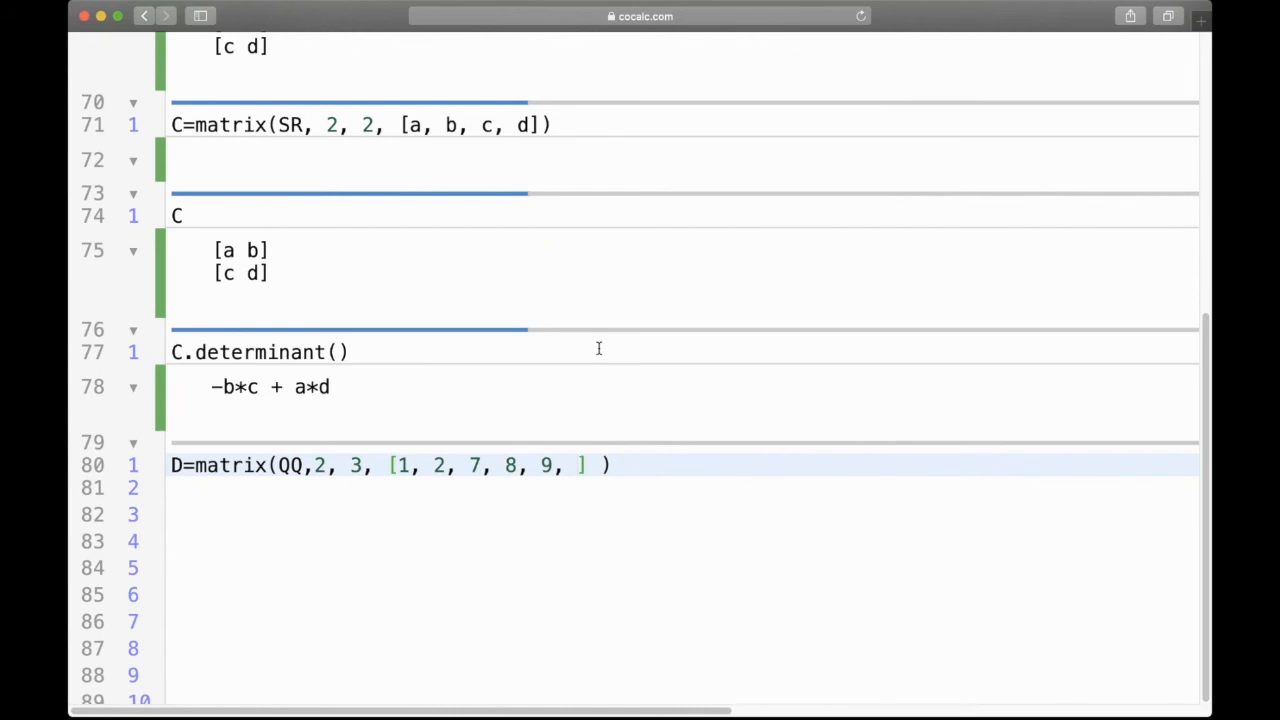
pyautogui.write('-1/2')
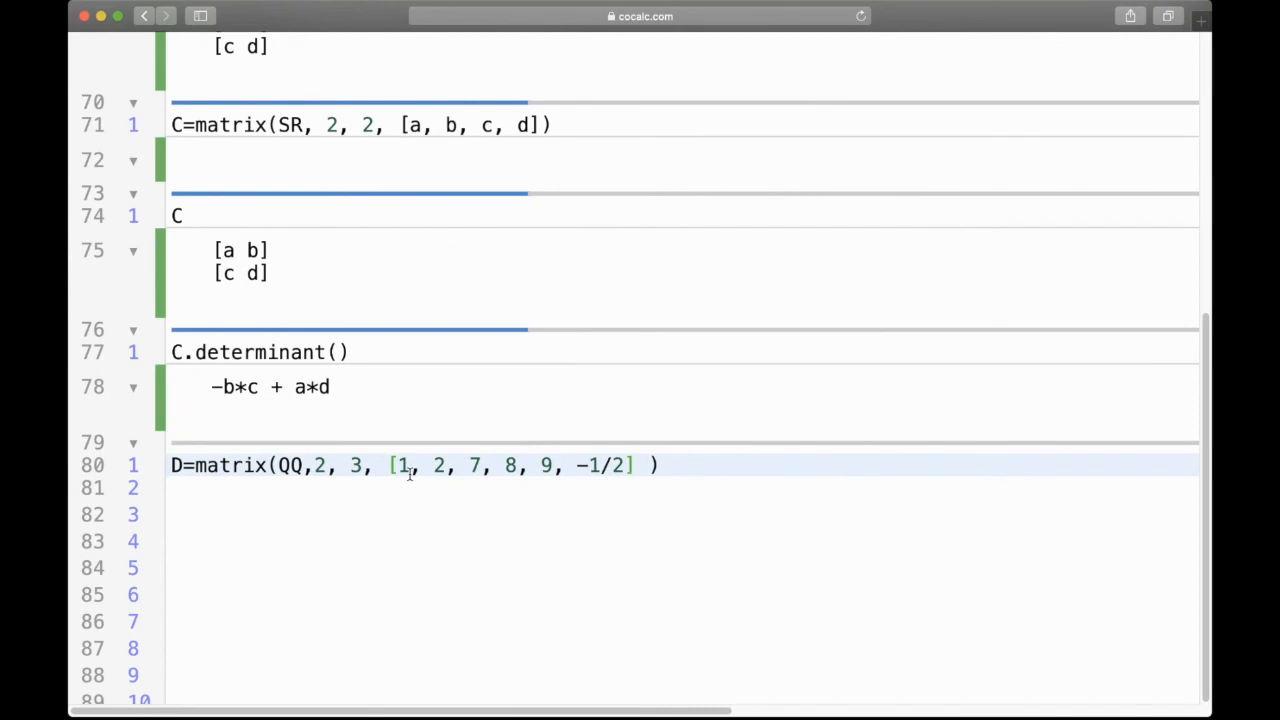
pyautogui.moveTo(540, 476)
pyautogui.write('D')
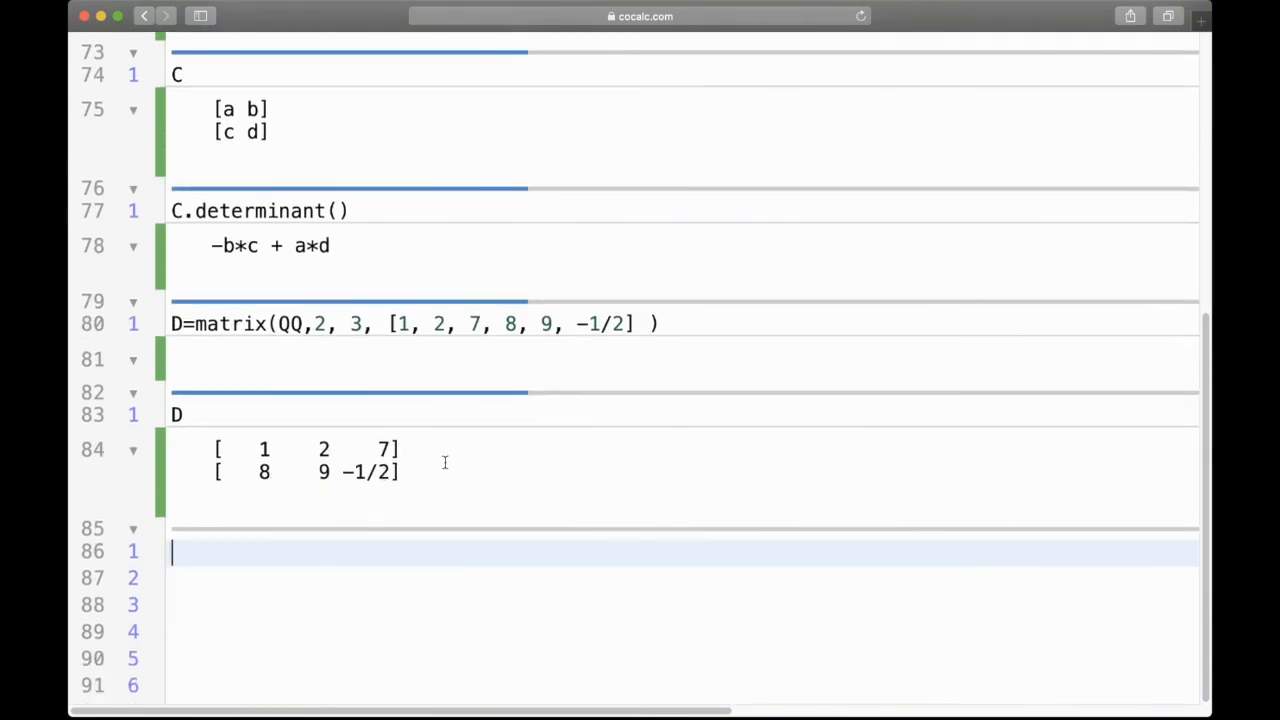
pyautogui.moveTo(250, 471)
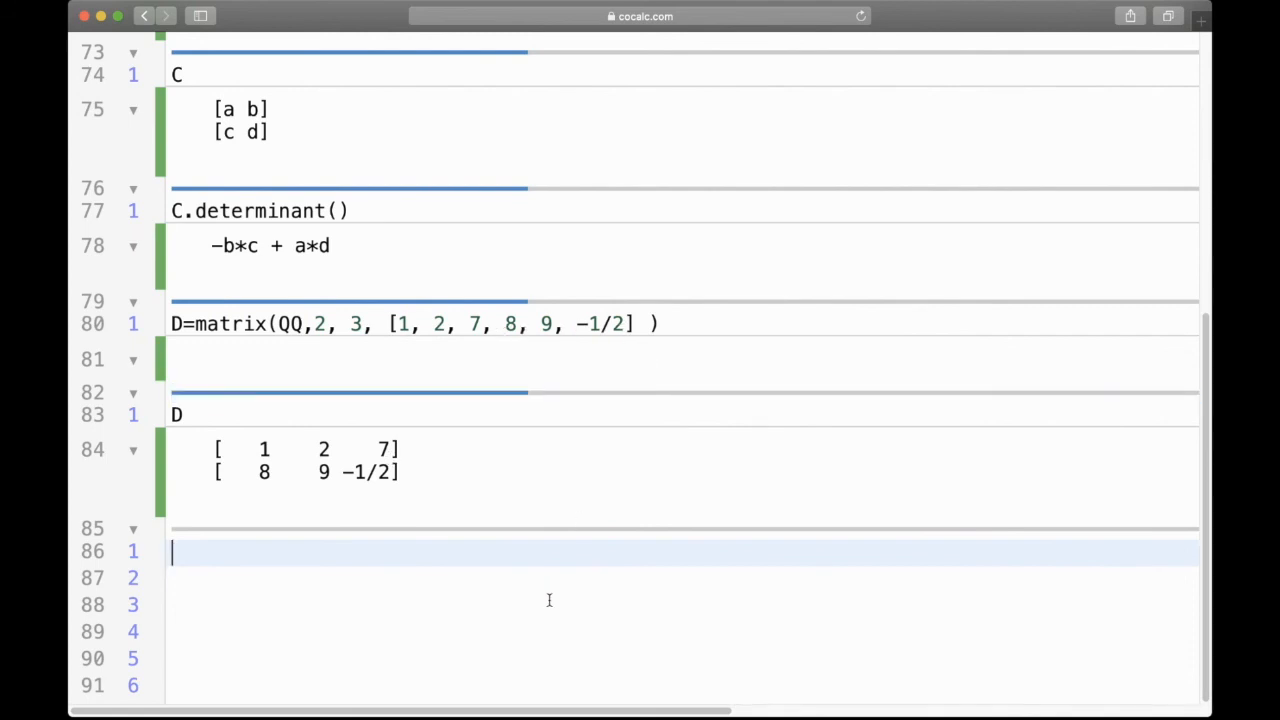
# - Evaluate D.determinant(), which raises ValueError: non square matrix
pyautogui.scroll(-3)
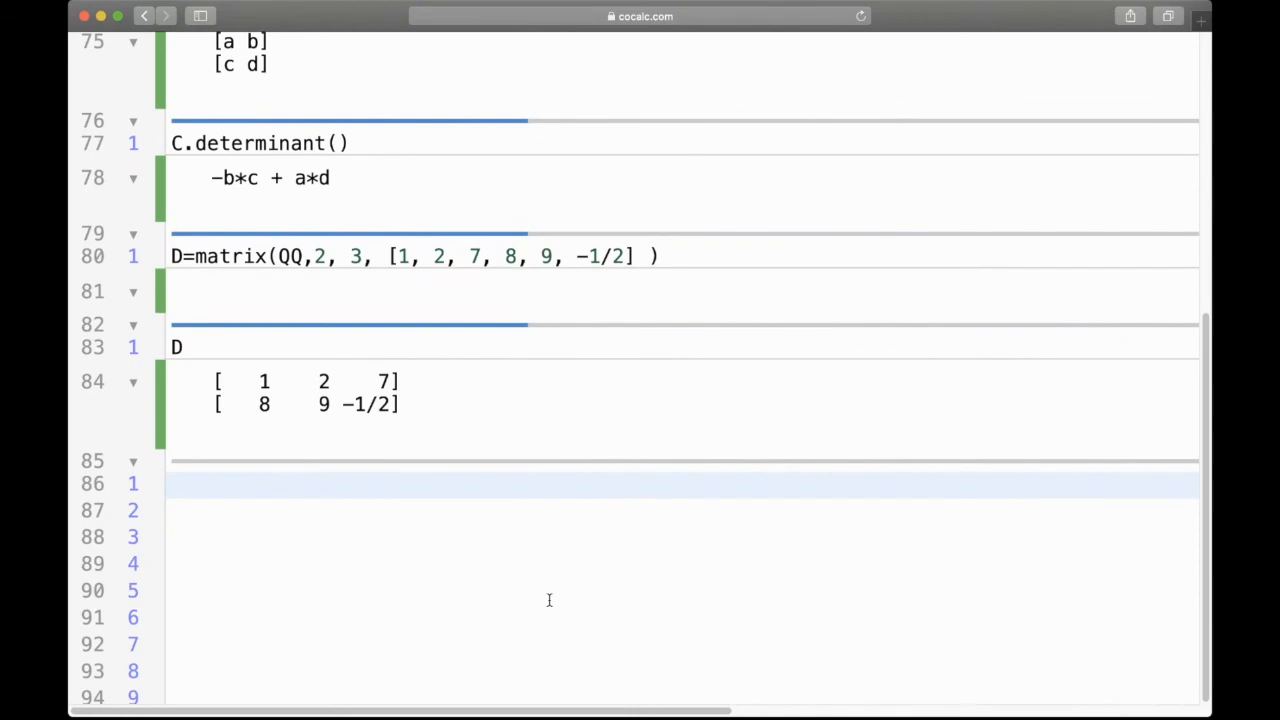
pyautogui.moveTo(593, 527)
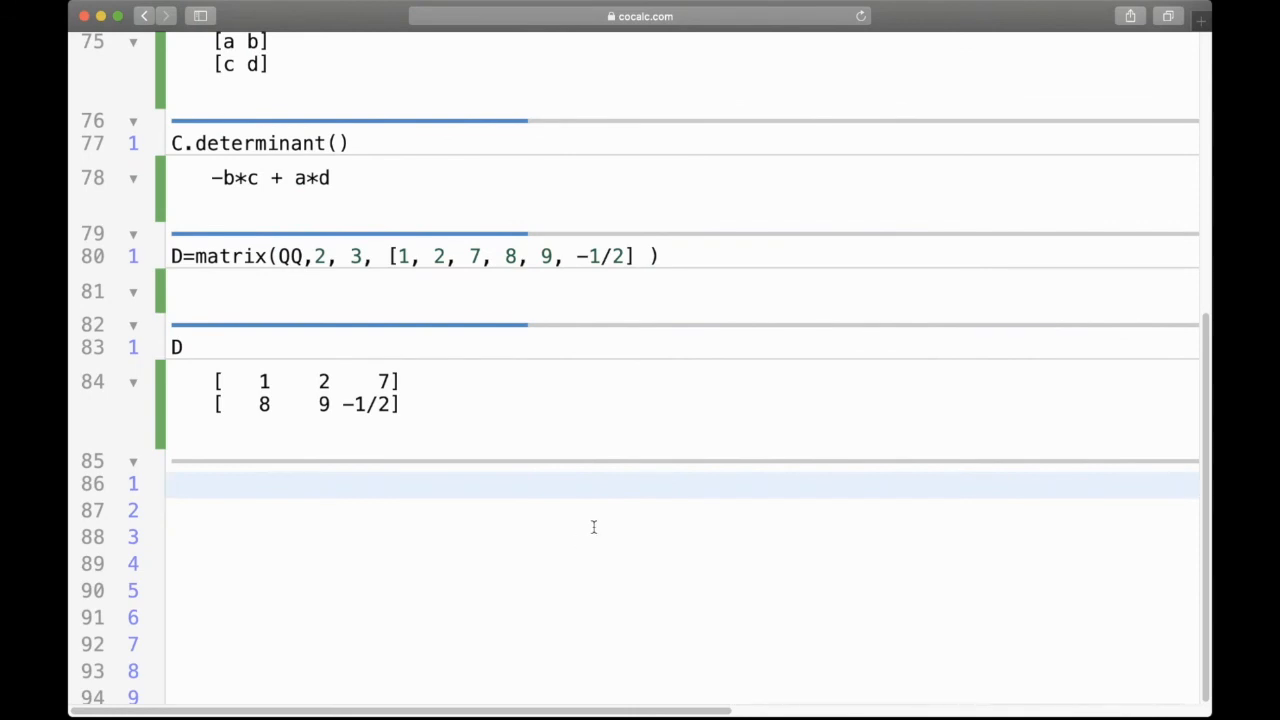
pyautogui.write('D.determina')
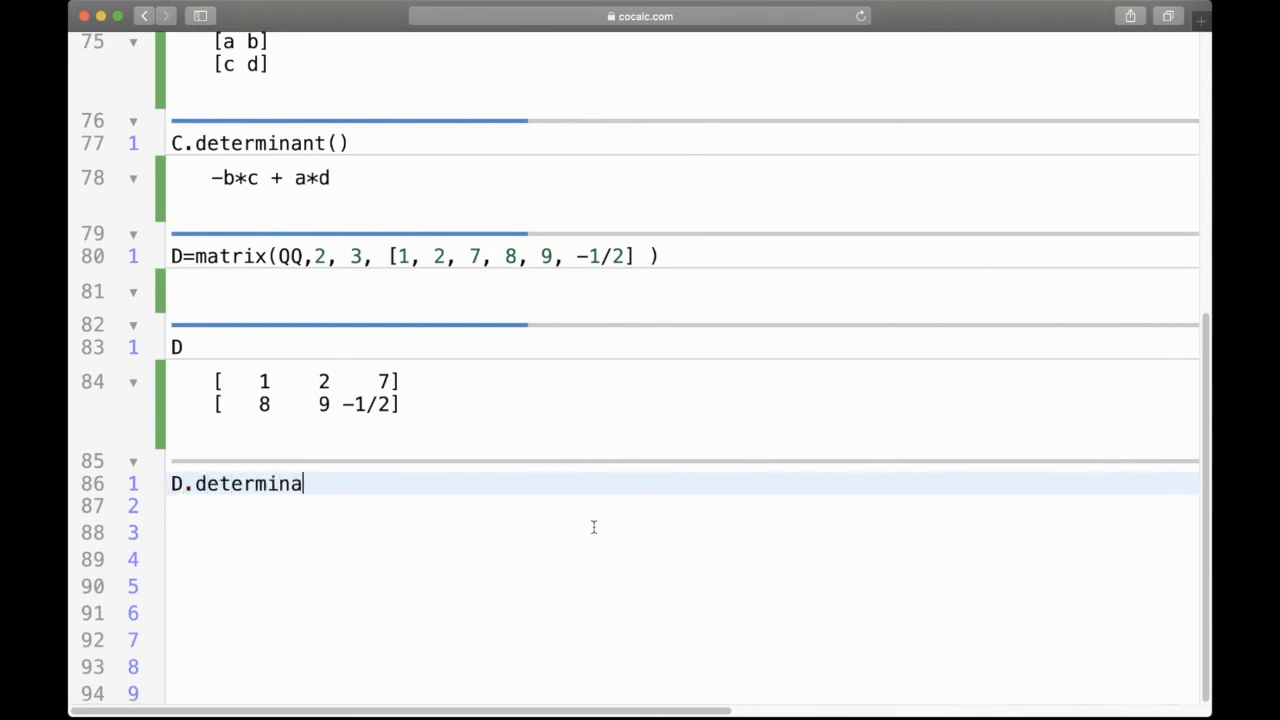
pyautogui.write('nt()')
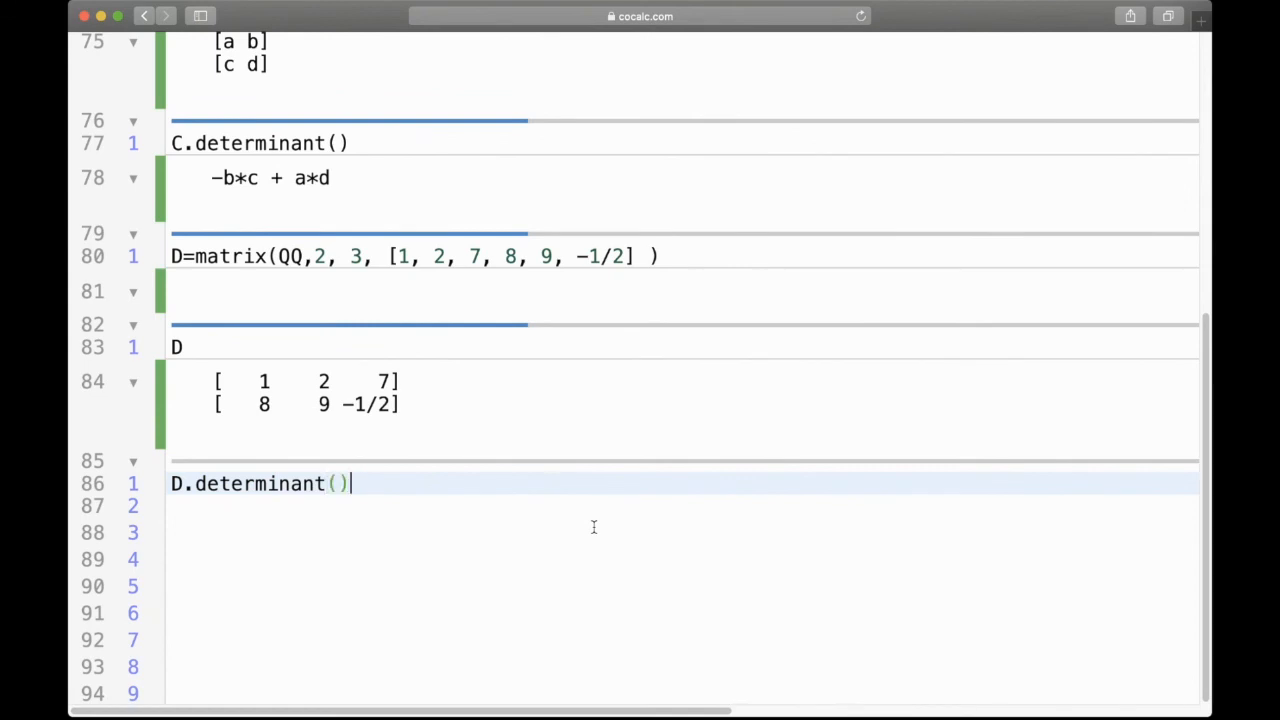
pyautogui.press('shift+enter')
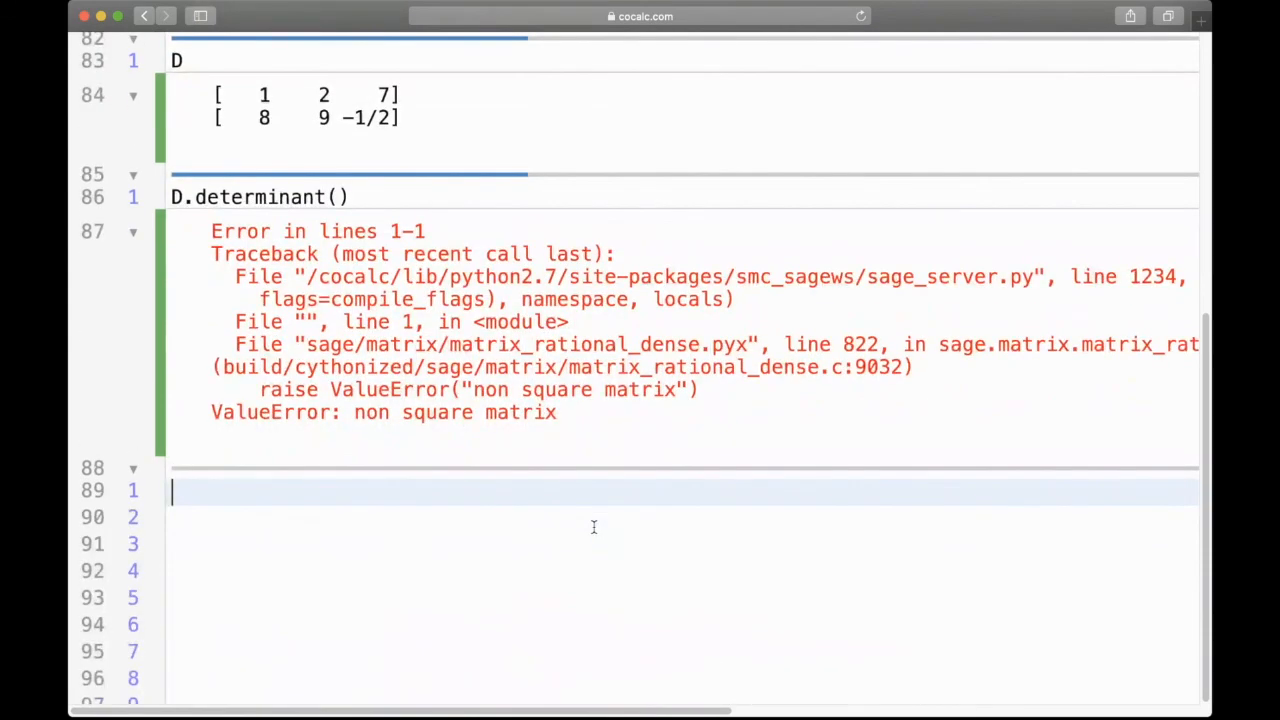